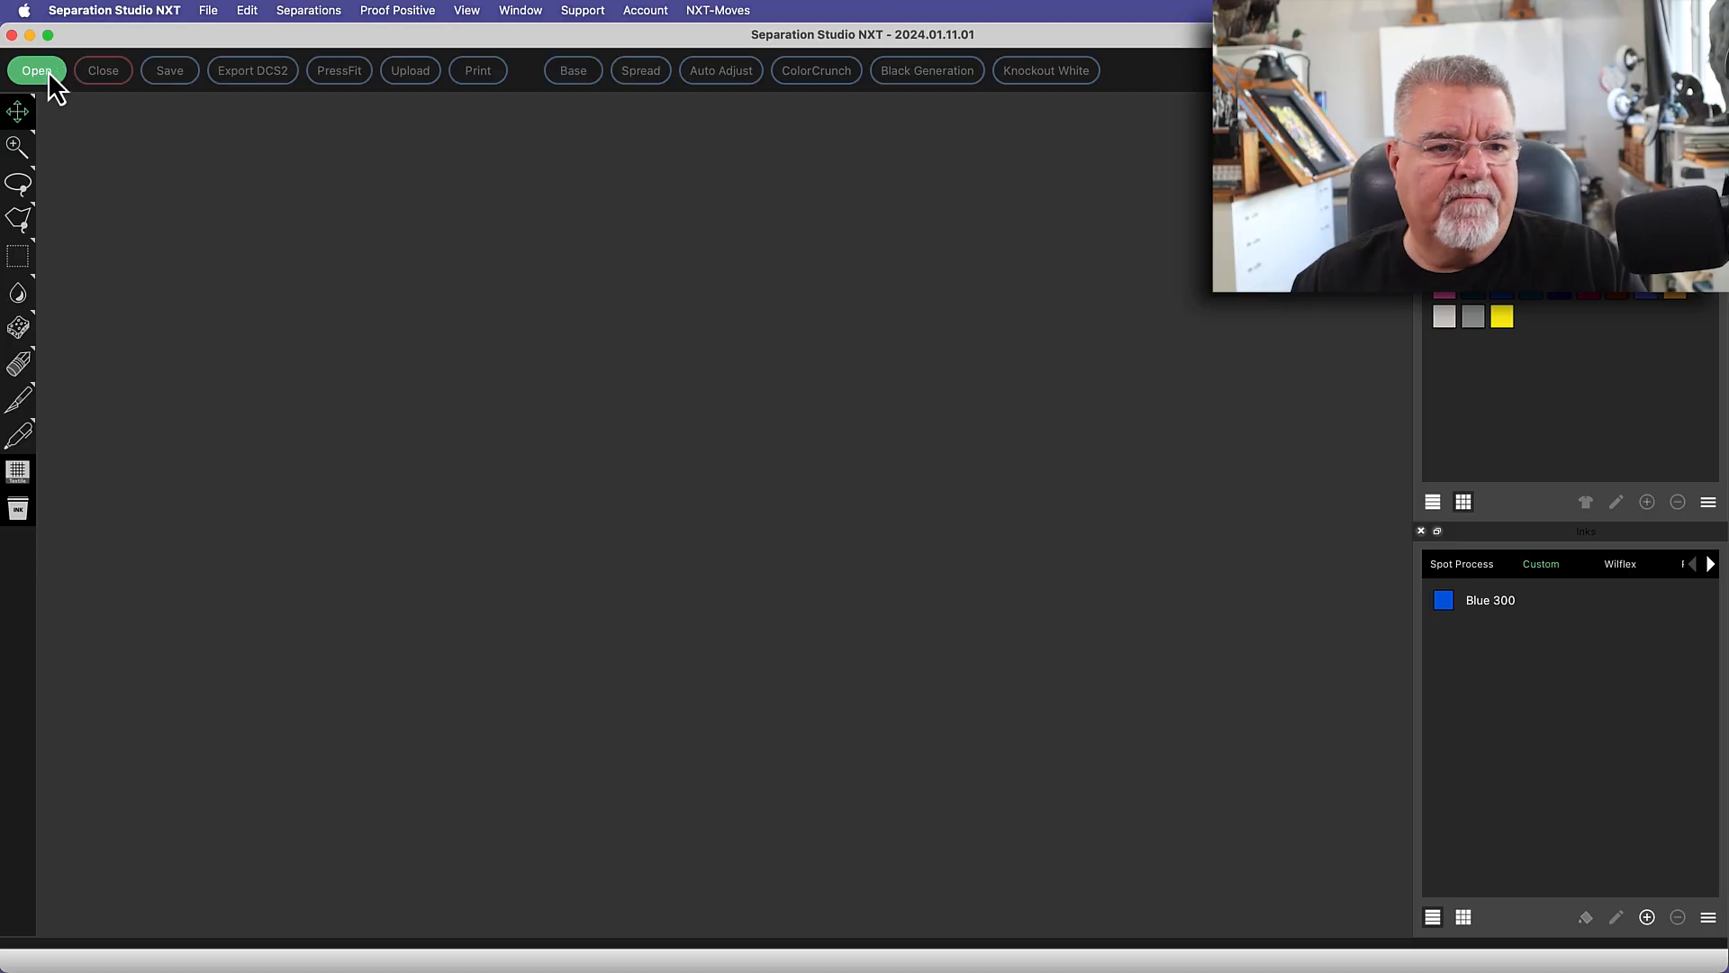
# Open Volleyball Seniors.ai and choose Do Not Resize to keep its original size
pyautogui.click(36, 70)
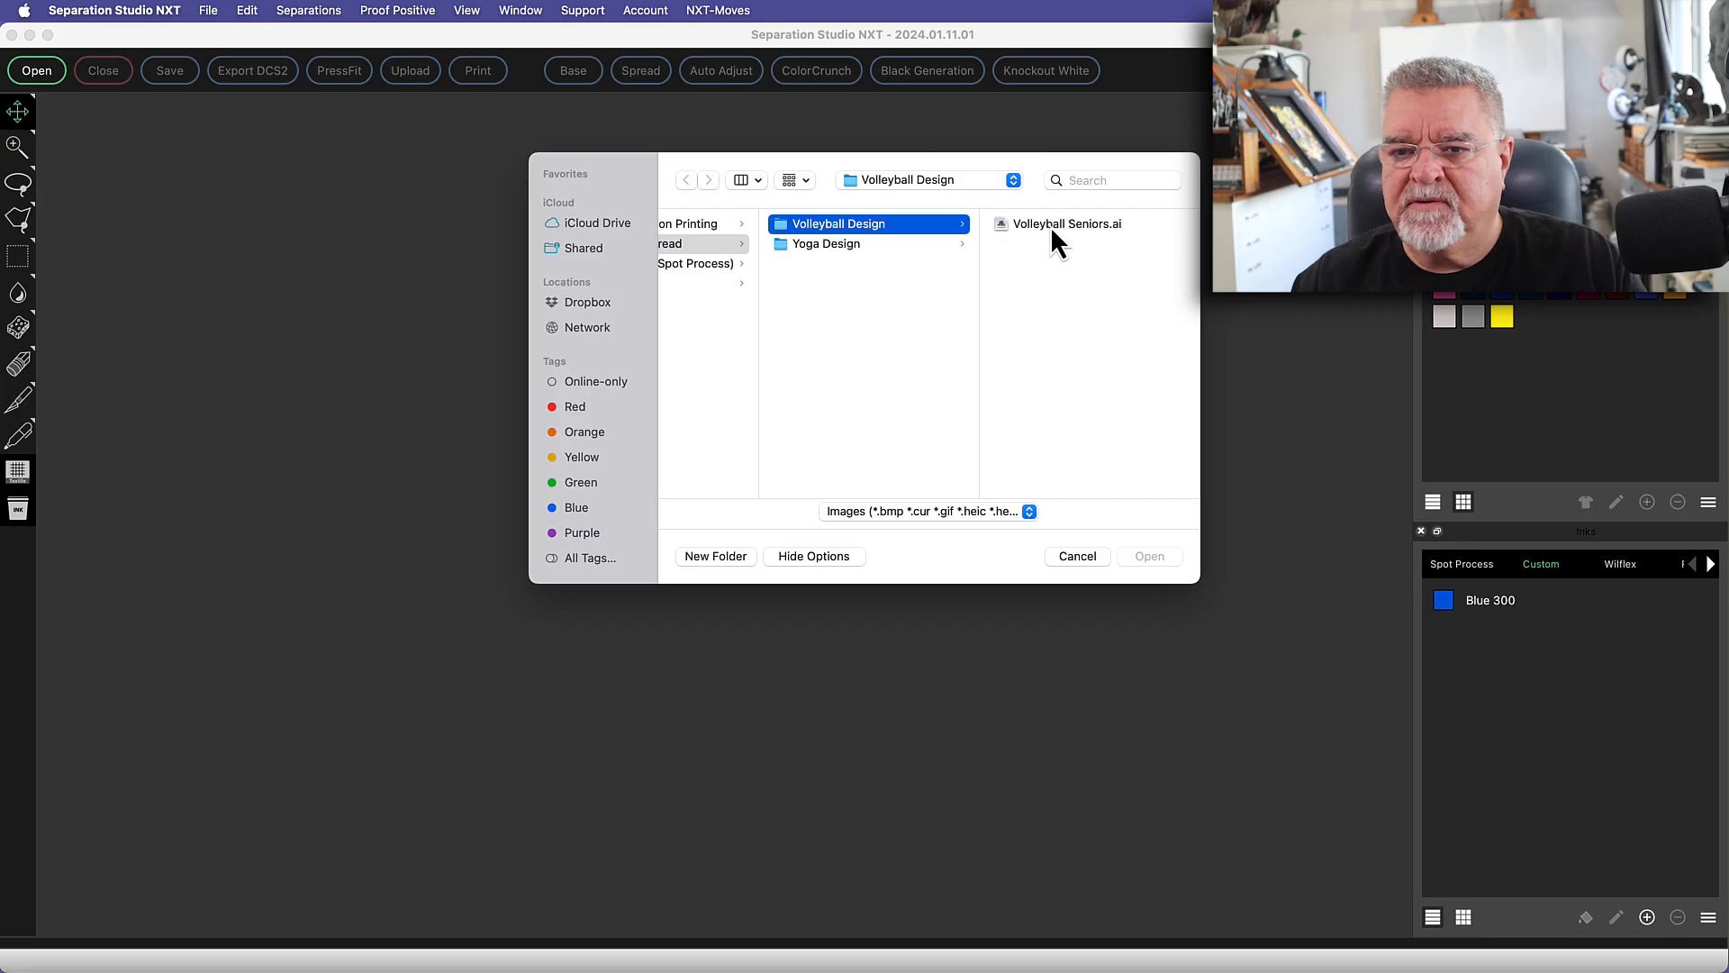
pyautogui.click(1068, 223)
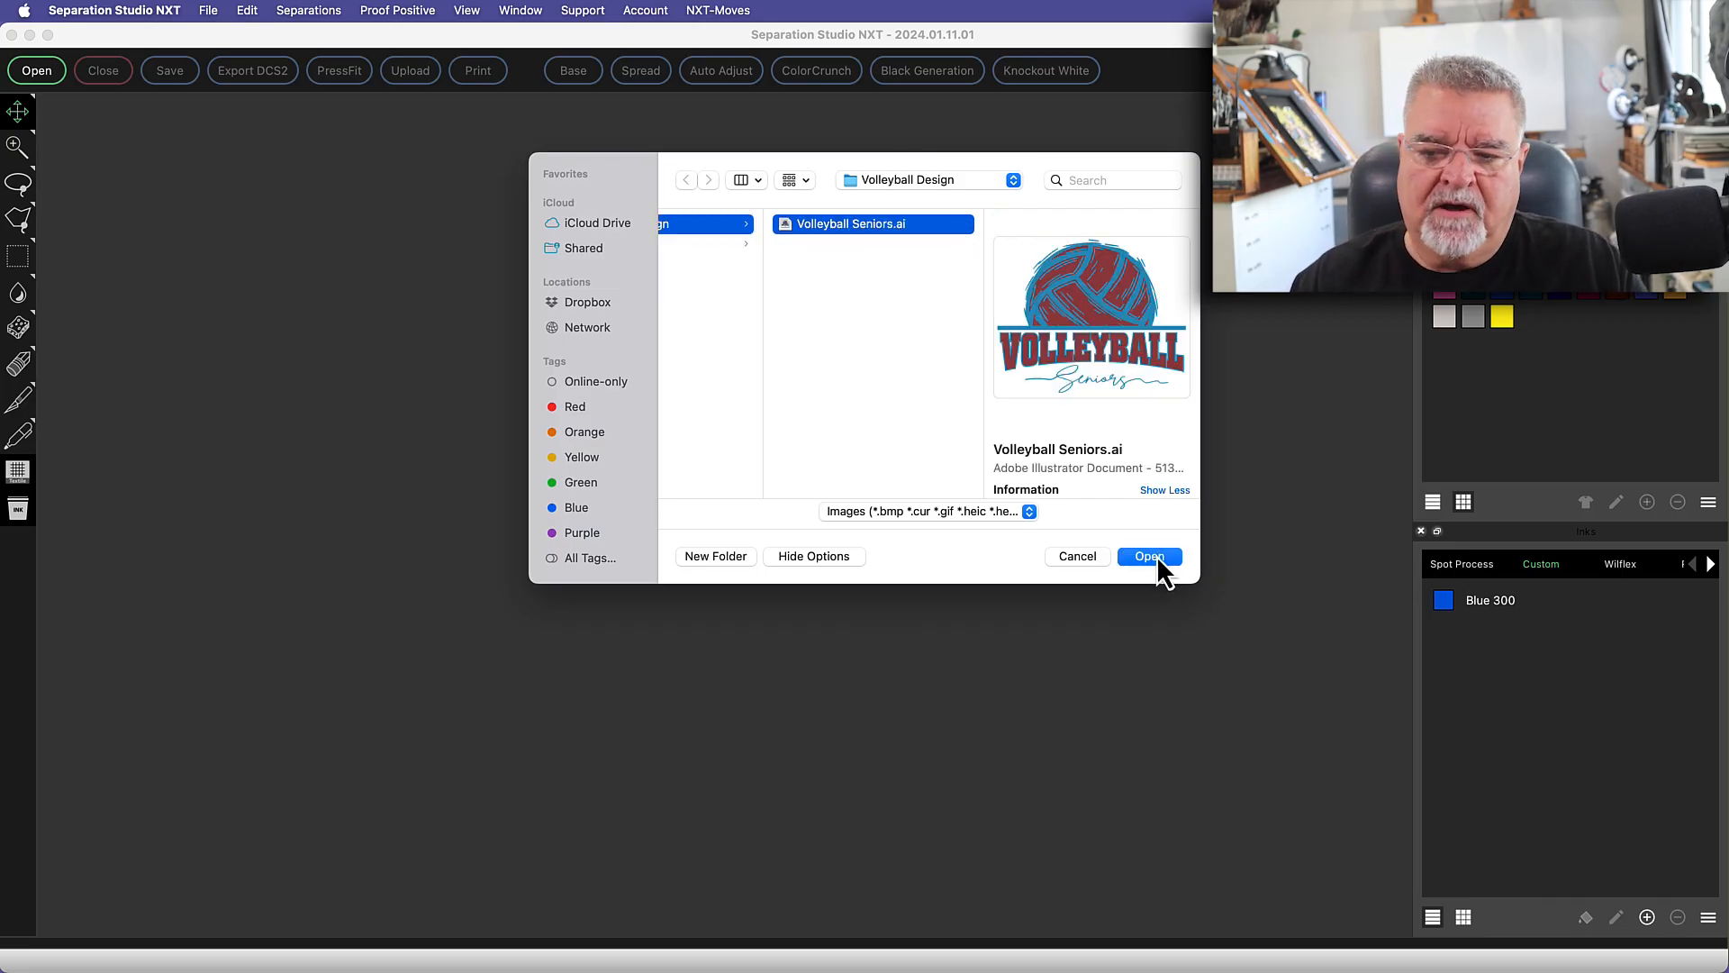
pyautogui.click(1147, 557)
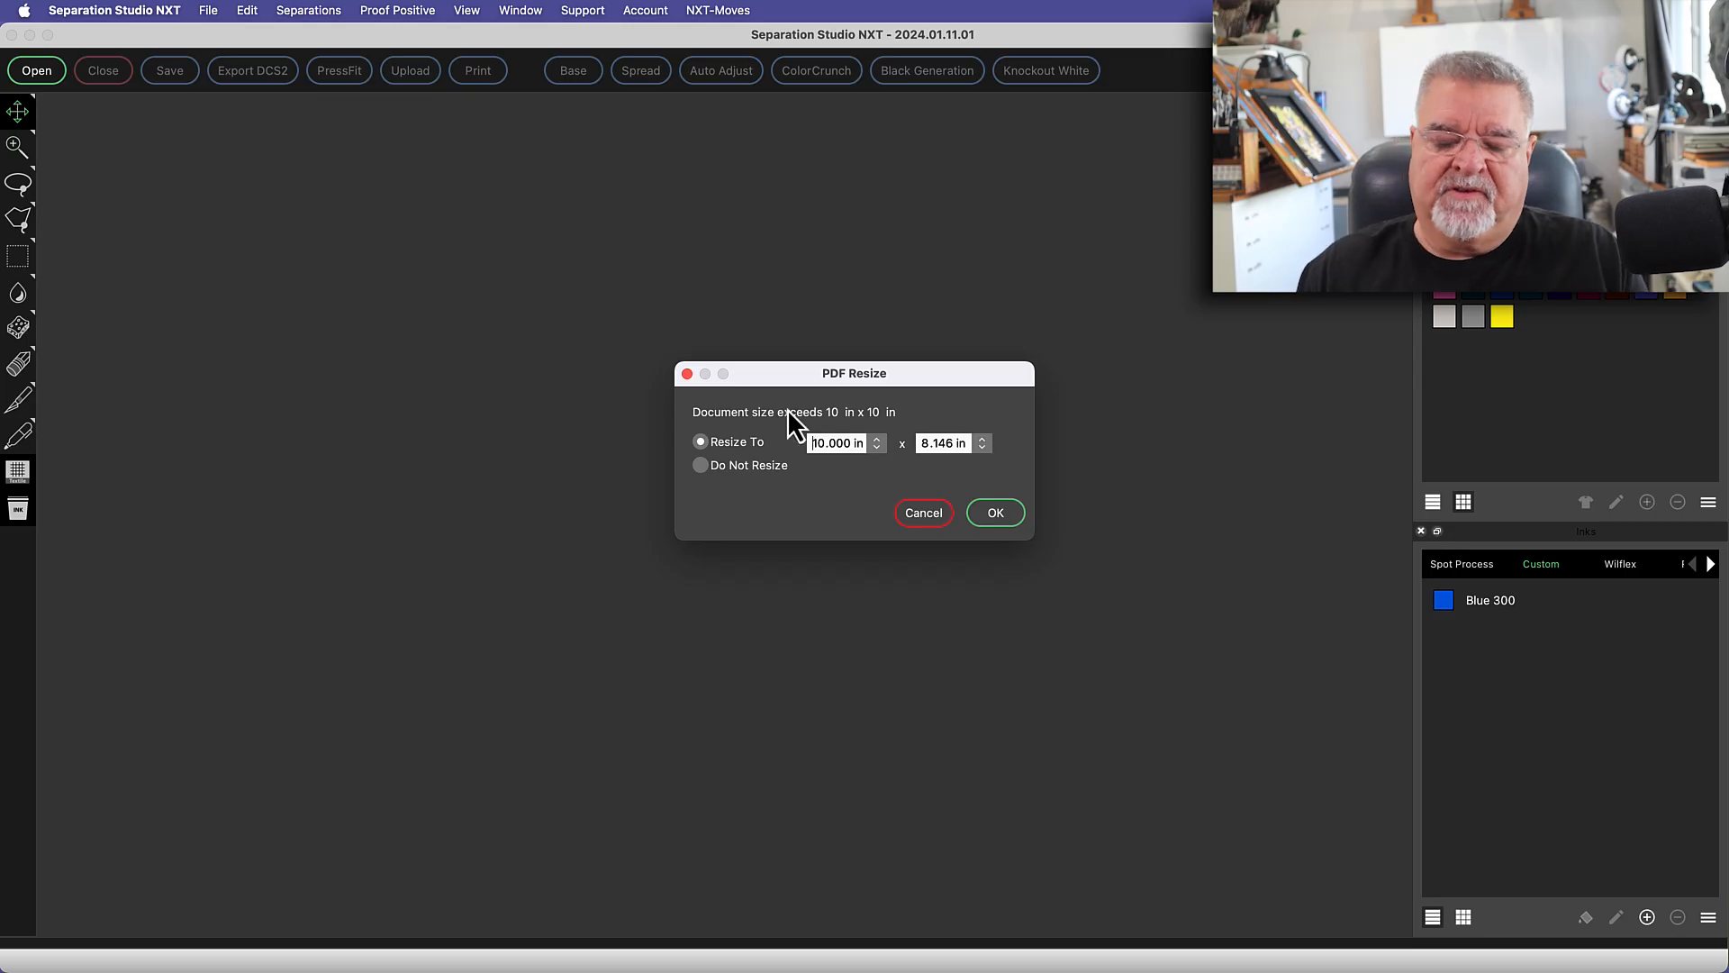
pyautogui.moveTo(824, 497)
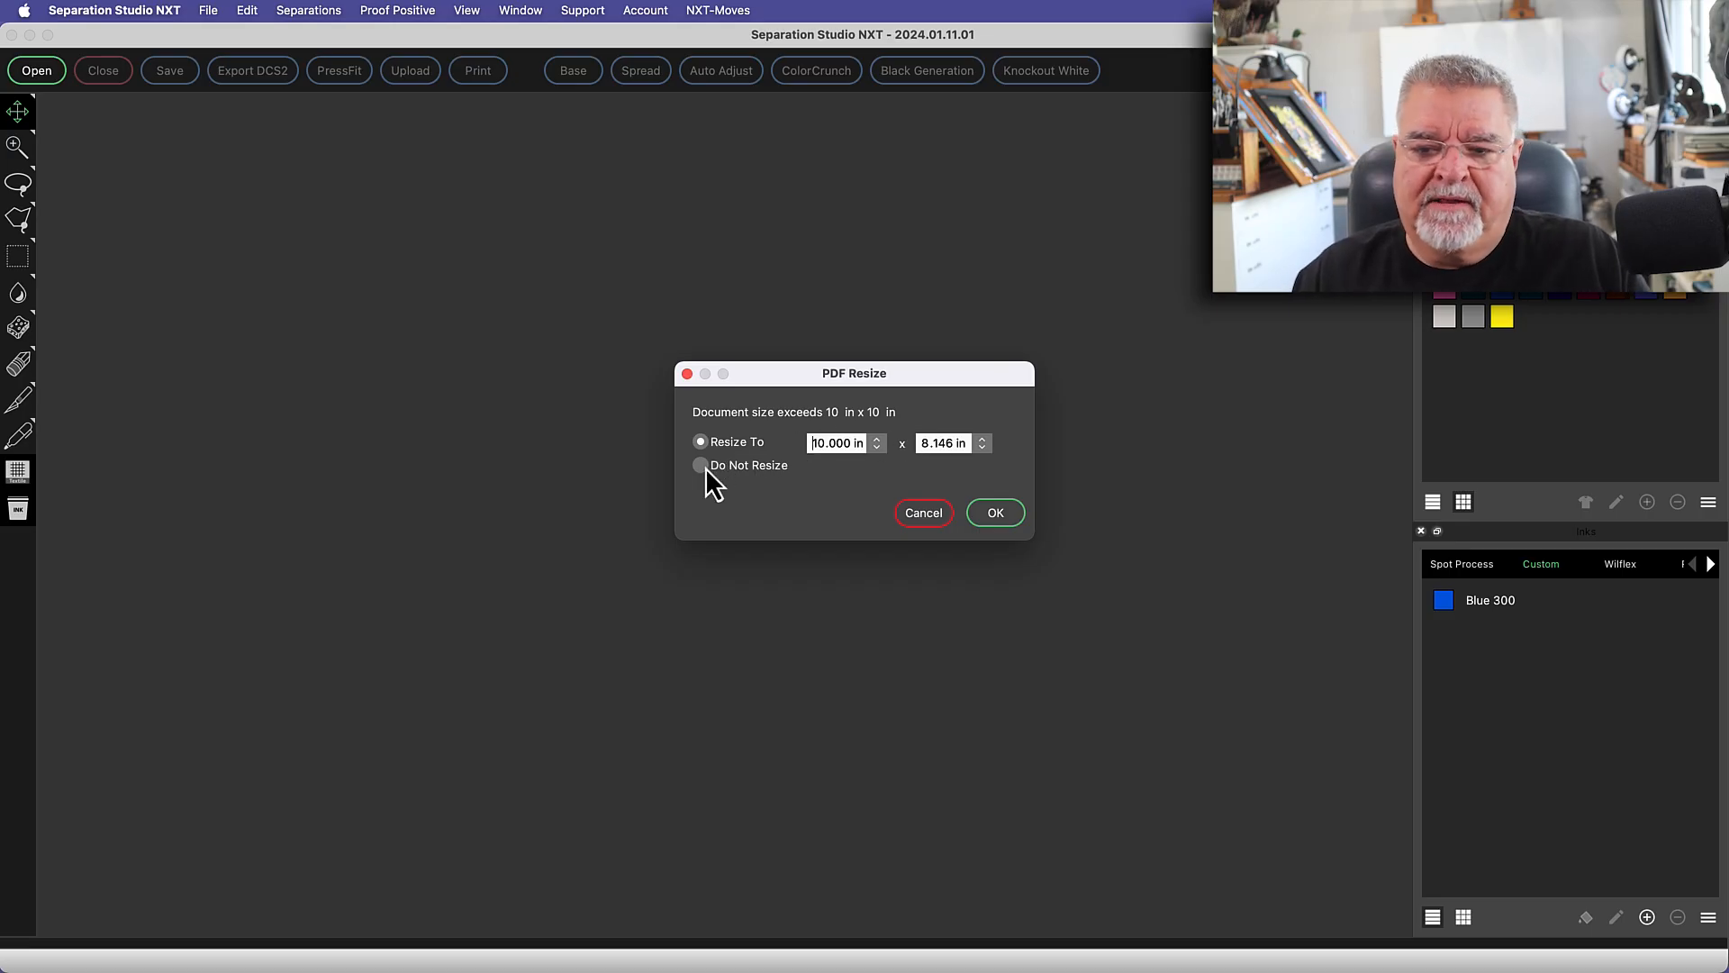
pyautogui.moveTo(848, 436)
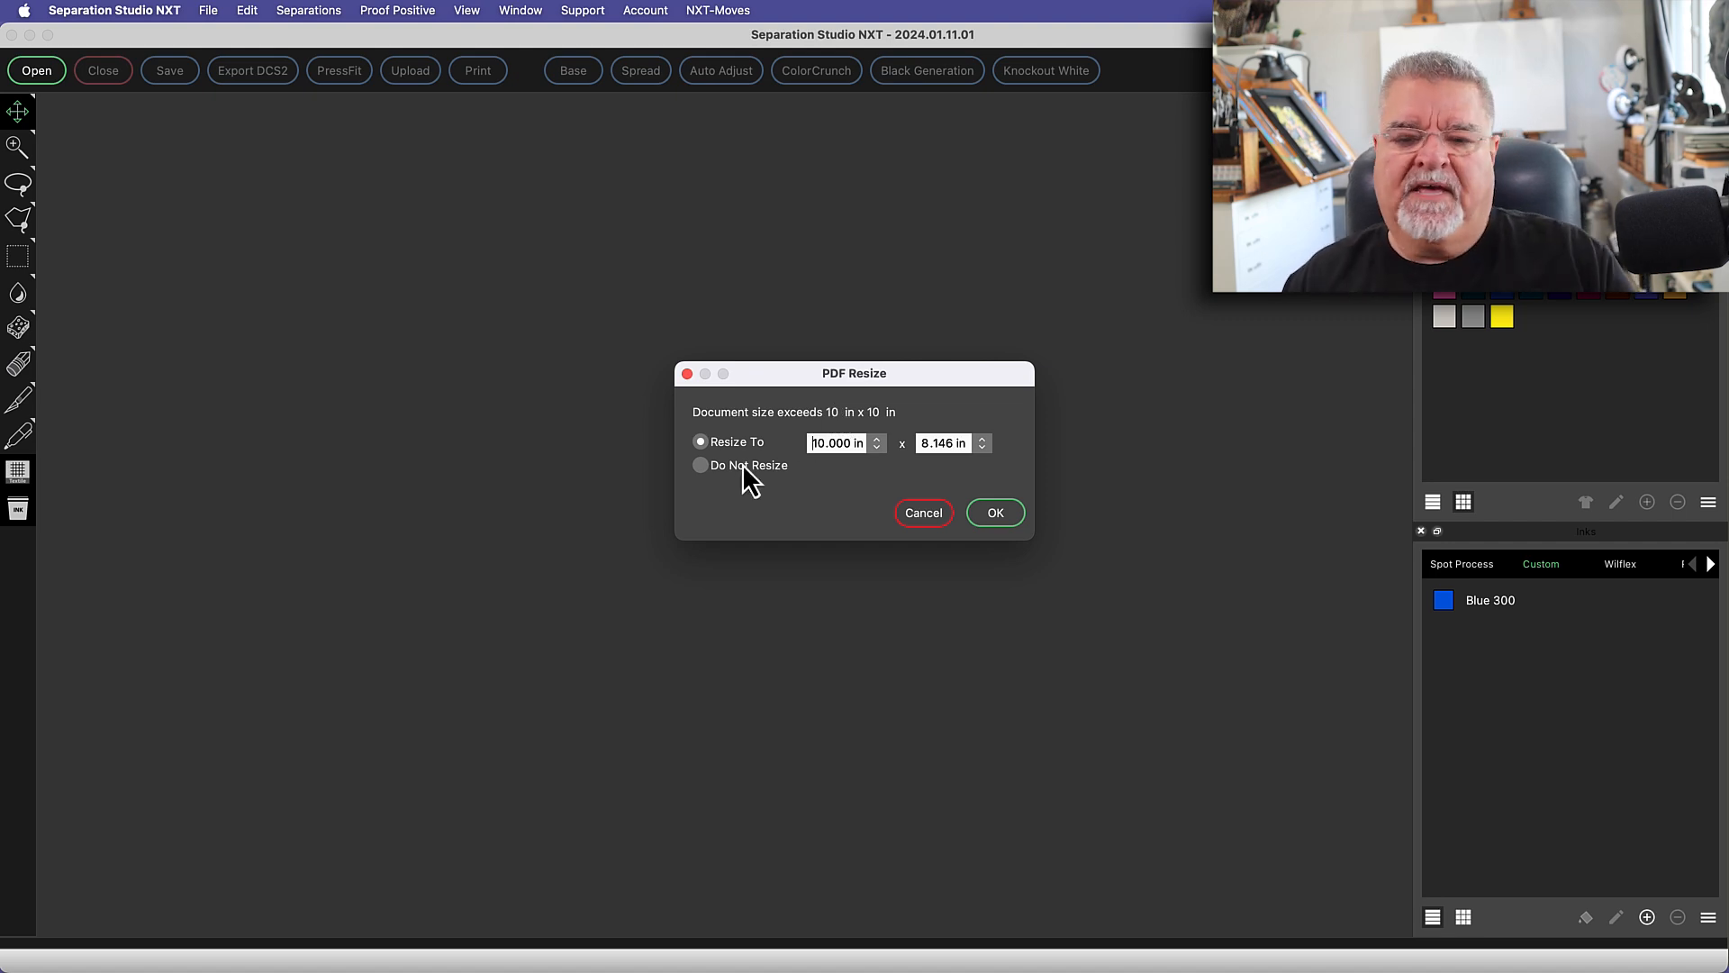
pyautogui.click(700, 464)
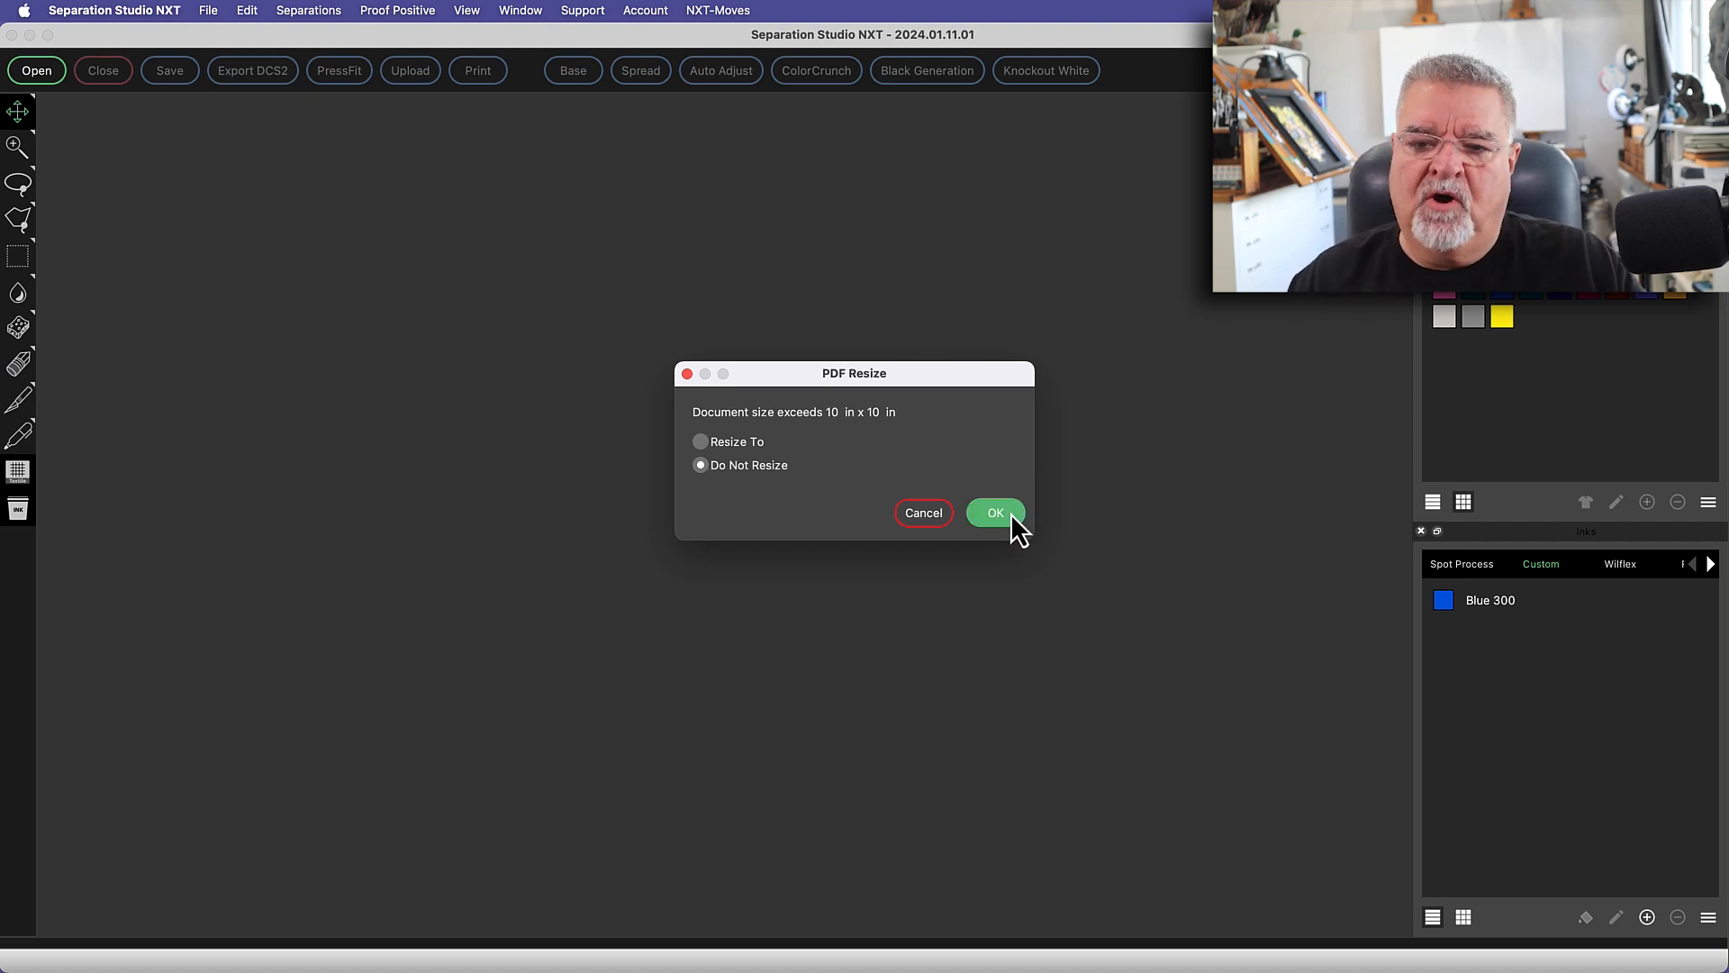
# Load the Volleyball Seniors design and review its Proof Positive, Blue and Brick Red thumbnails
pyautogui.click(995, 513)
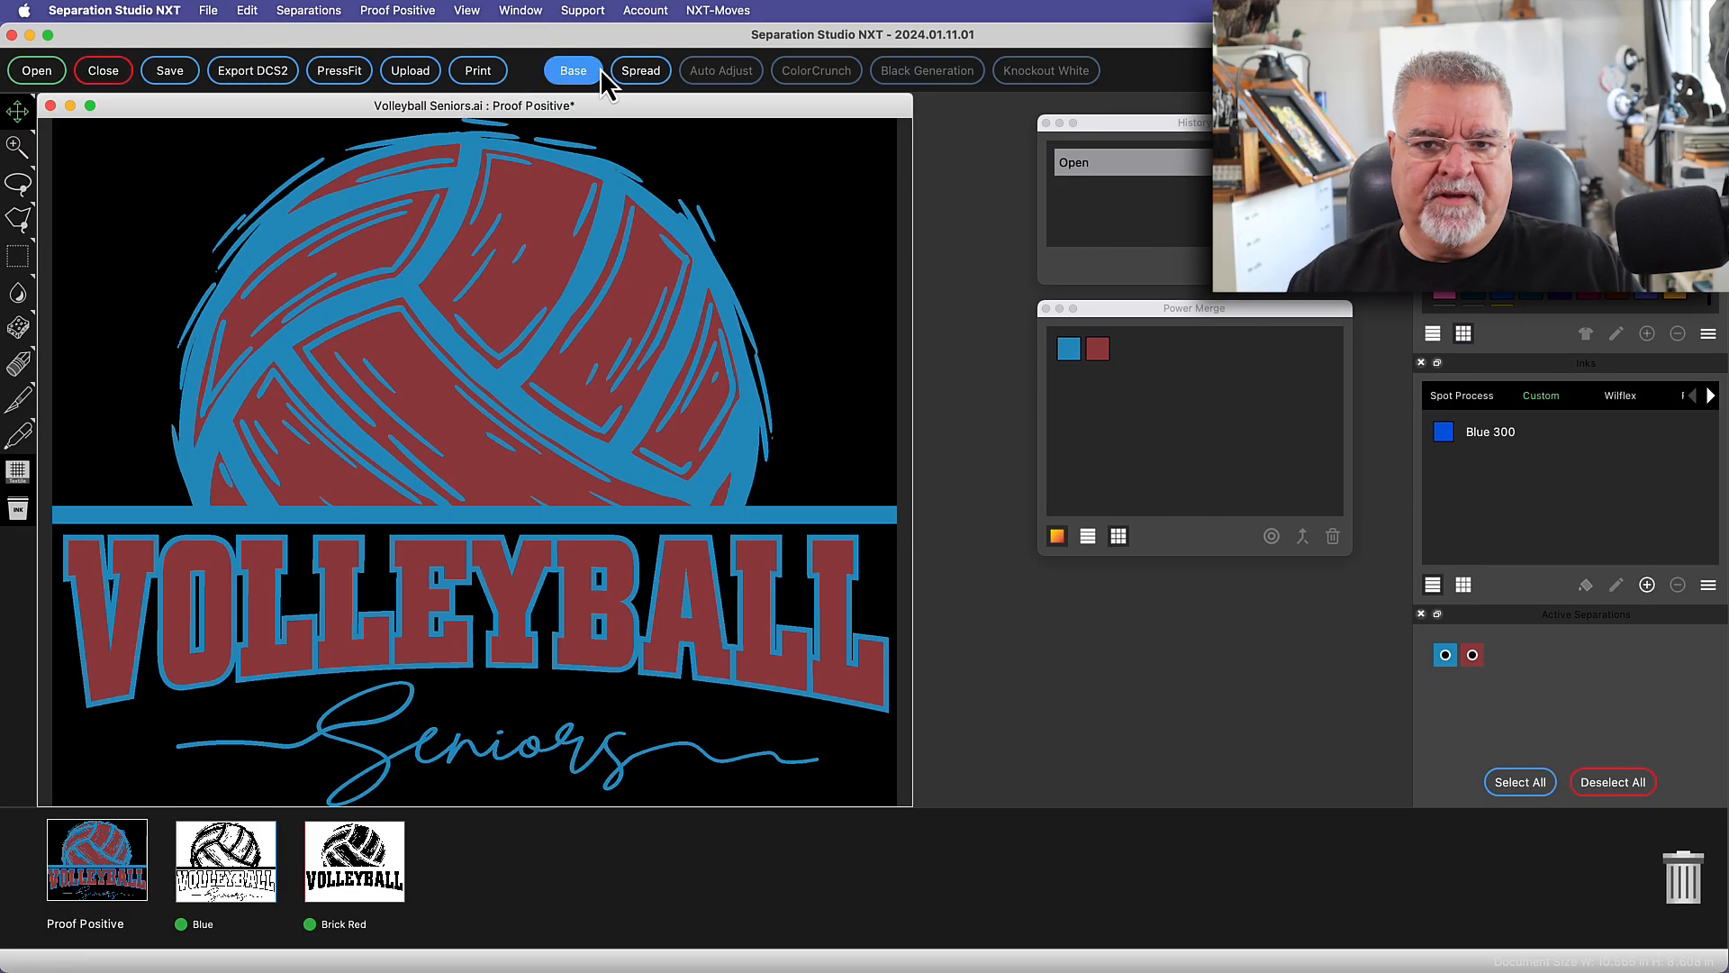
pyautogui.click(570, 70)
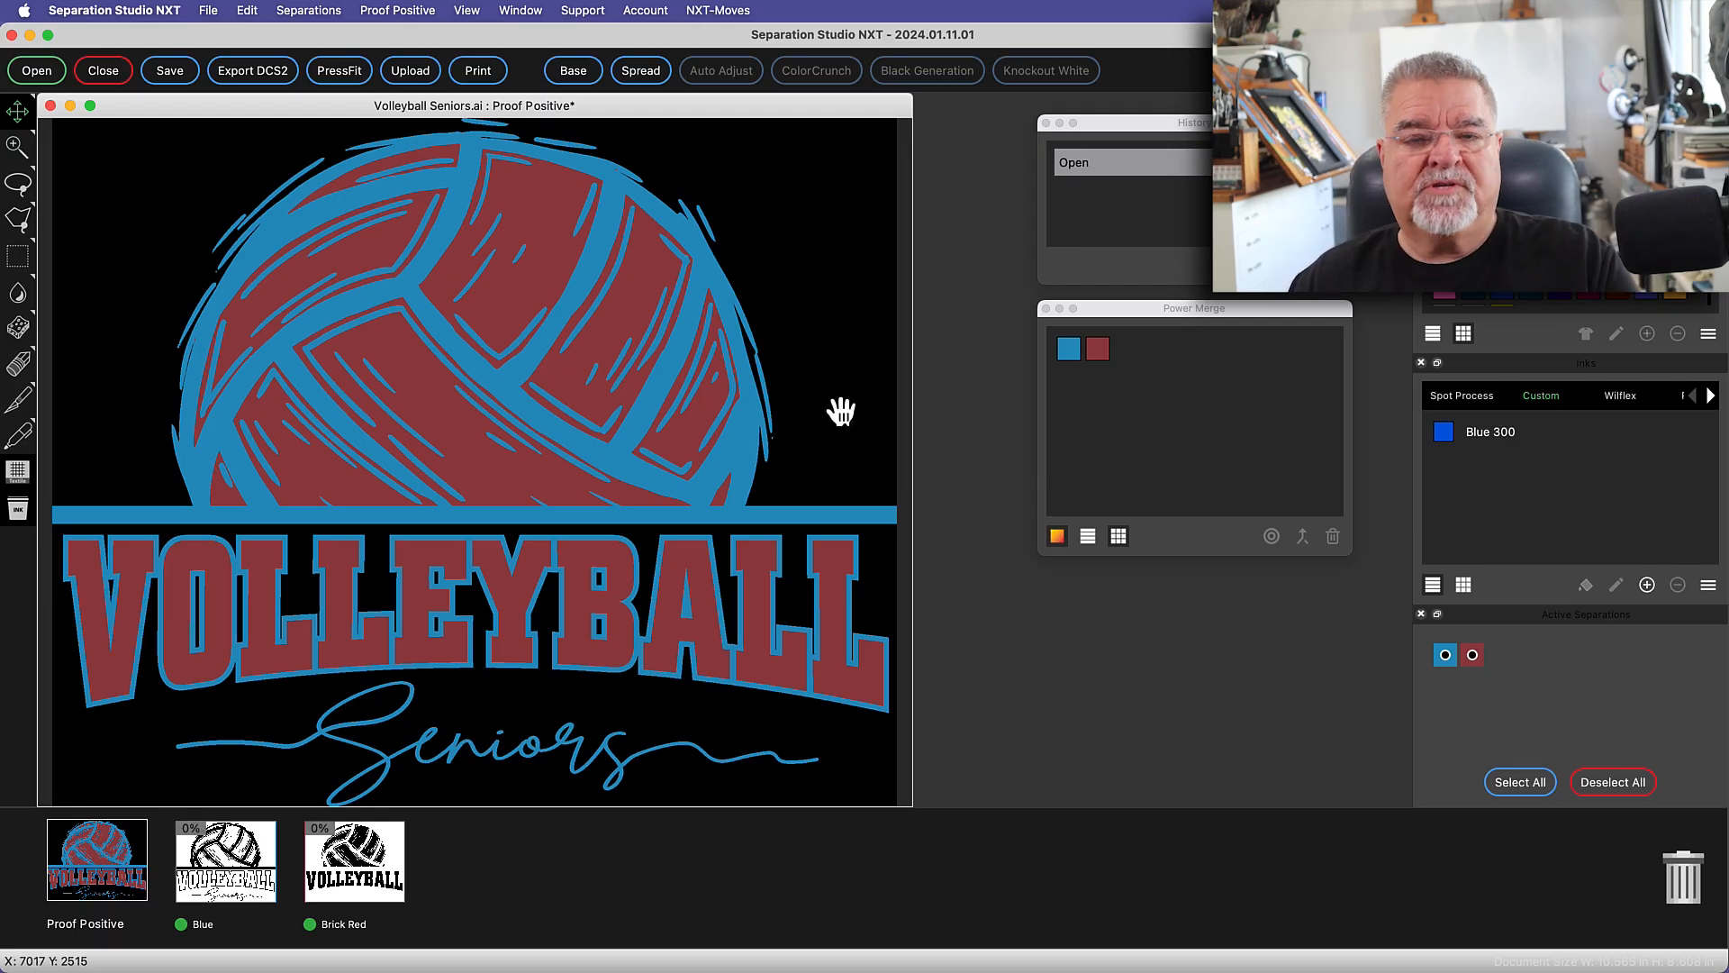
pyautogui.click(225, 861)
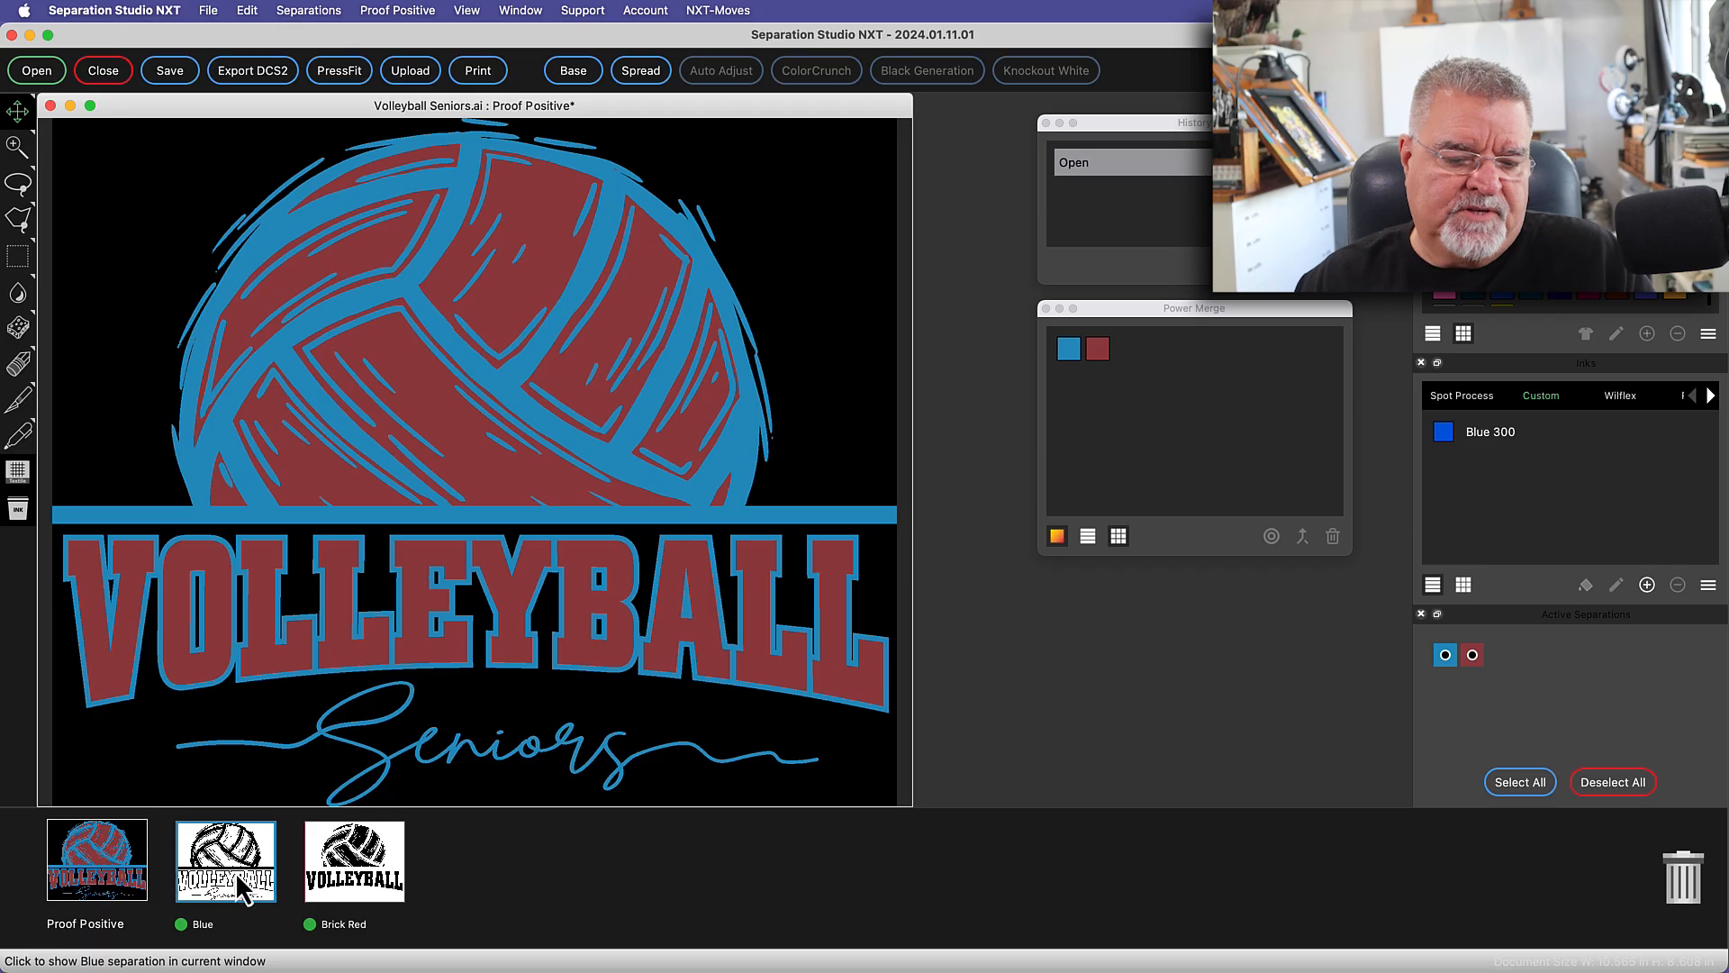
pyautogui.moveTo(355, 861)
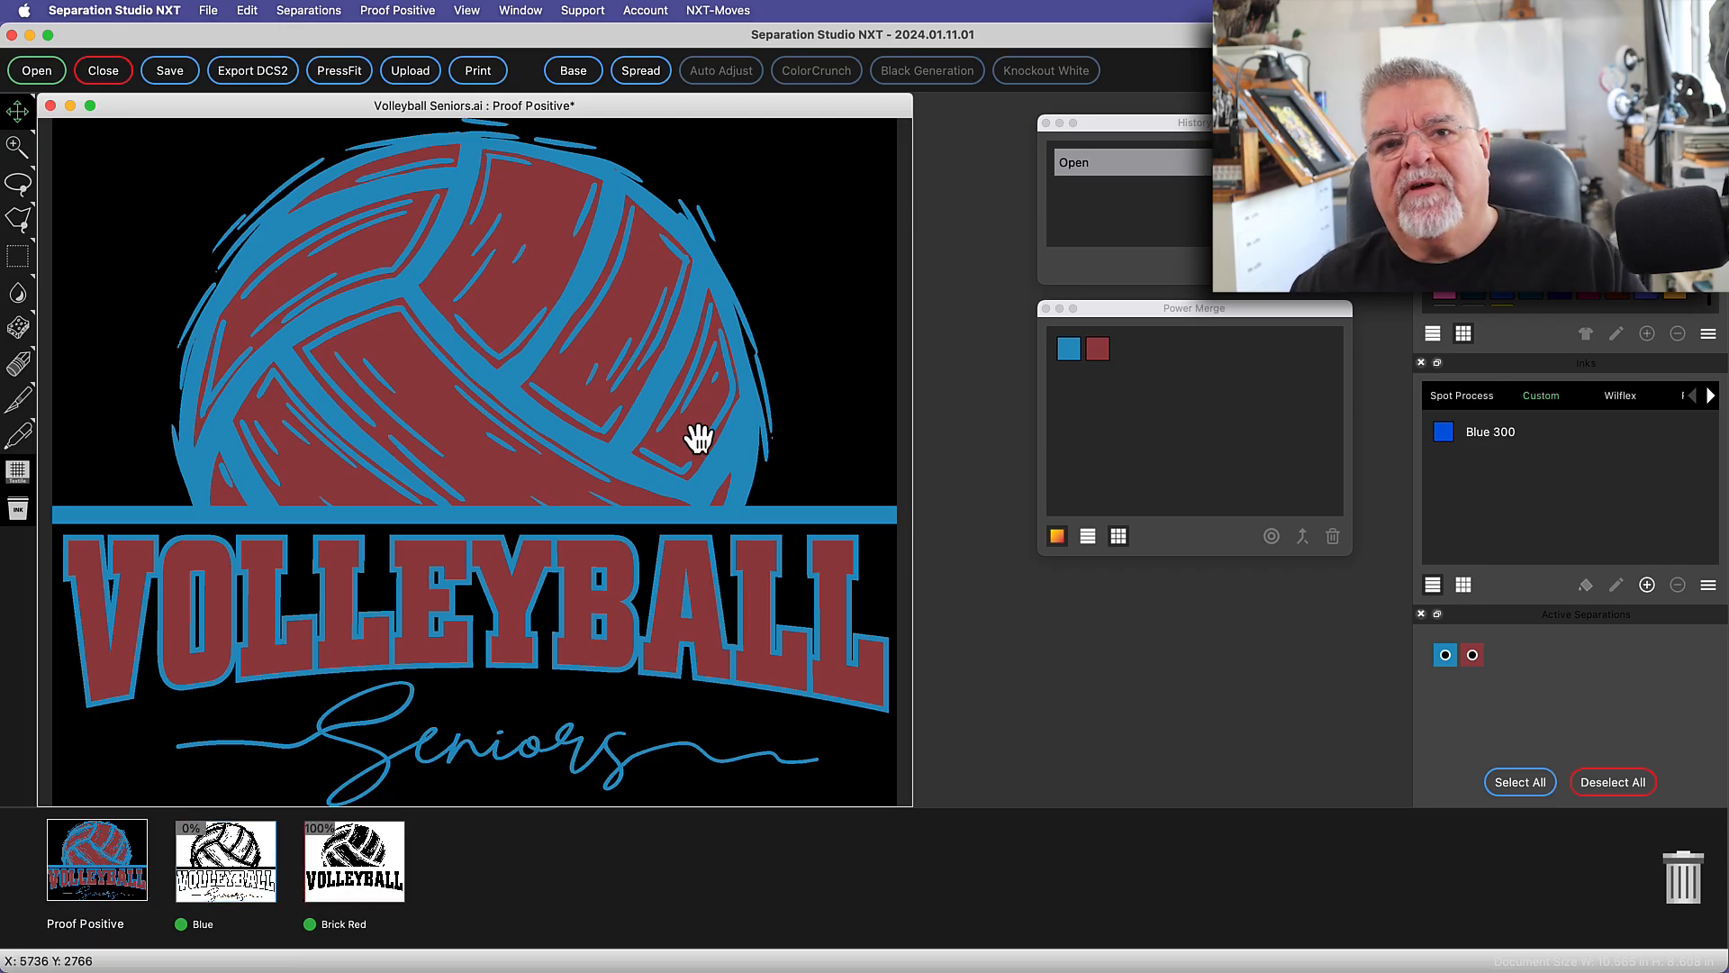
pyautogui.moveTo(675, 463)
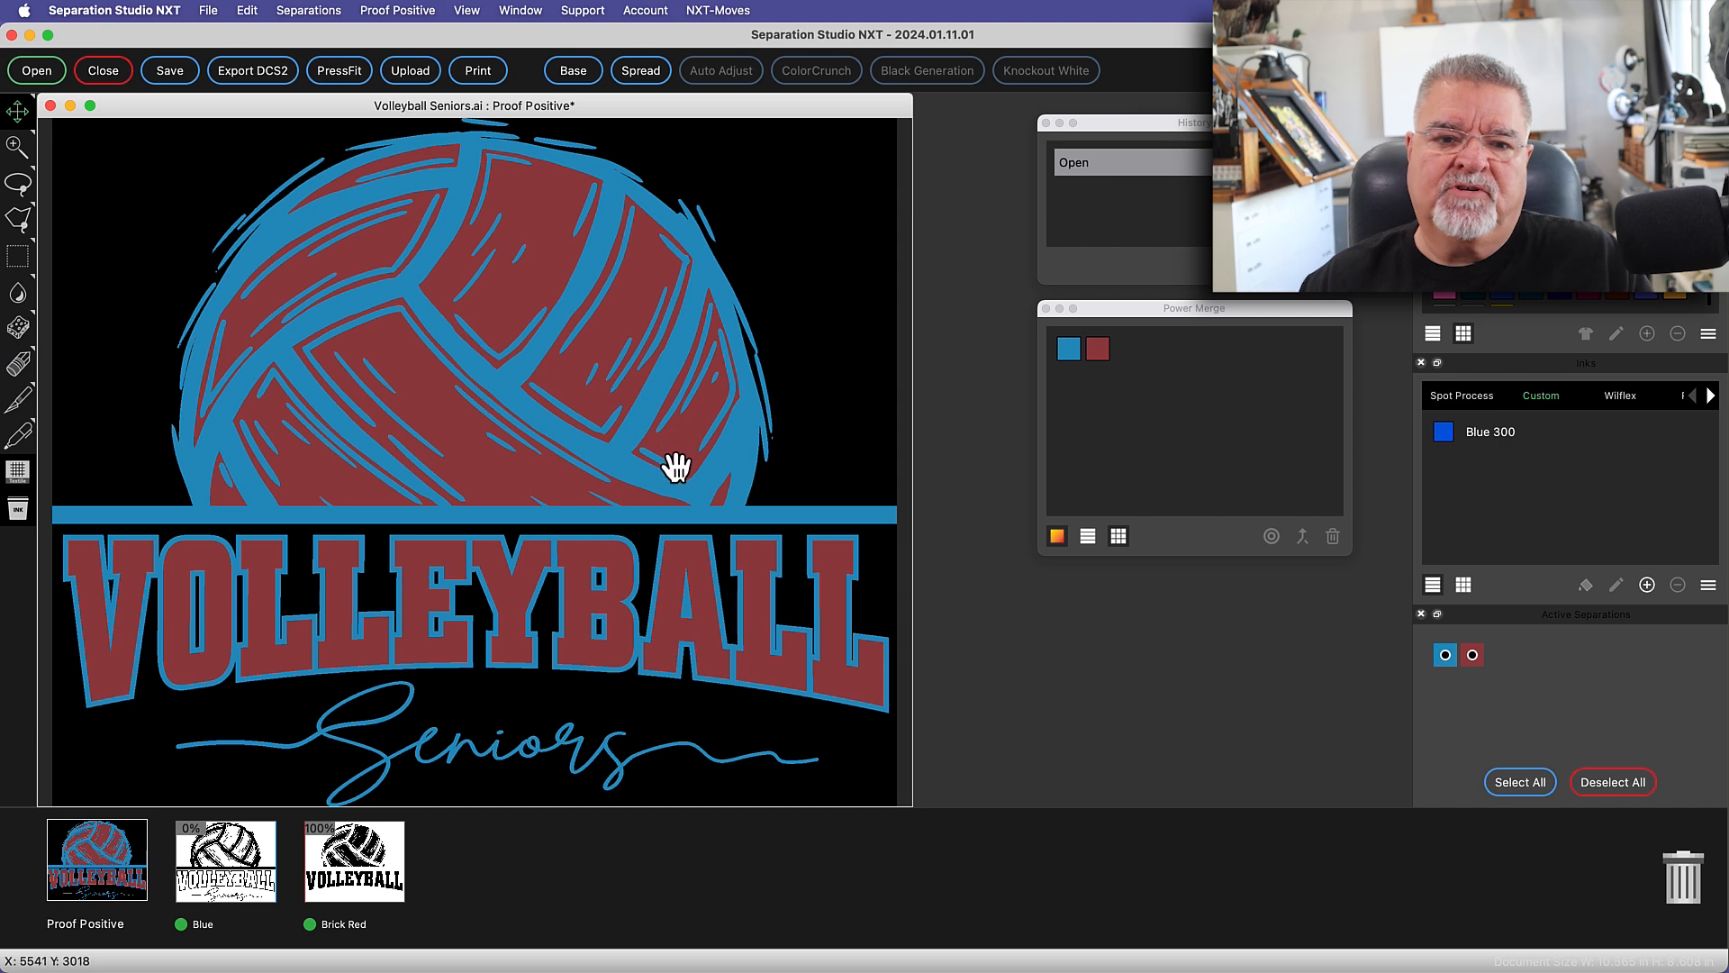
pyautogui.click(571, 70)
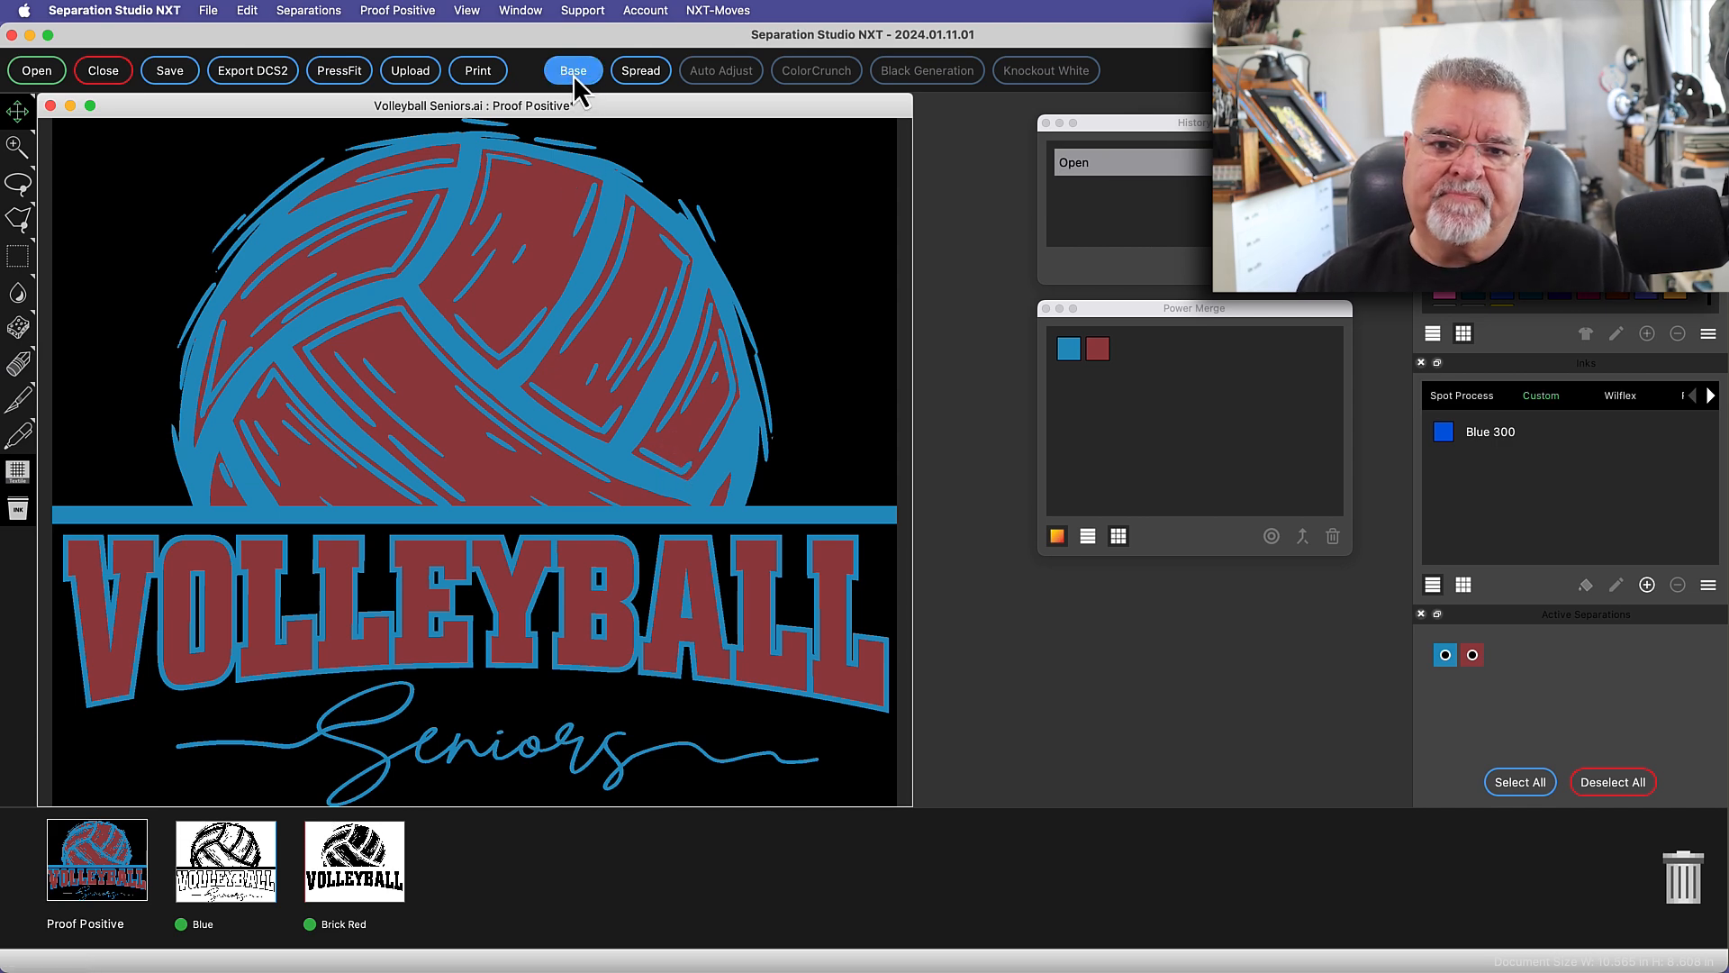
# Create a static white base from Blue and Brick Red combined, choked 0.5 pt
pyautogui.click(573, 70)
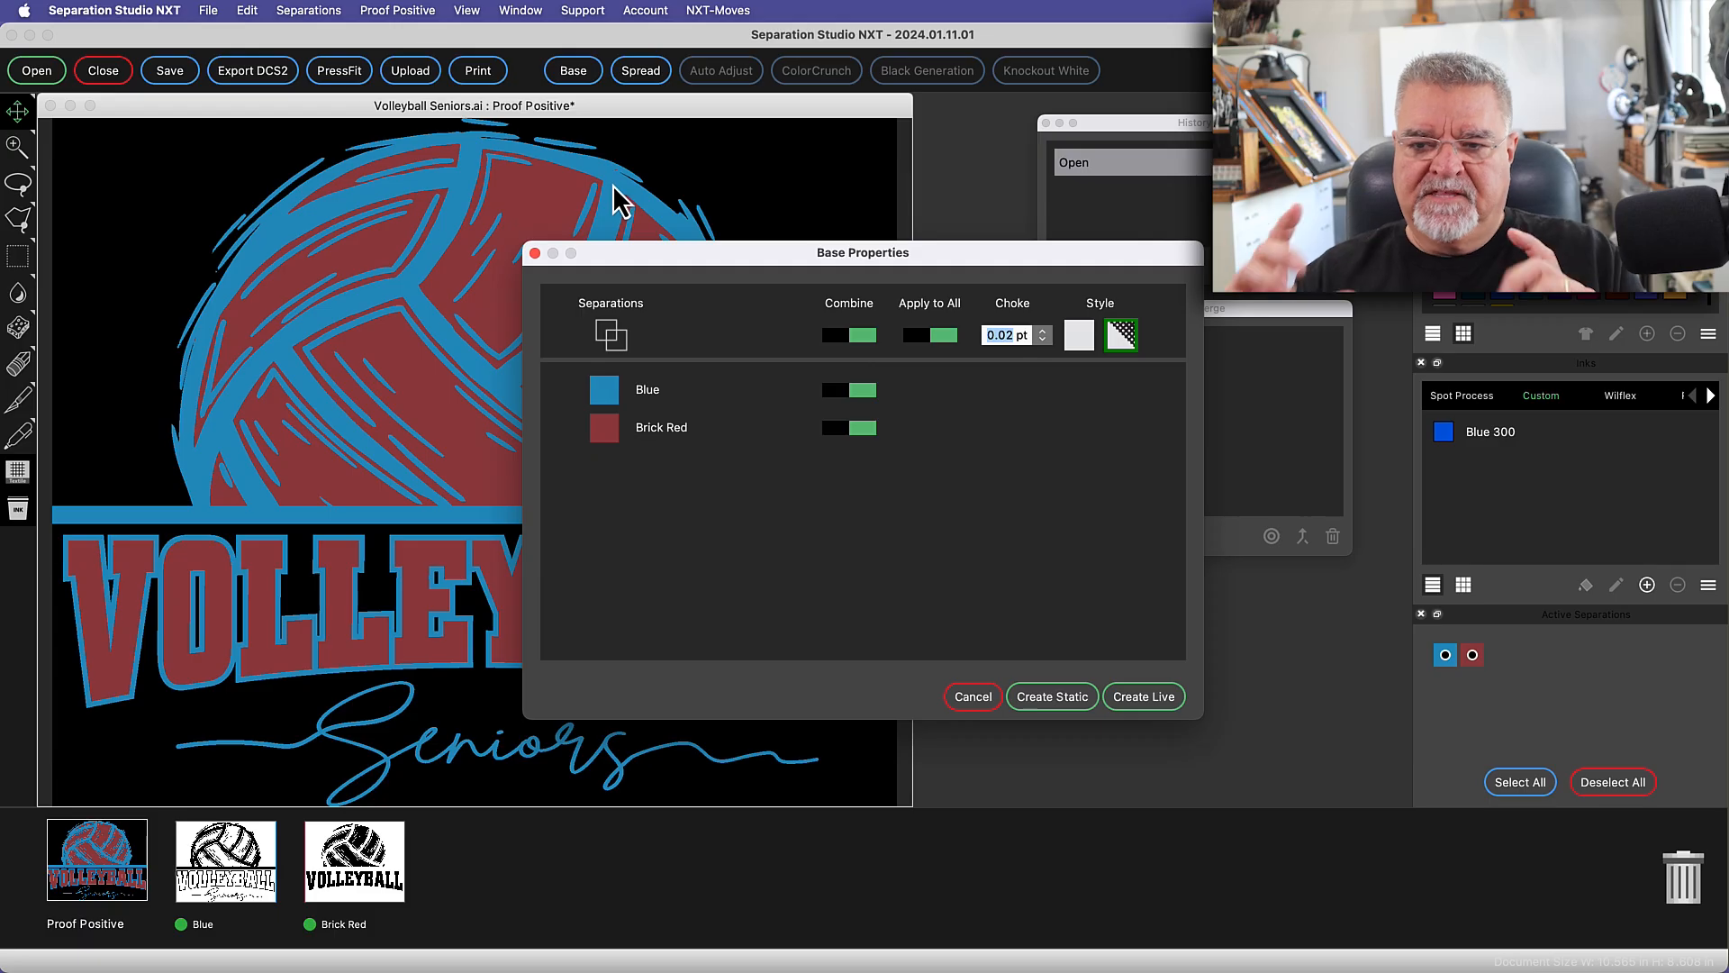
pyautogui.moveTo(853, 326)
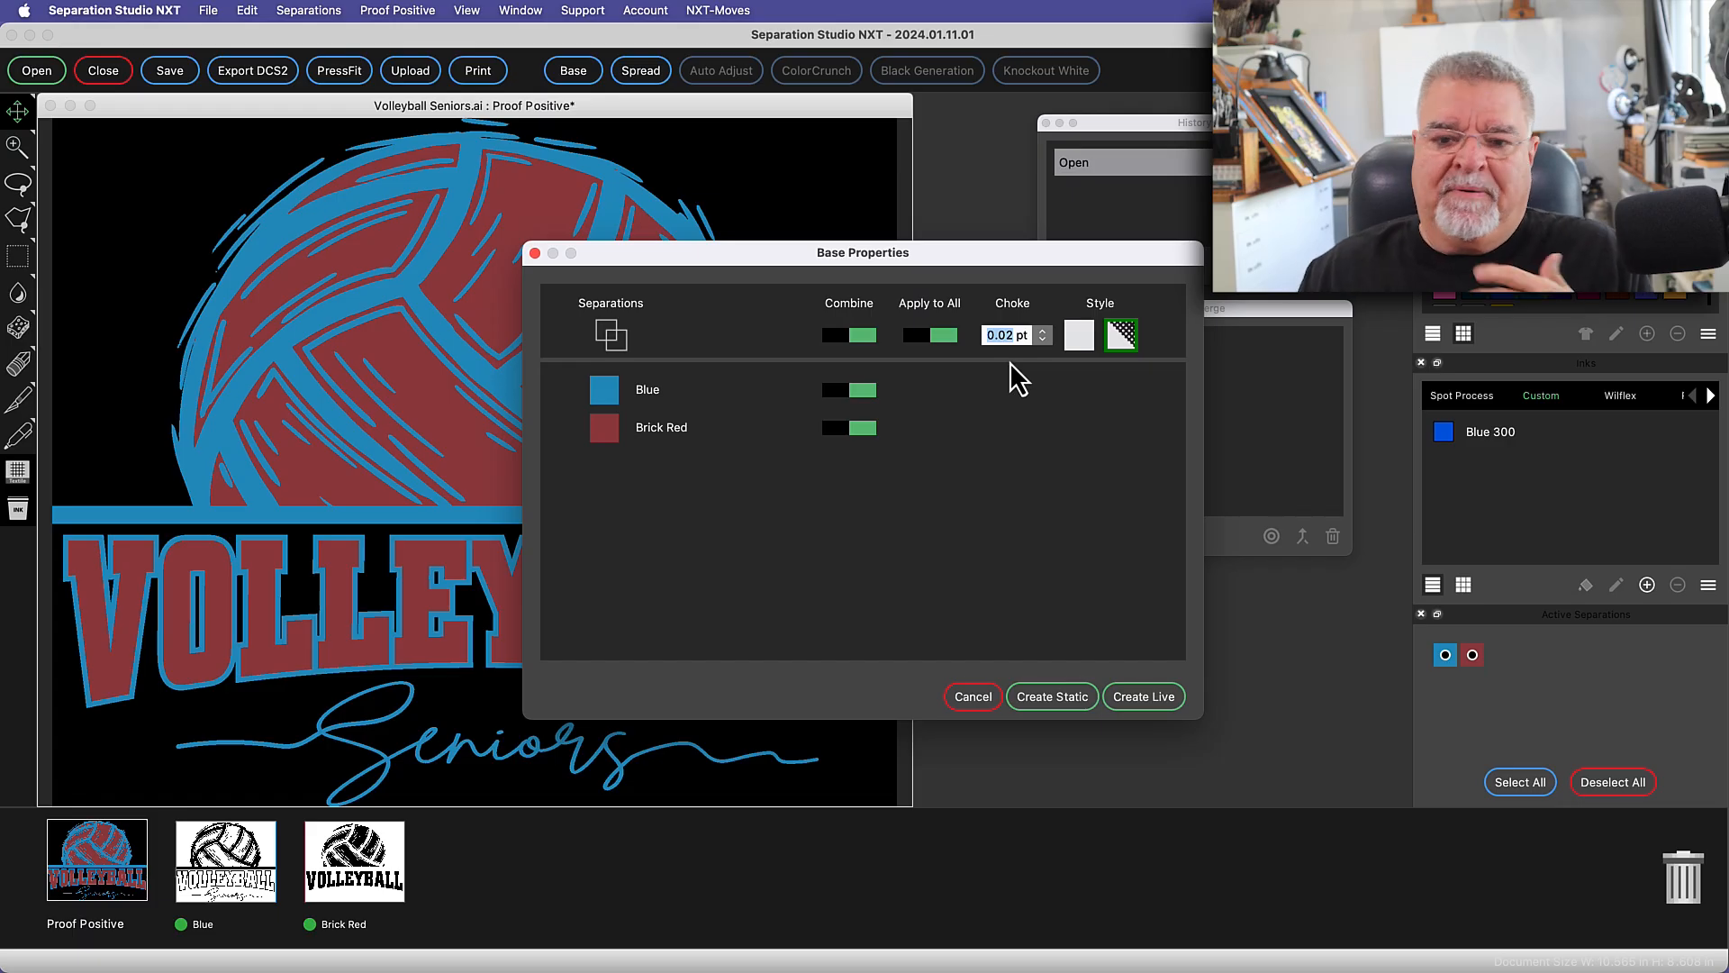
pyautogui.moveTo(656, 441)
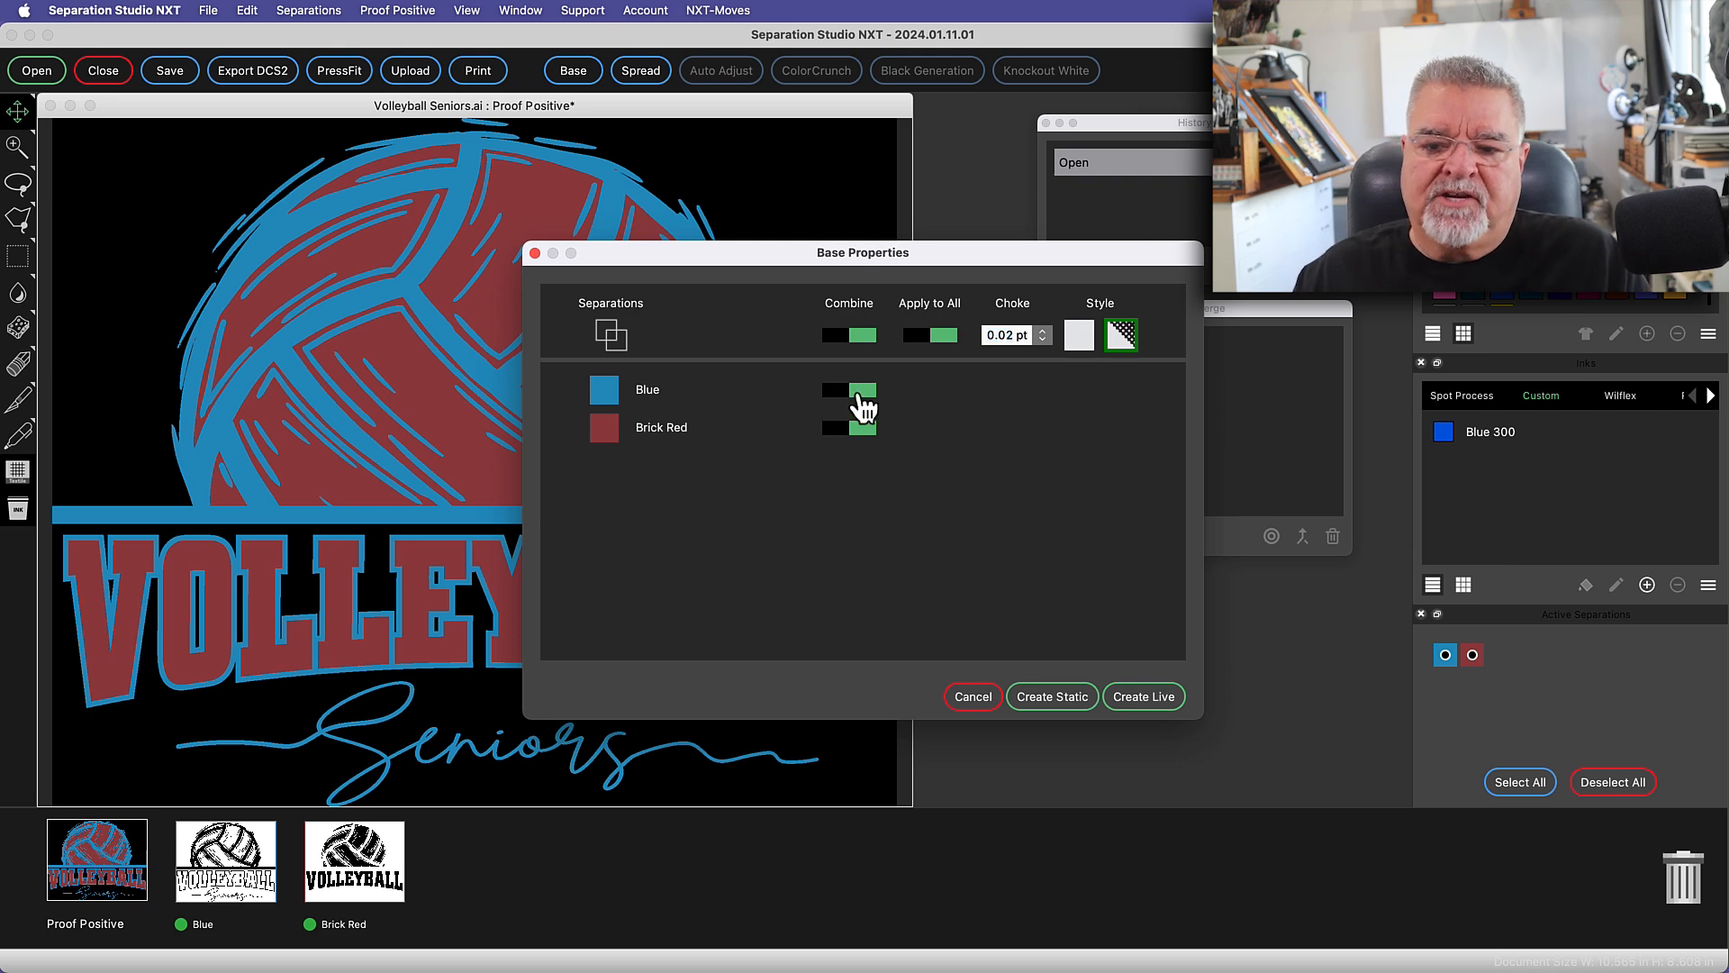
pyautogui.click(848, 429)
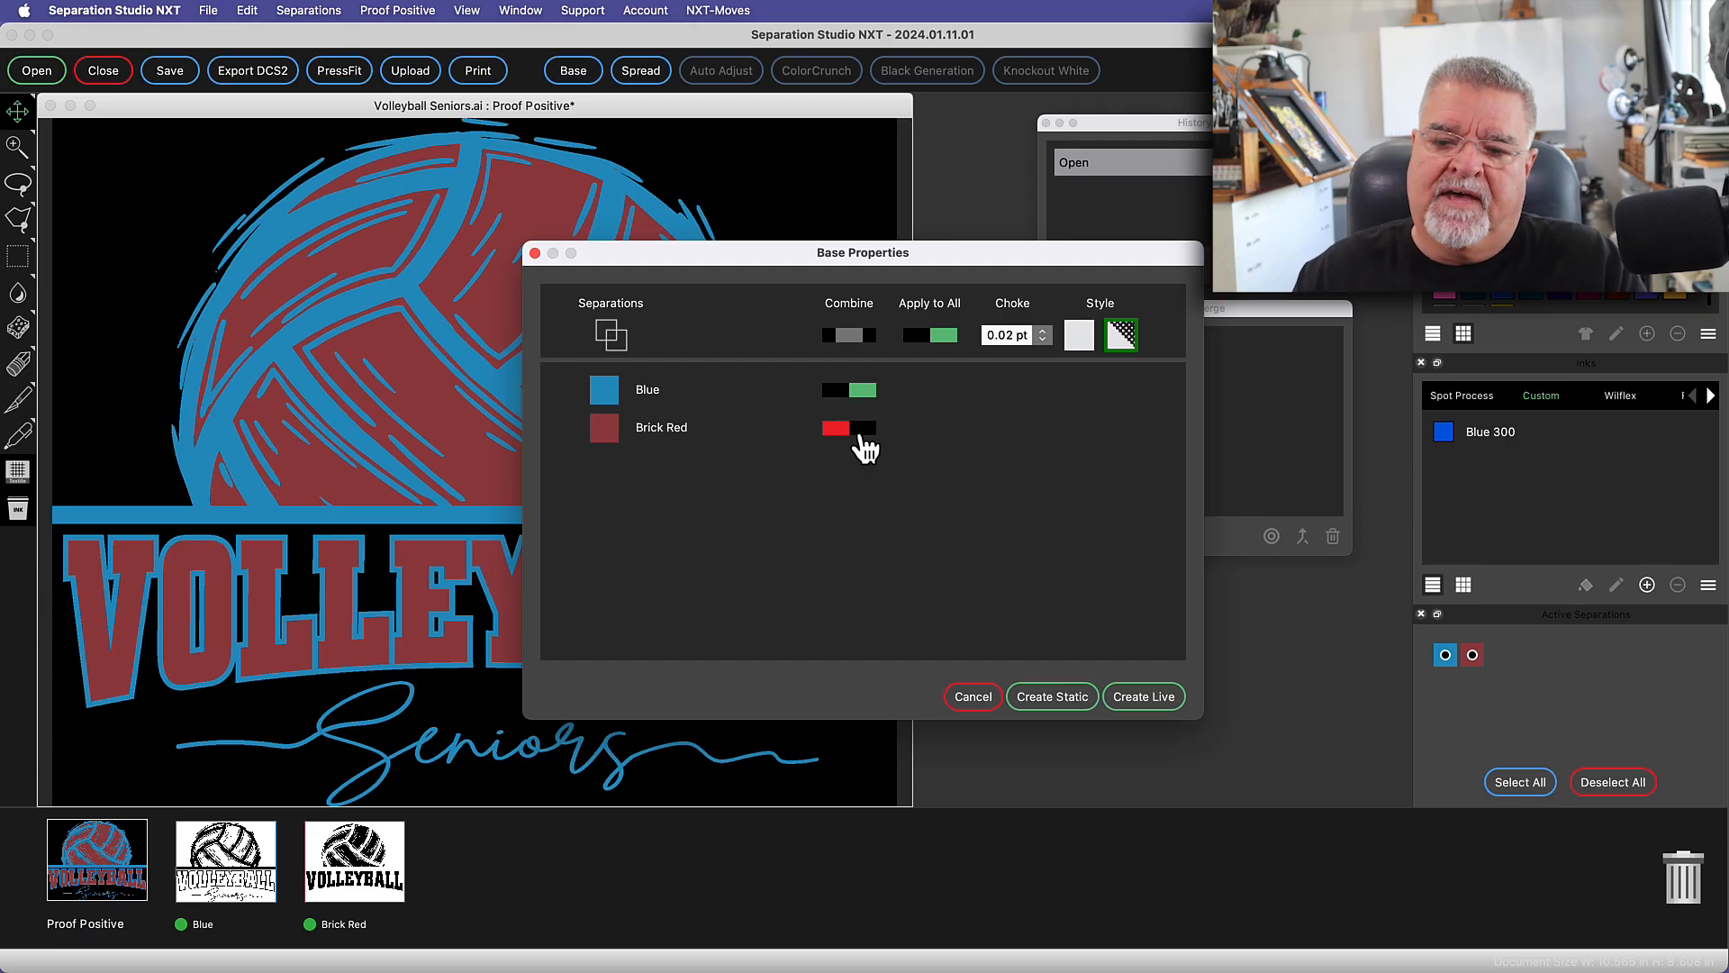
pyautogui.click(849, 428)
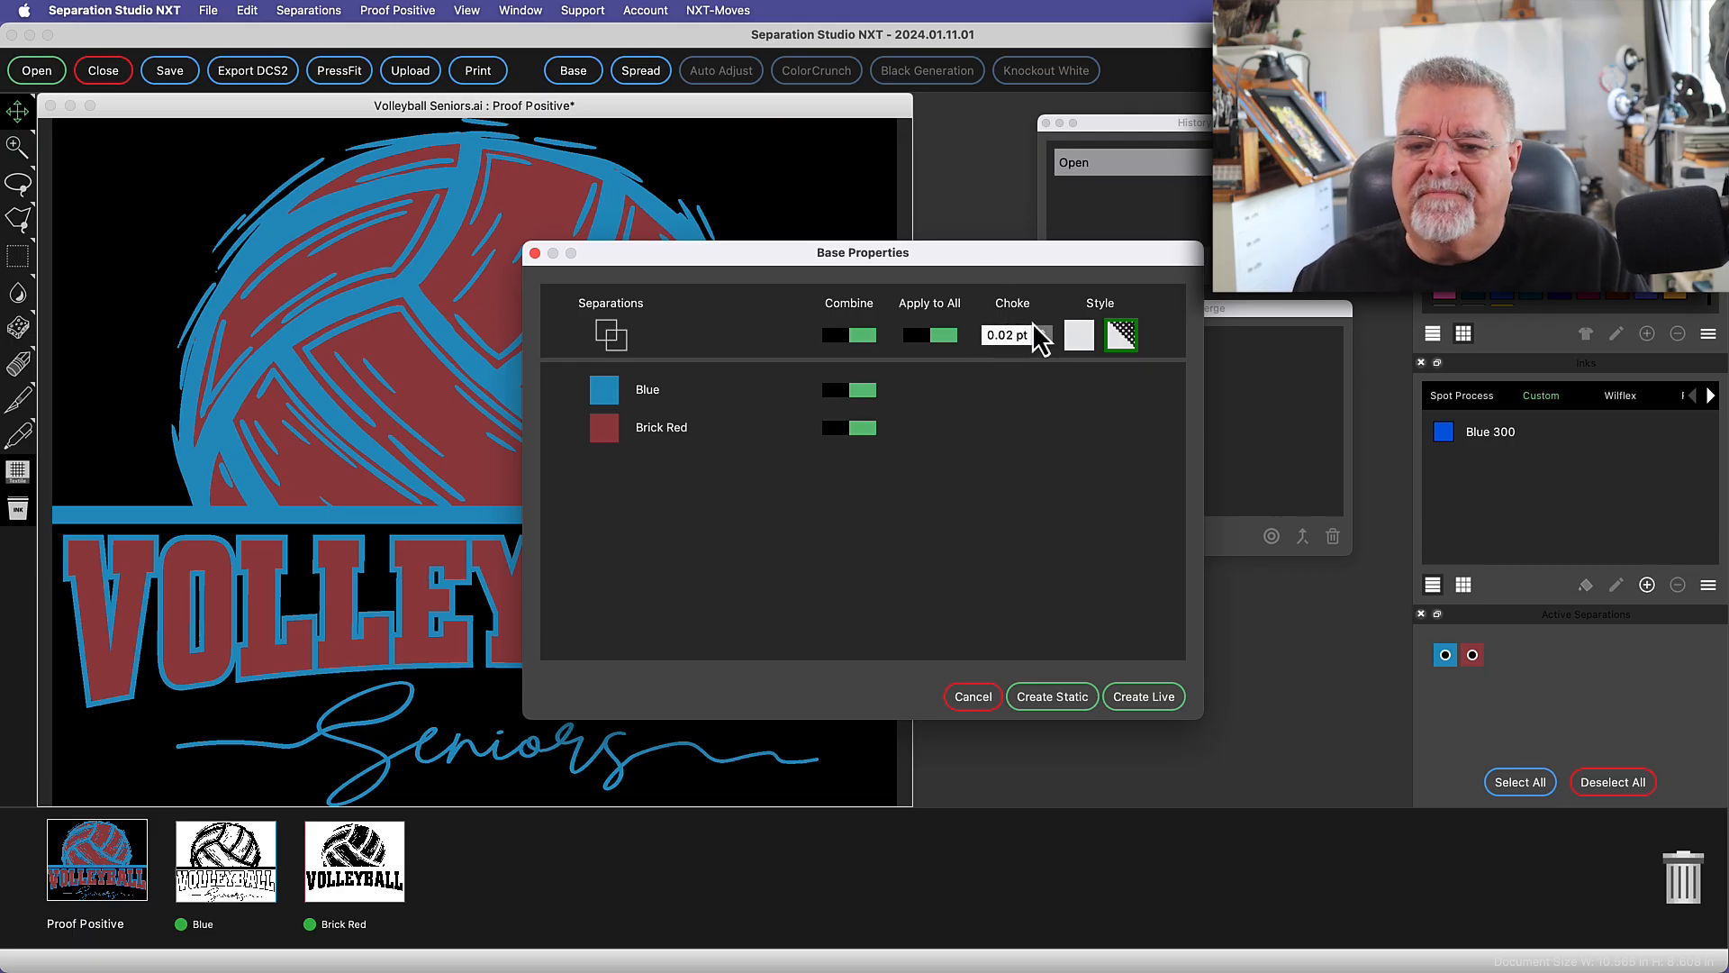
pyautogui.moveTo(1006, 265)
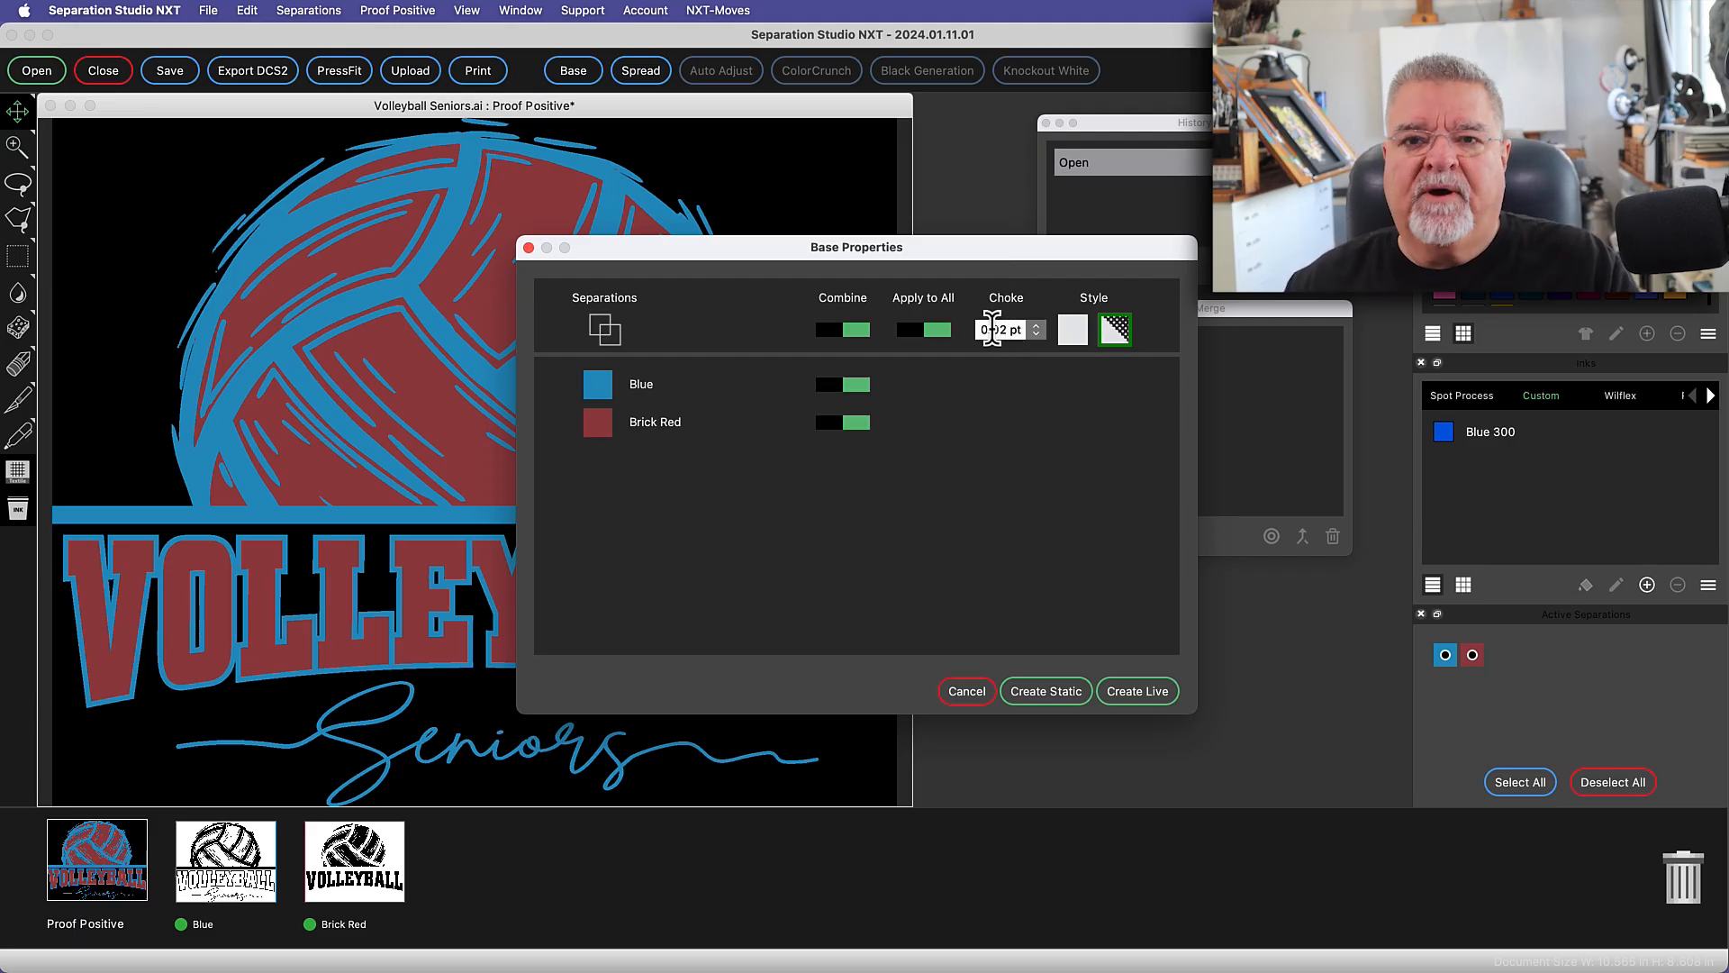
pyautogui.click(1034, 324)
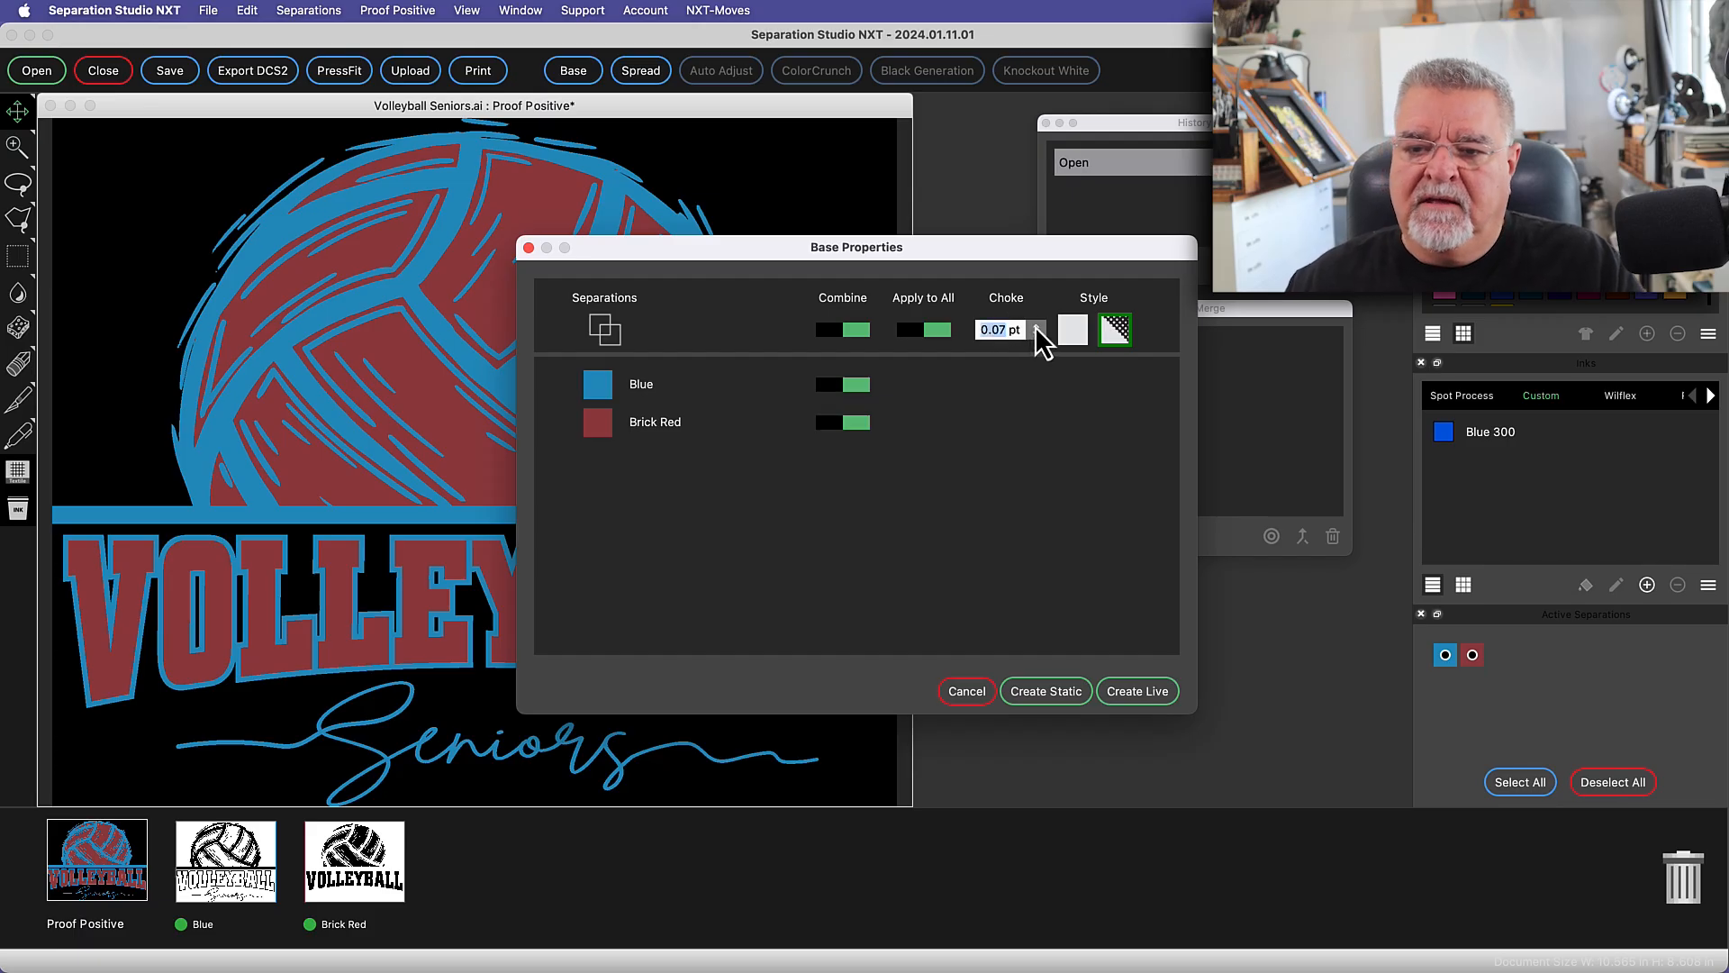
pyautogui.click(1037, 322)
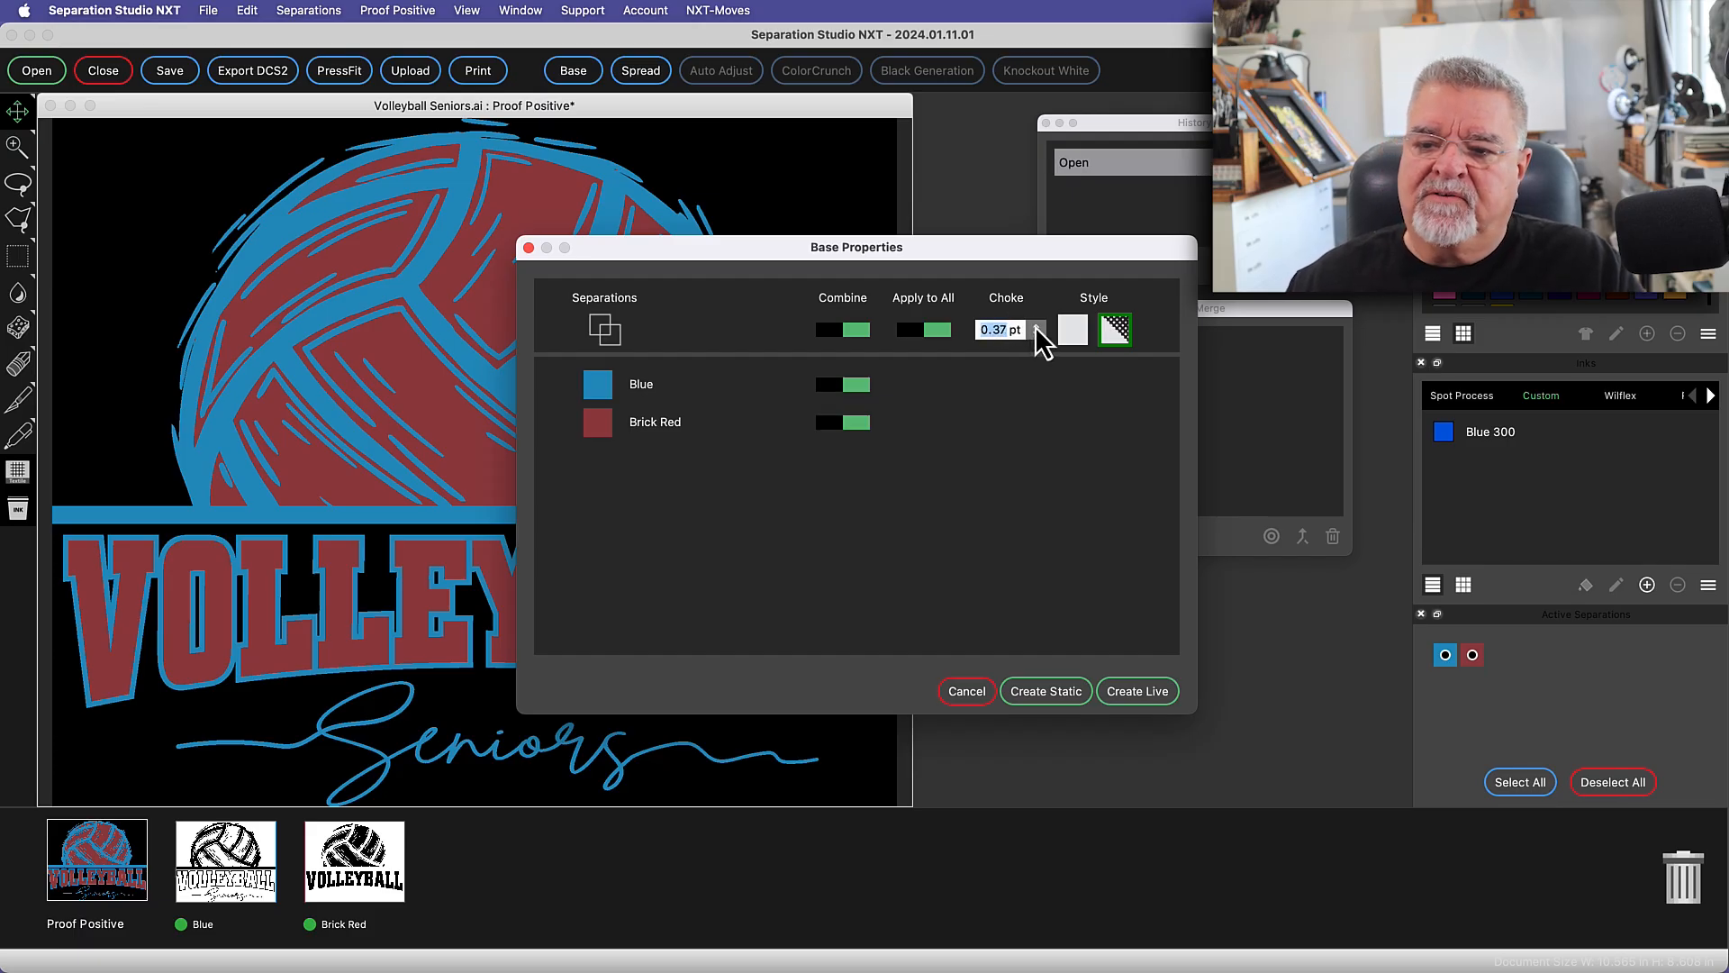
pyautogui.click(1037, 322)
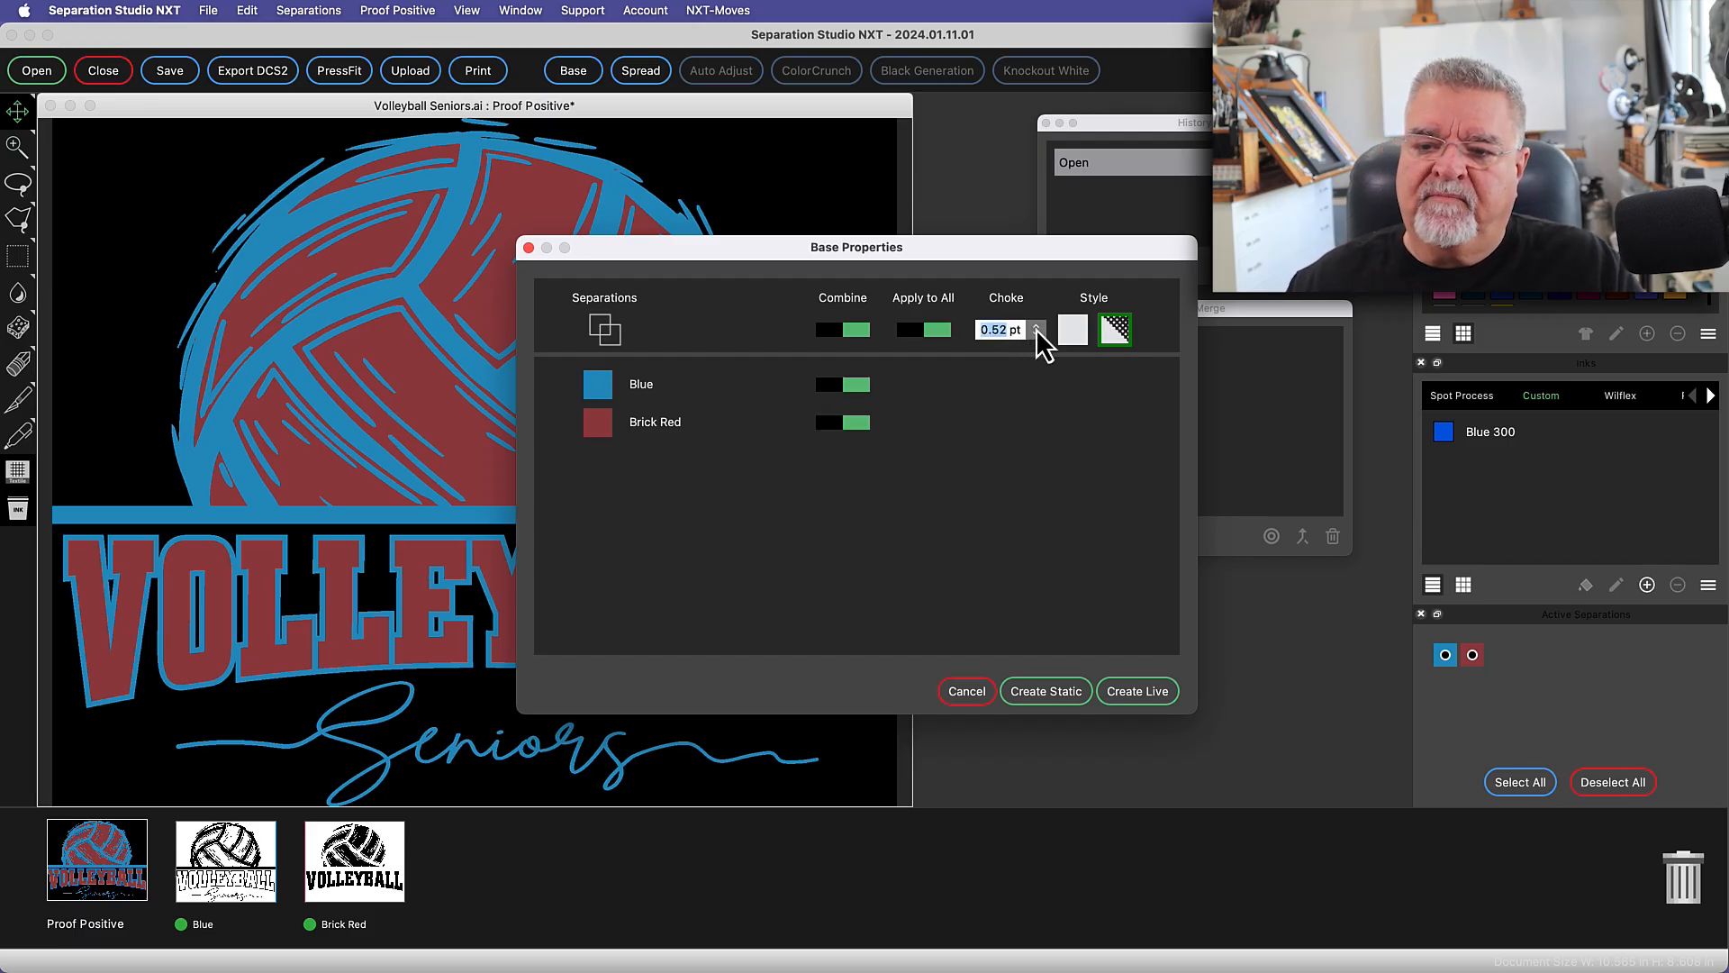
pyautogui.click(1036, 335)
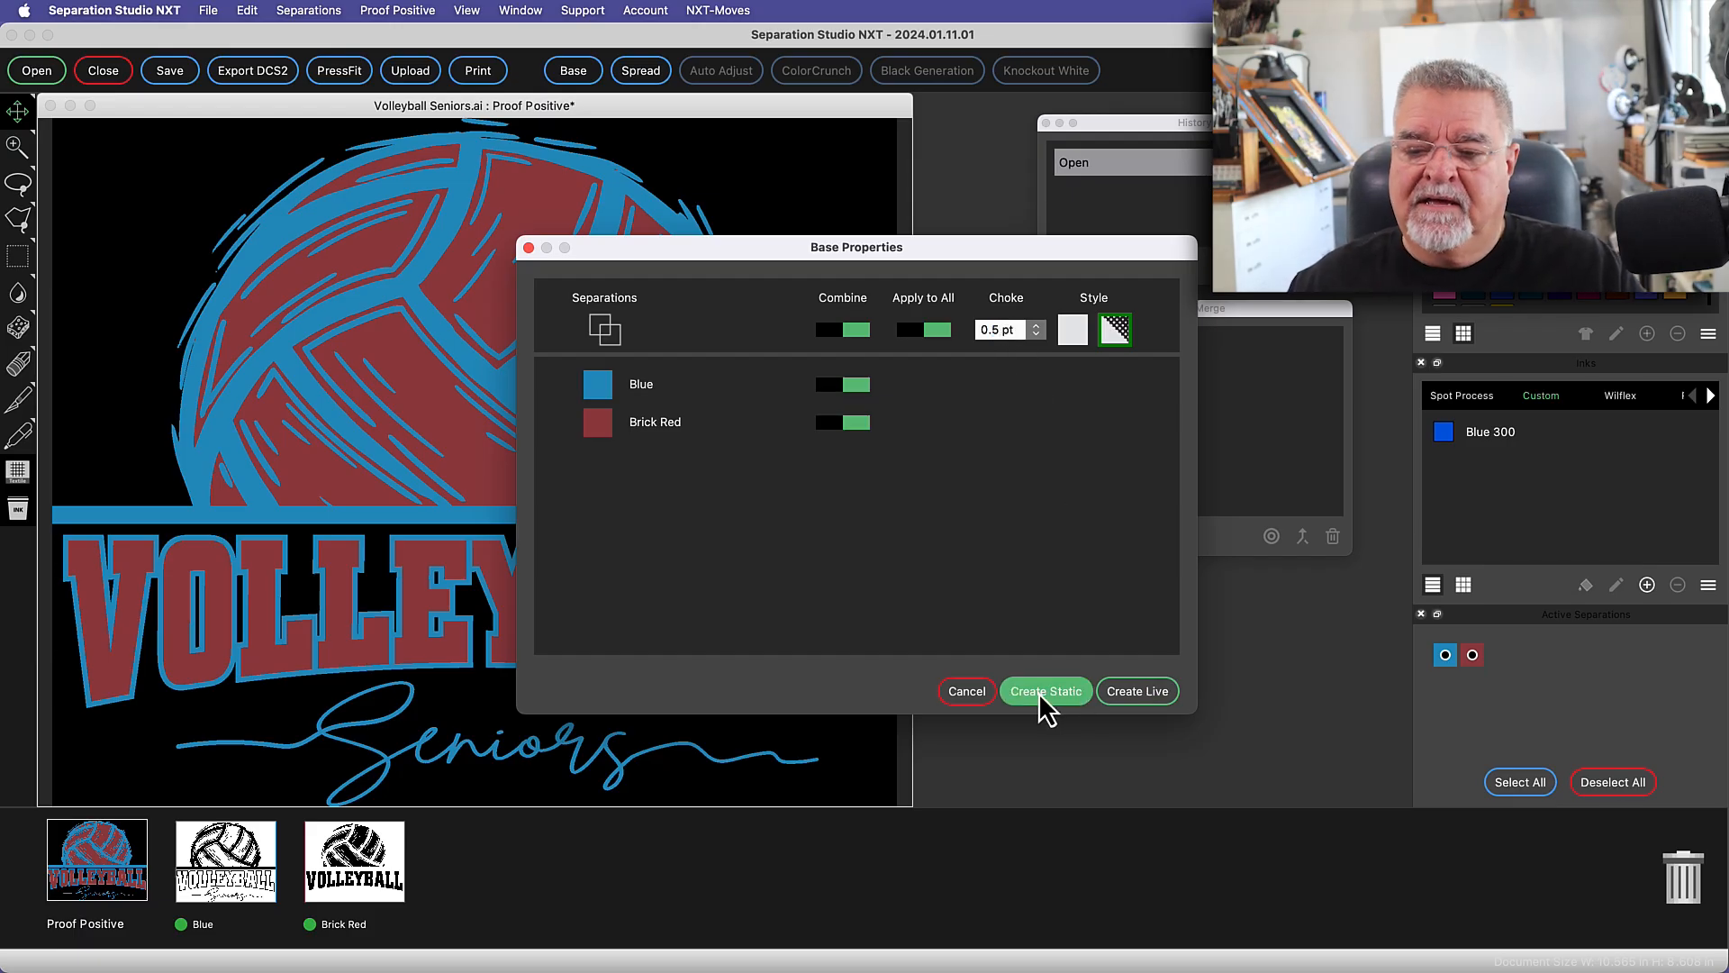
pyautogui.click(1044, 689)
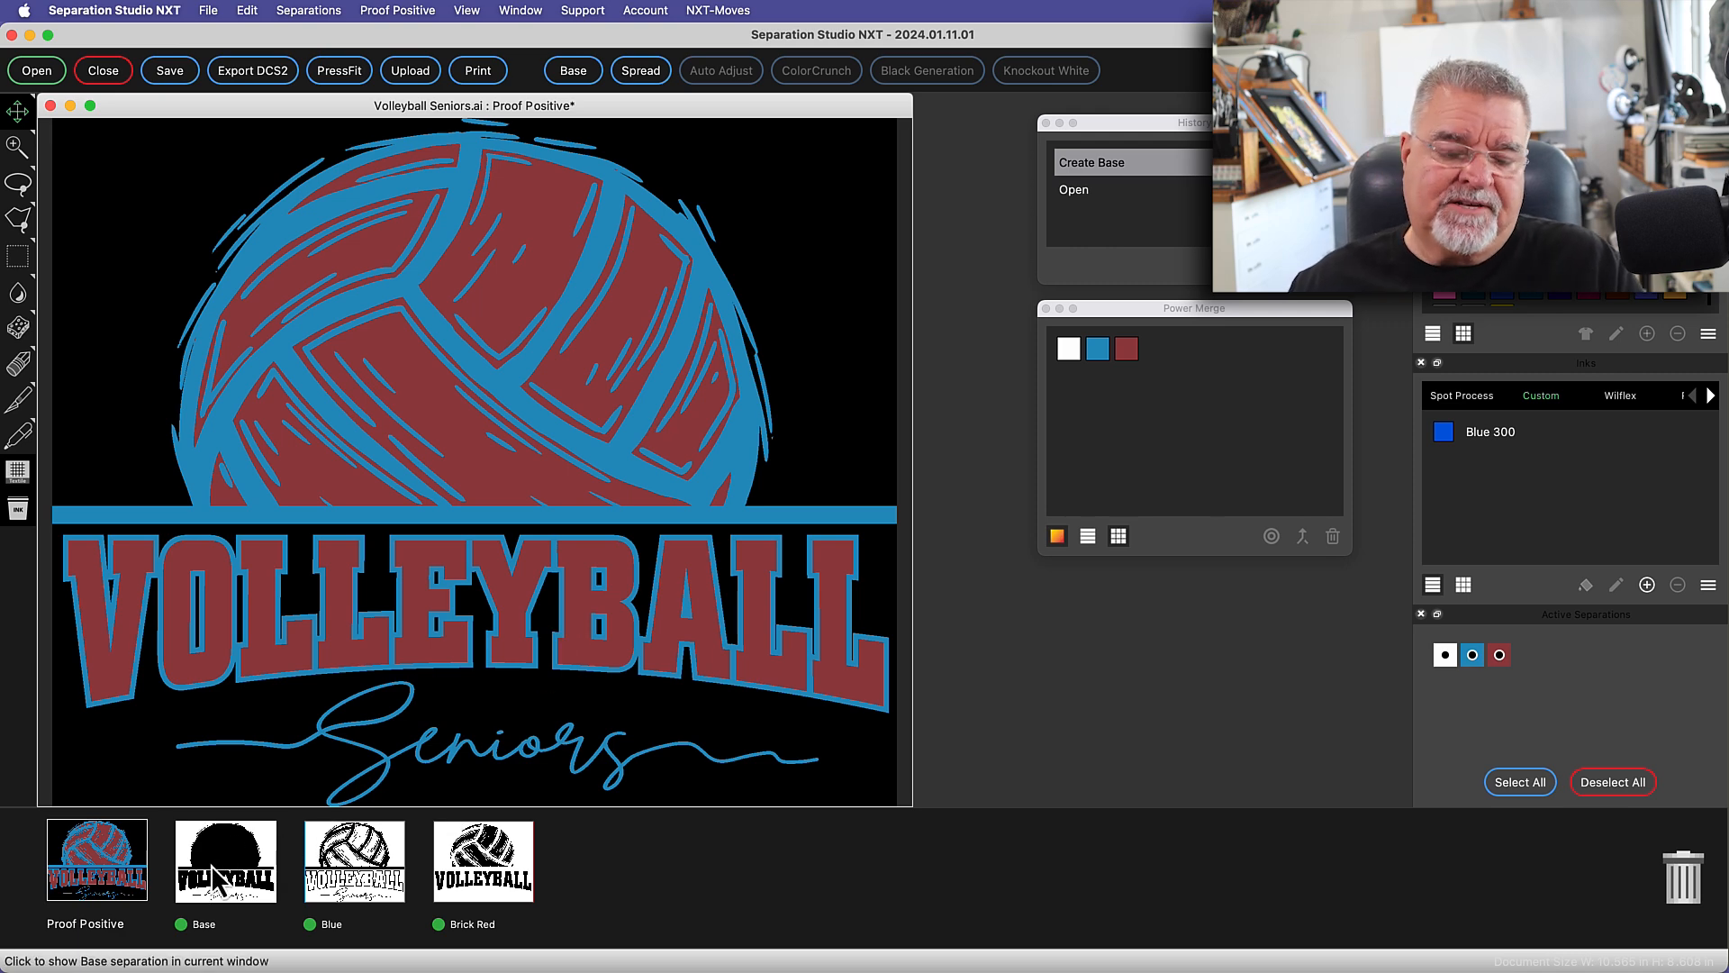
# Hide Blue and Brick Red, view the Base separation alone and place it after Brick Red
pyautogui.click(483, 861)
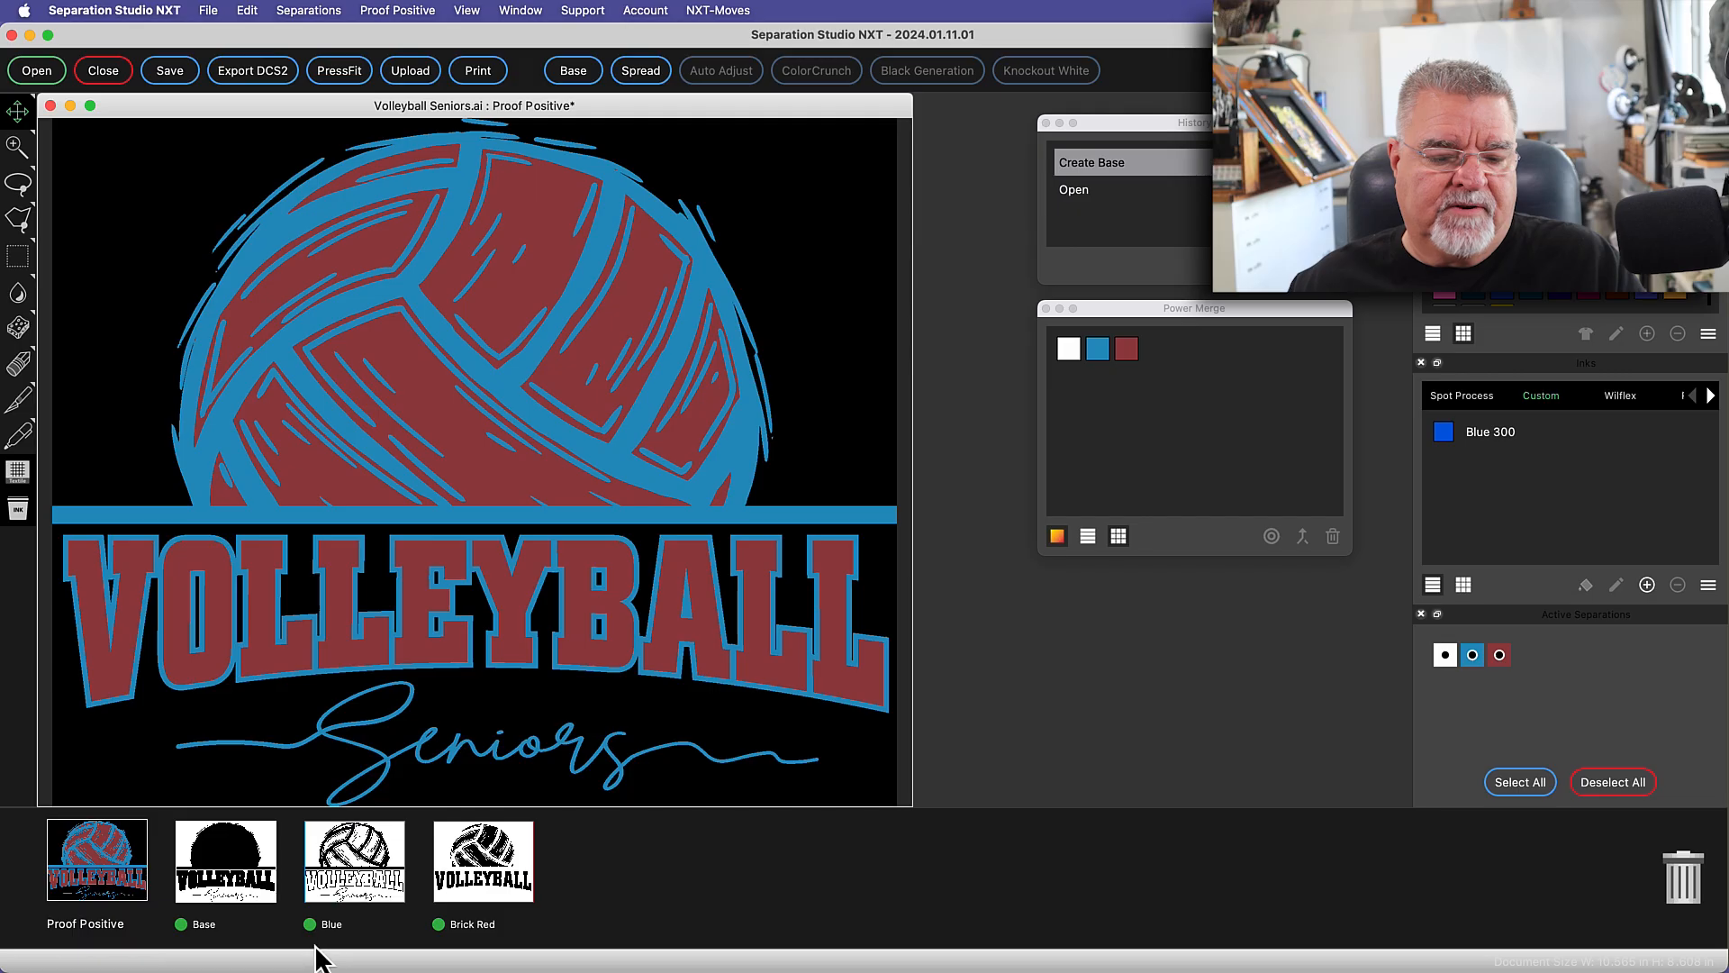
pyautogui.click(310, 924)
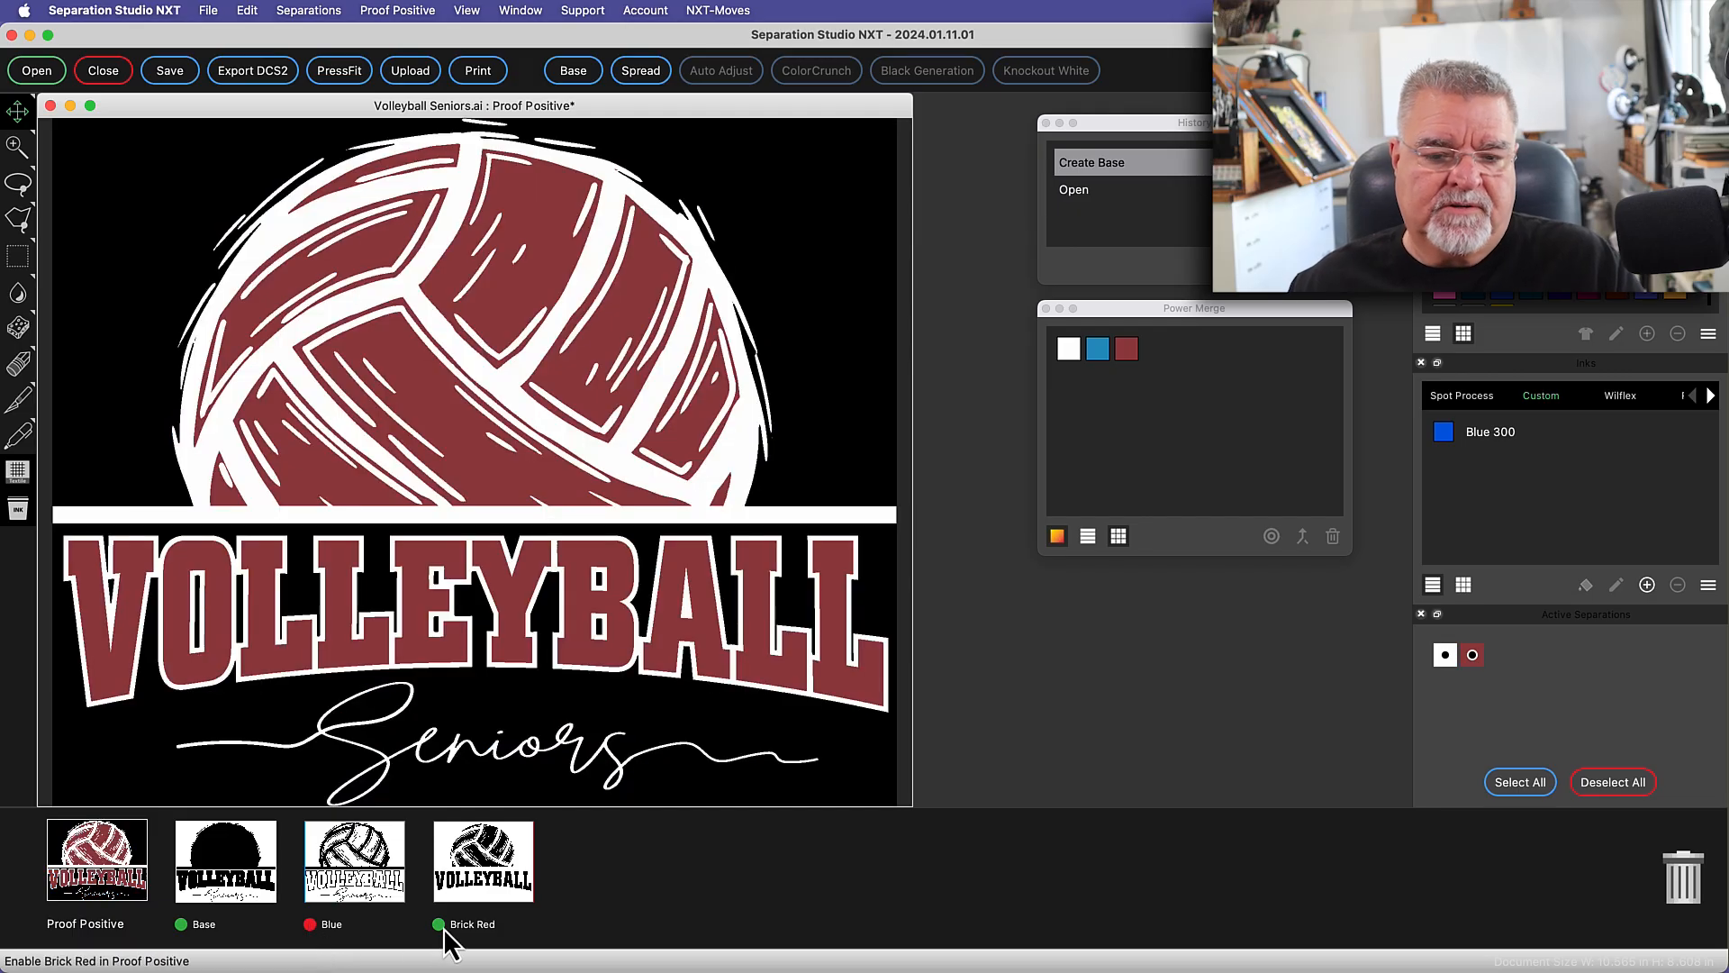
pyautogui.click(438, 924)
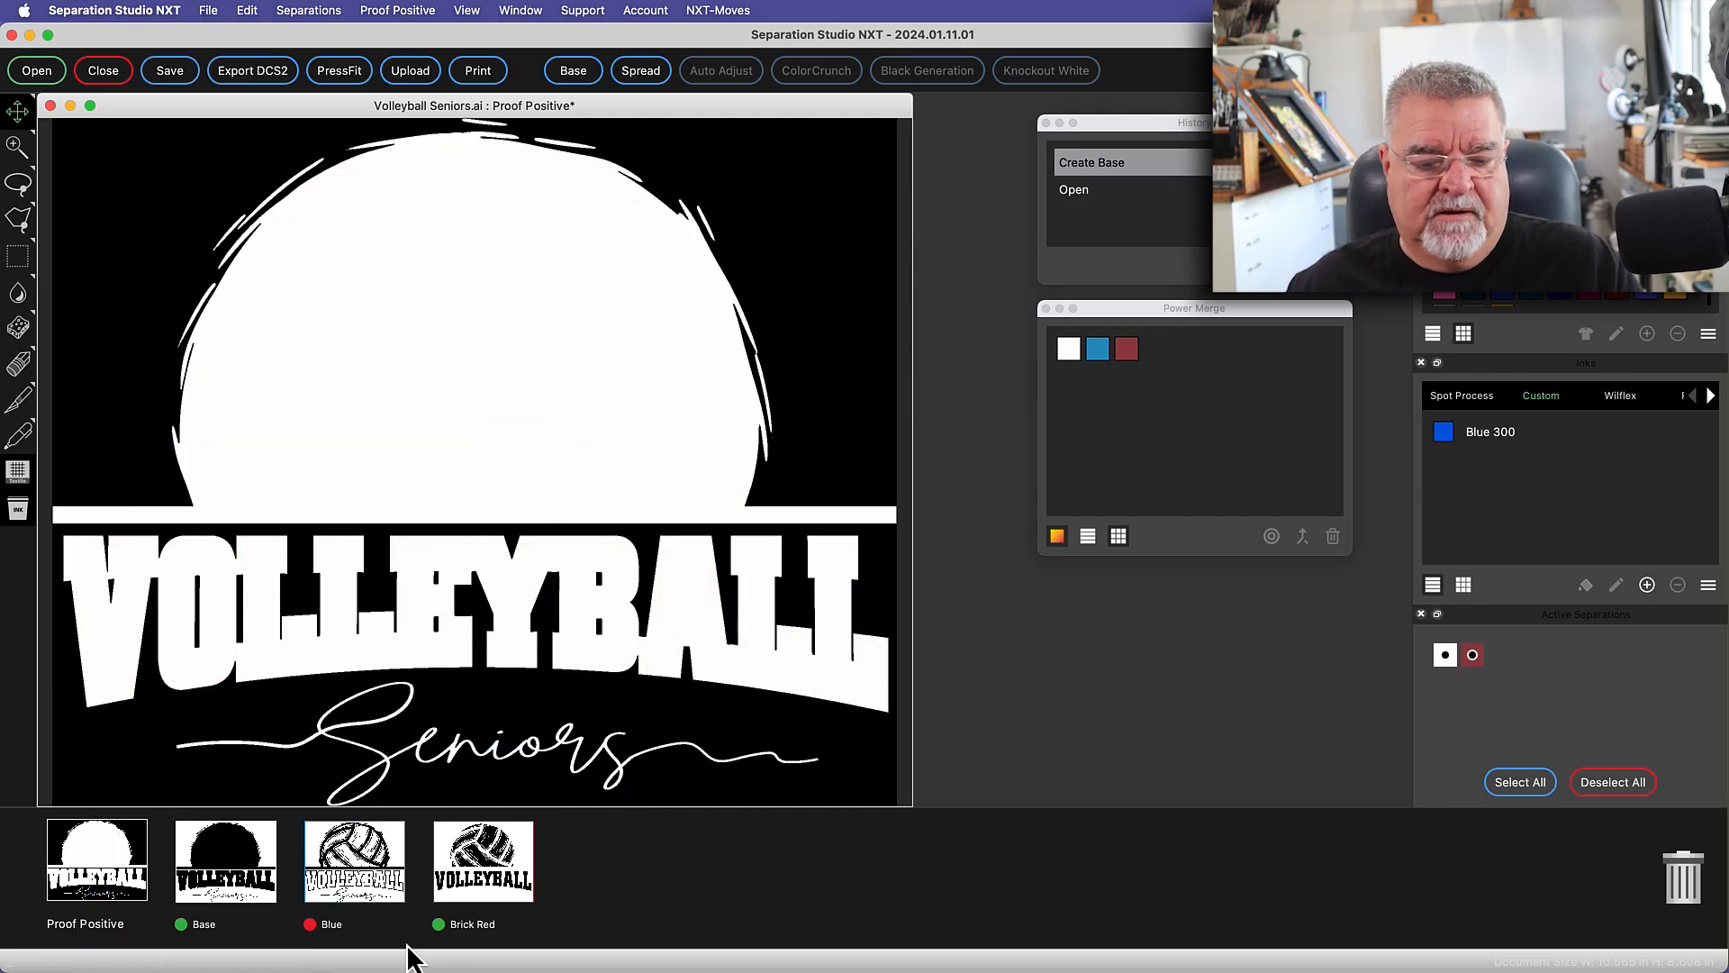
pyautogui.click(225, 859)
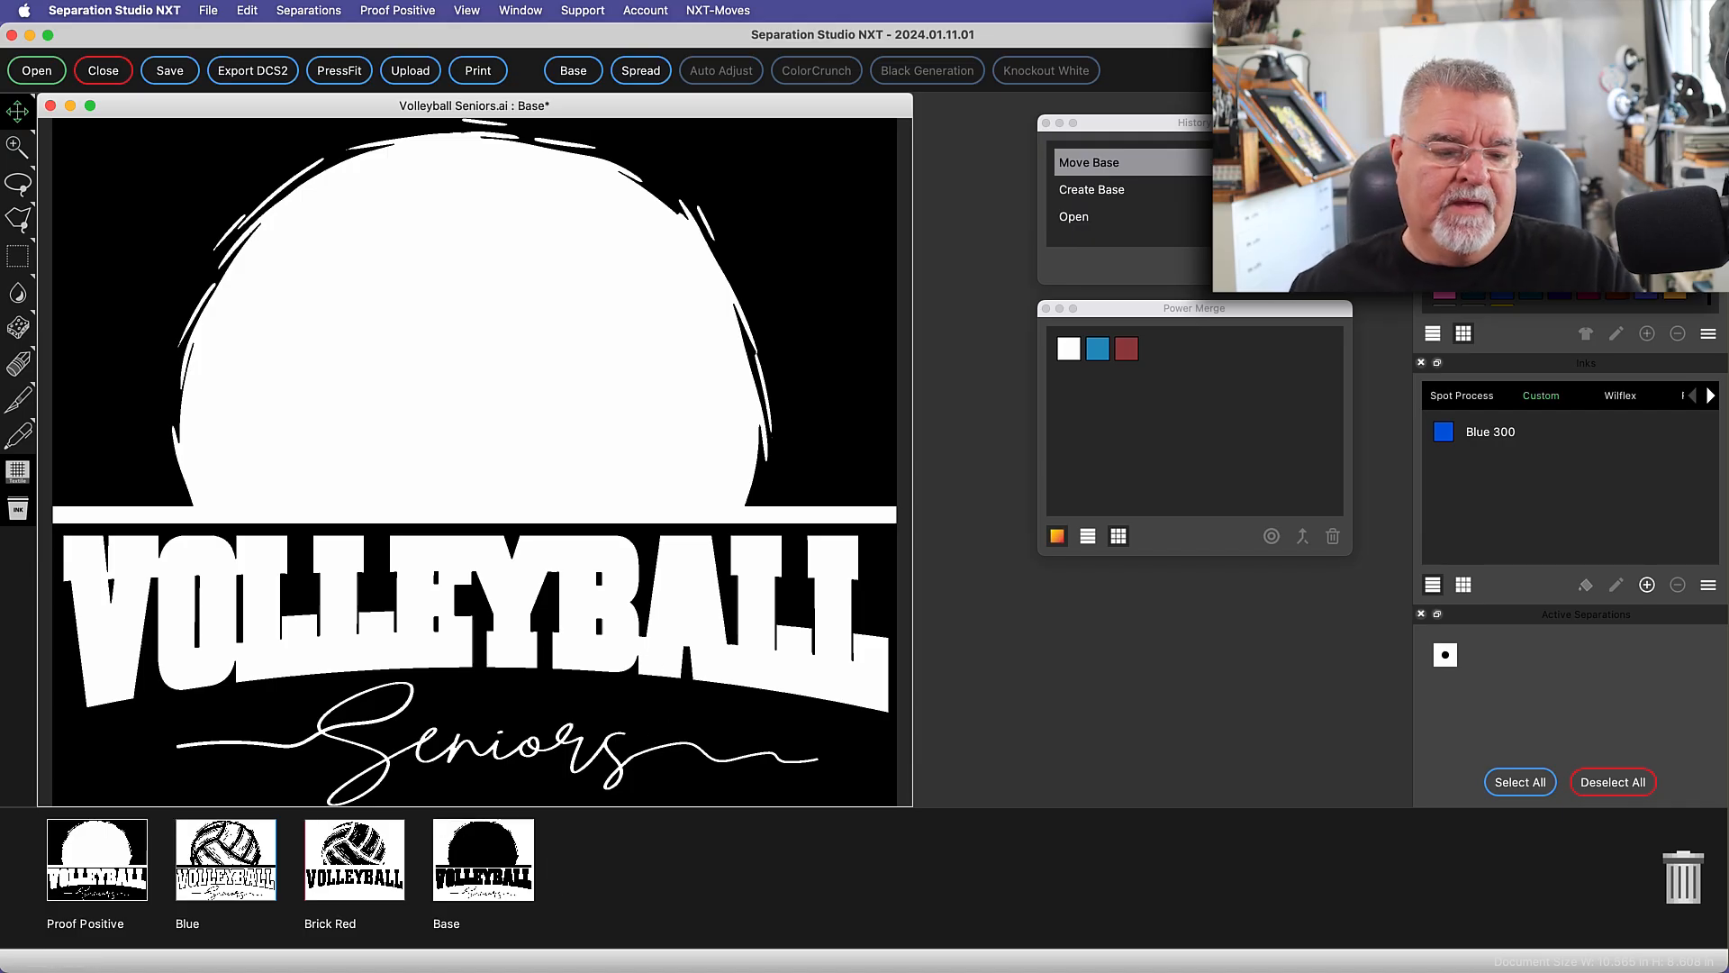
pyautogui.click(95, 861)
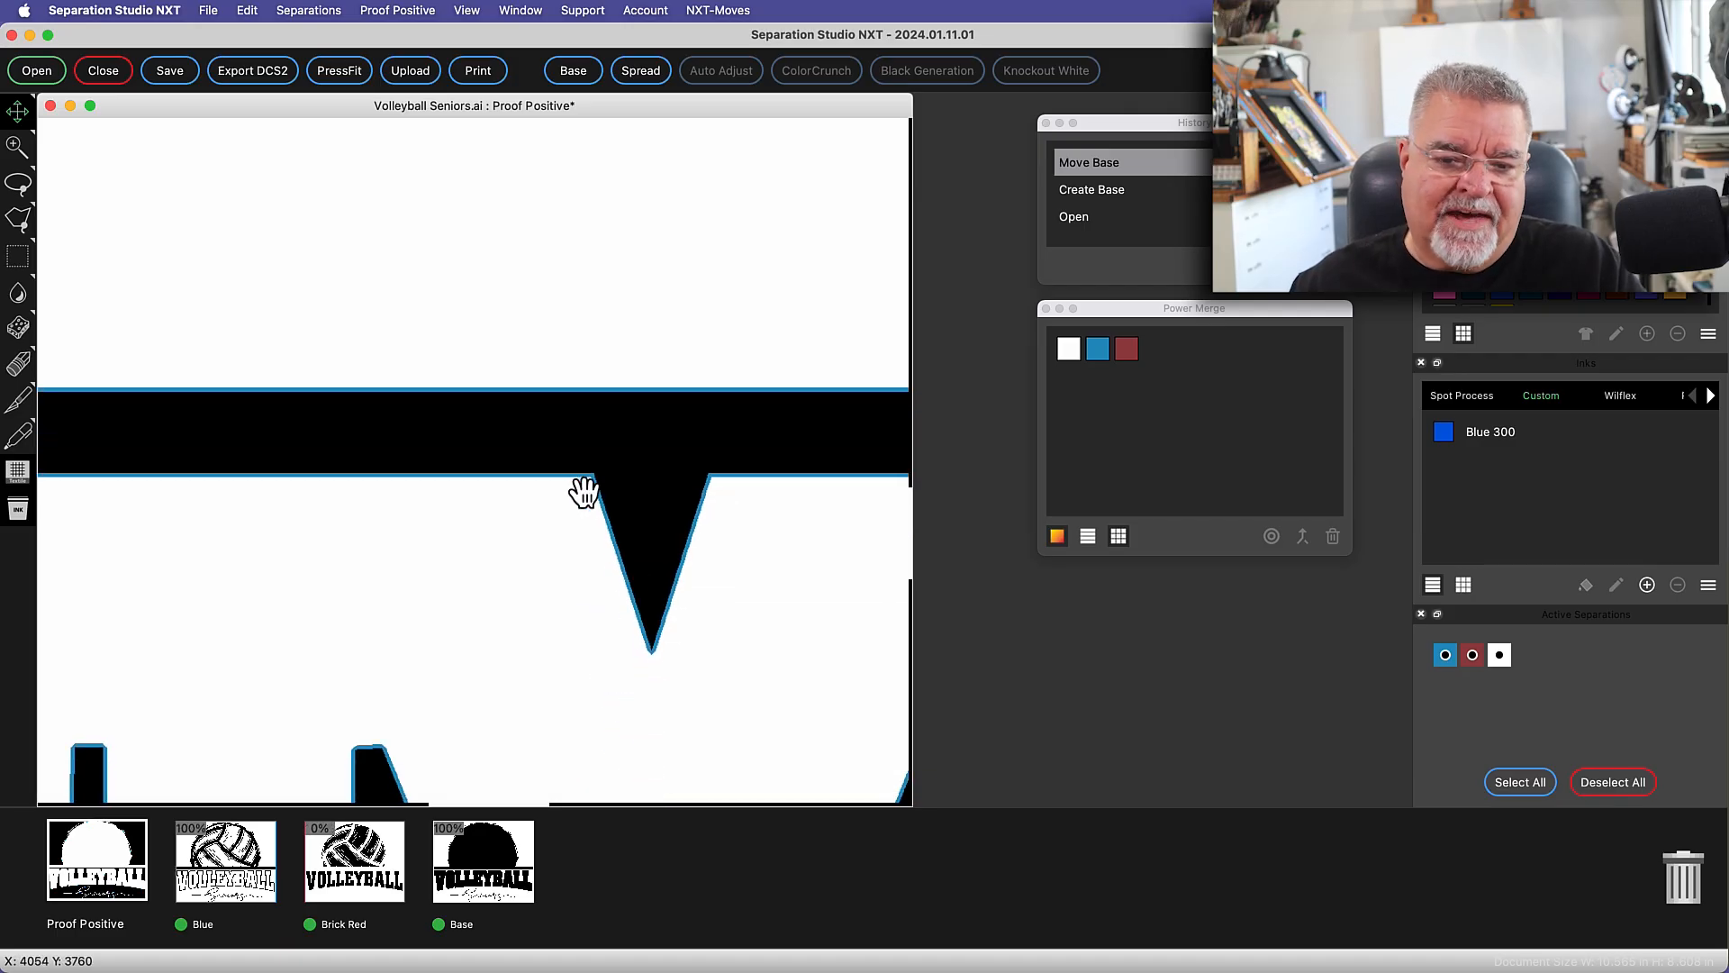
pyautogui.moveTo(542, 493)
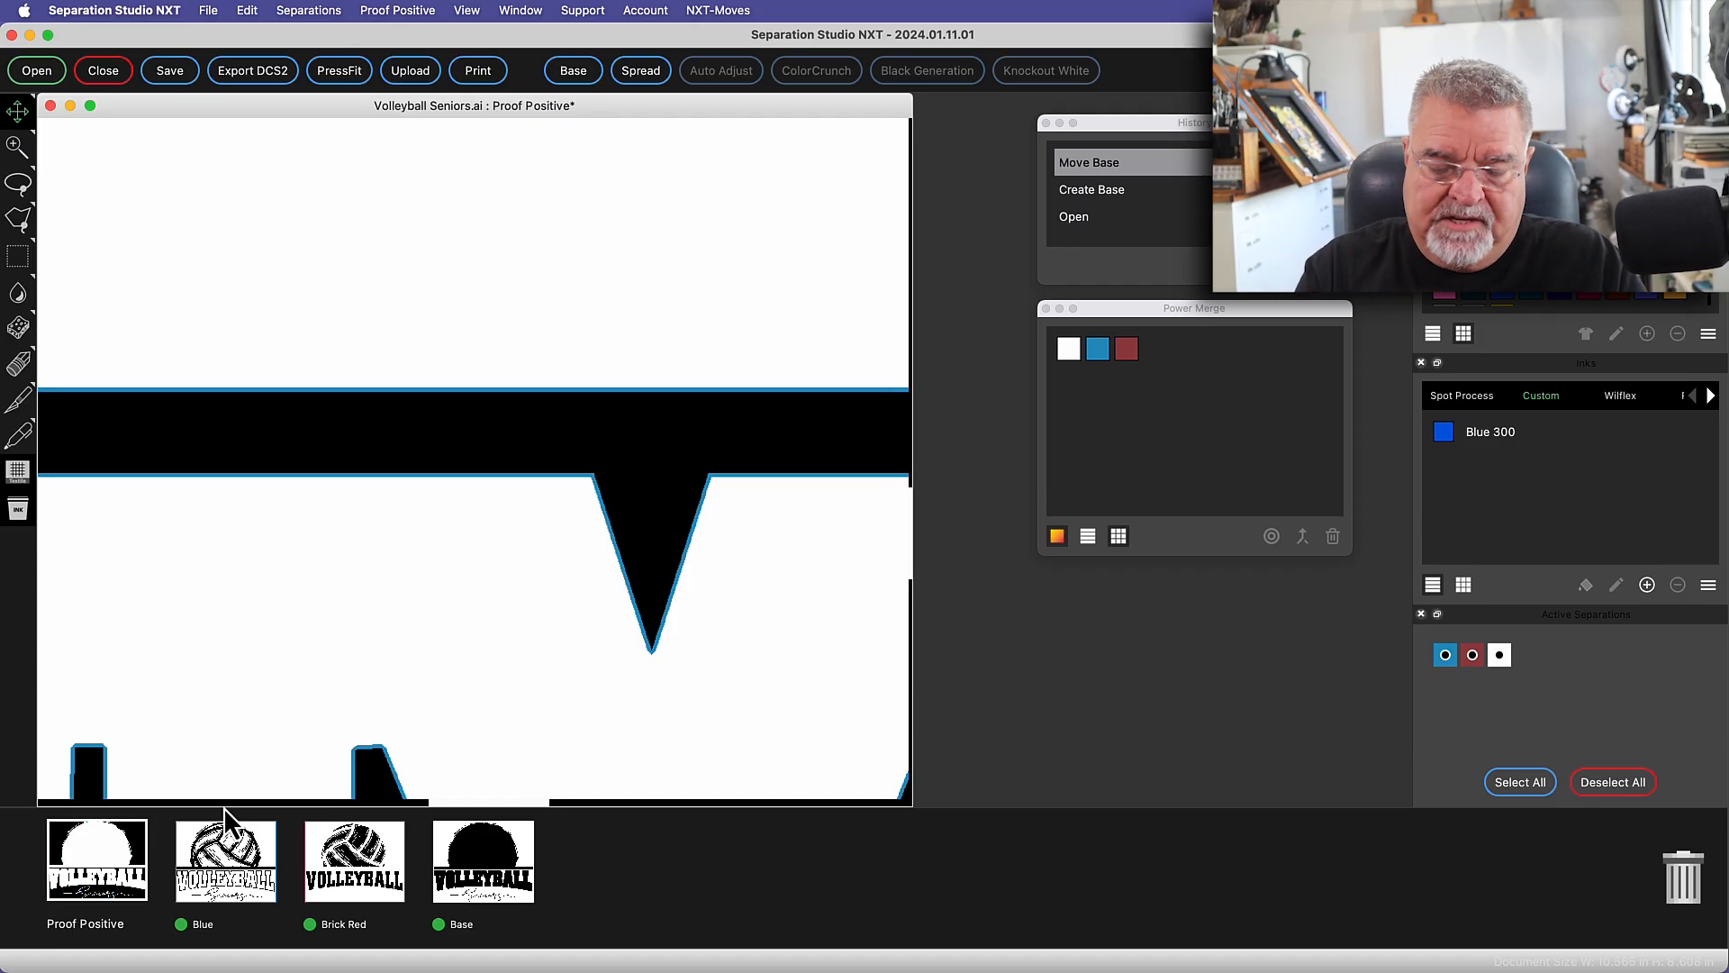
# Move the Base to the first print position and close the volleyball design
pyautogui.click(227, 861)
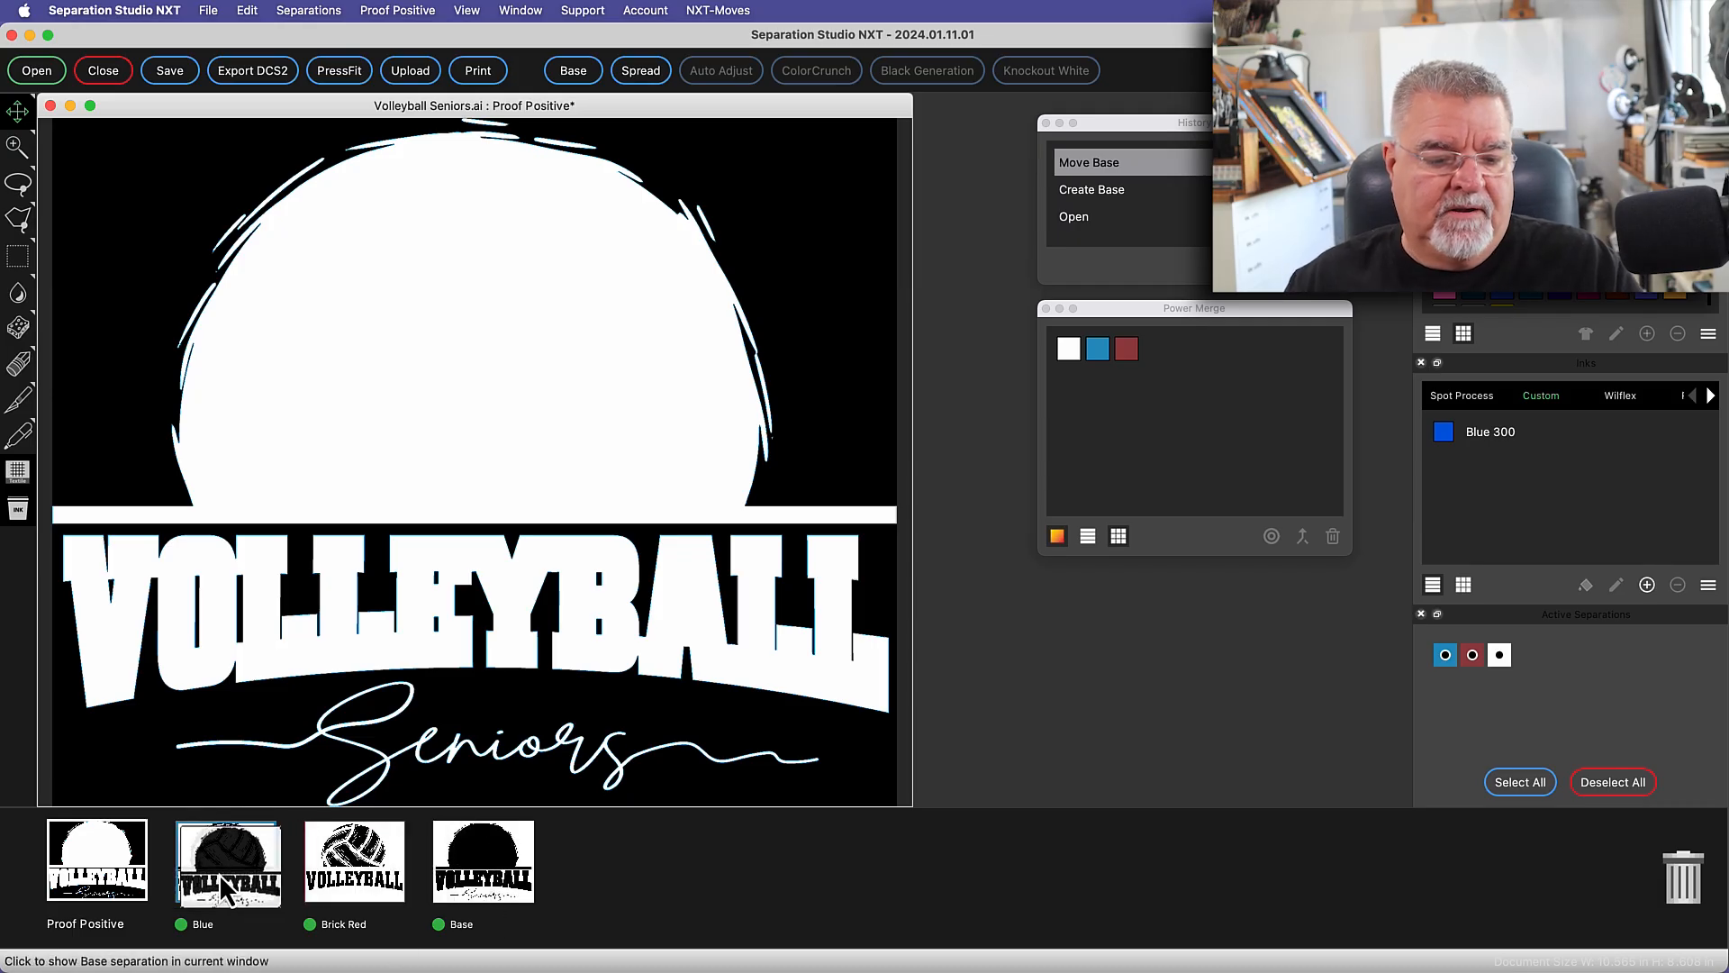
pyautogui.click(227, 861)
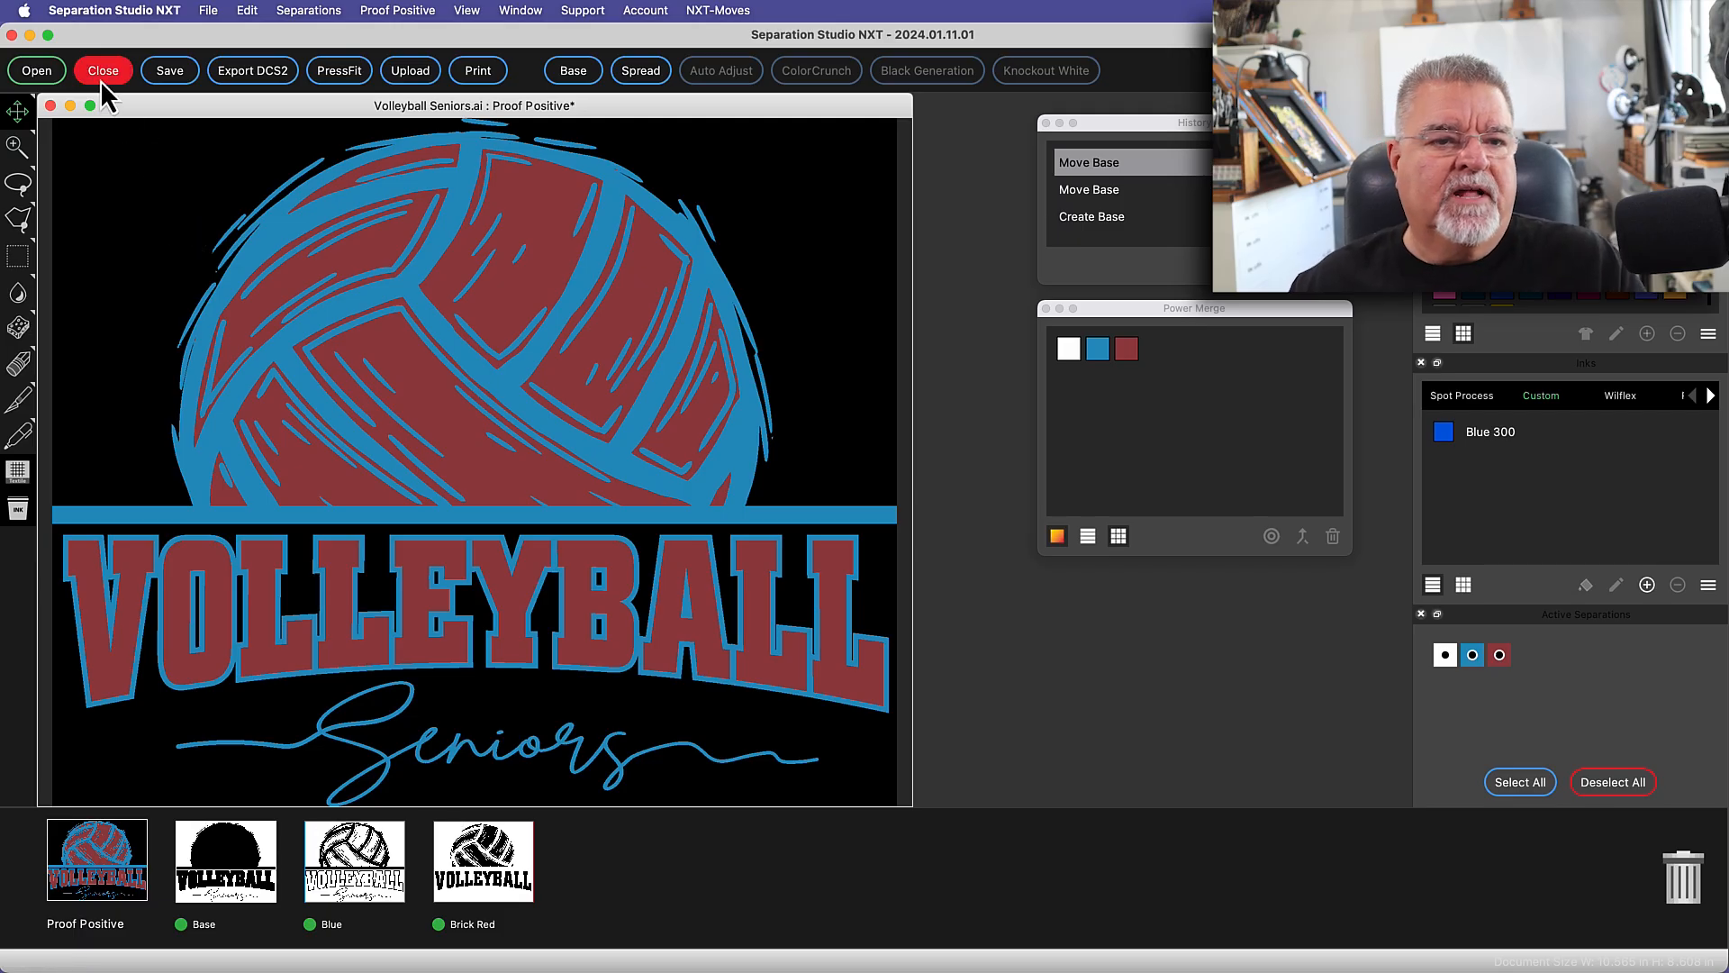
pyautogui.click(103, 70)
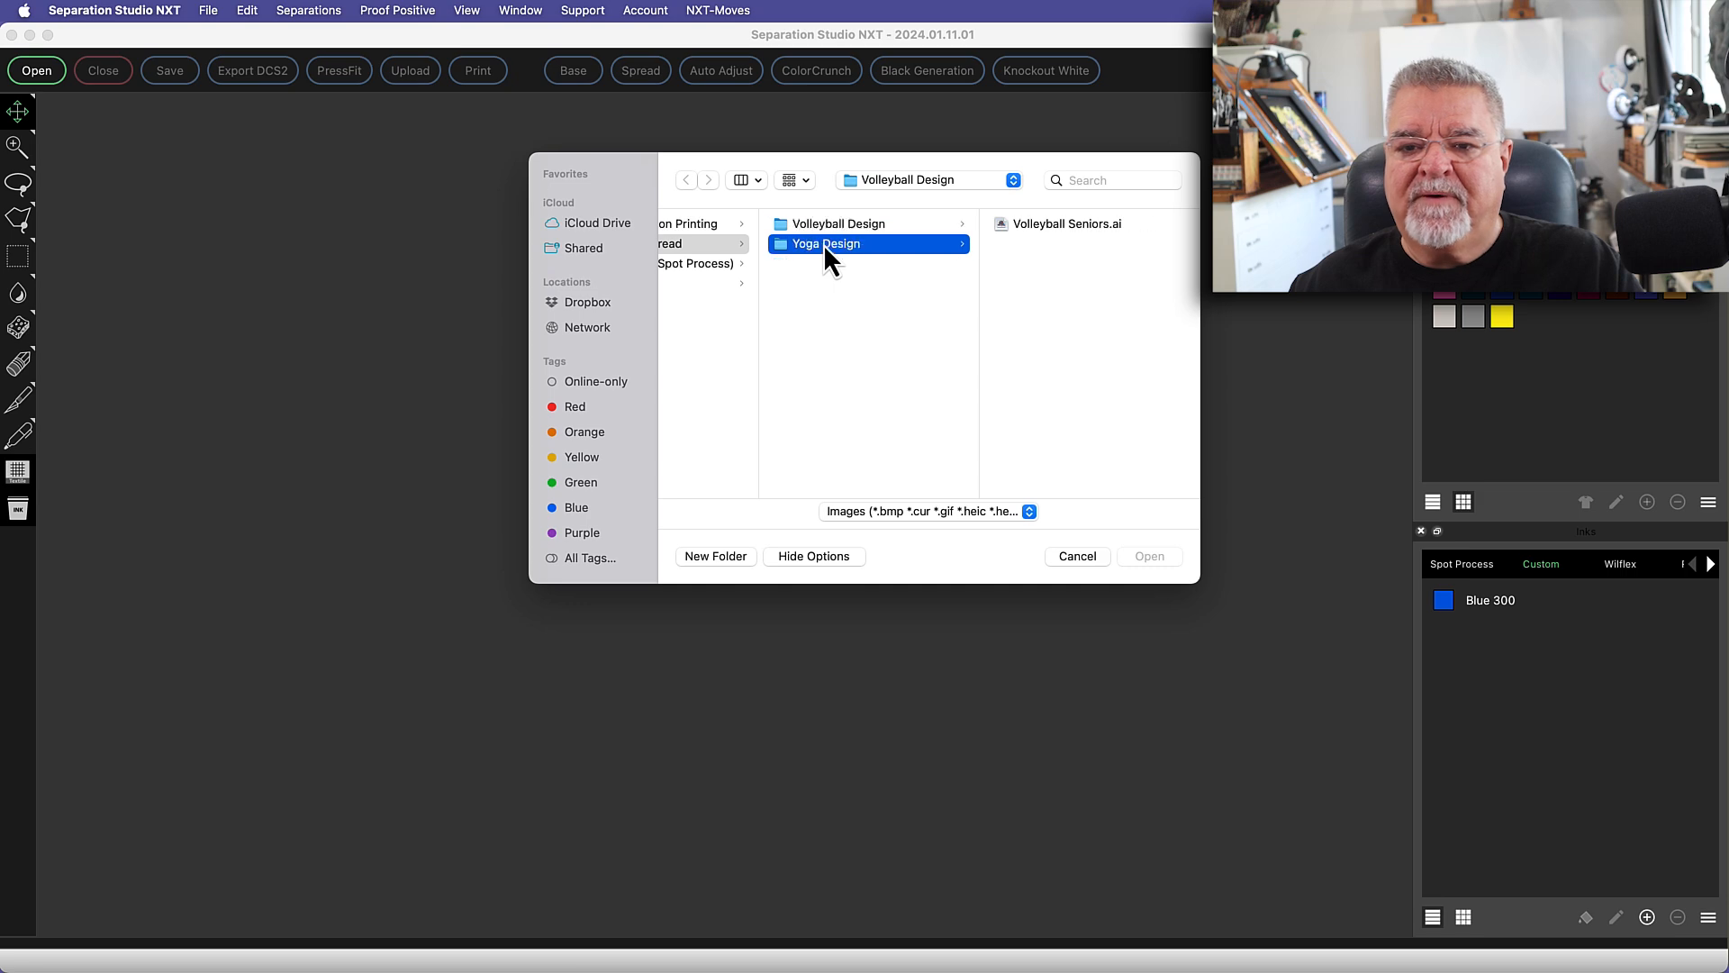
# Open Minfull Yoga Studio logo.ai from the Yoga Design folder, showing its single Teal separation
pyautogui.doubleClick(824, 243)
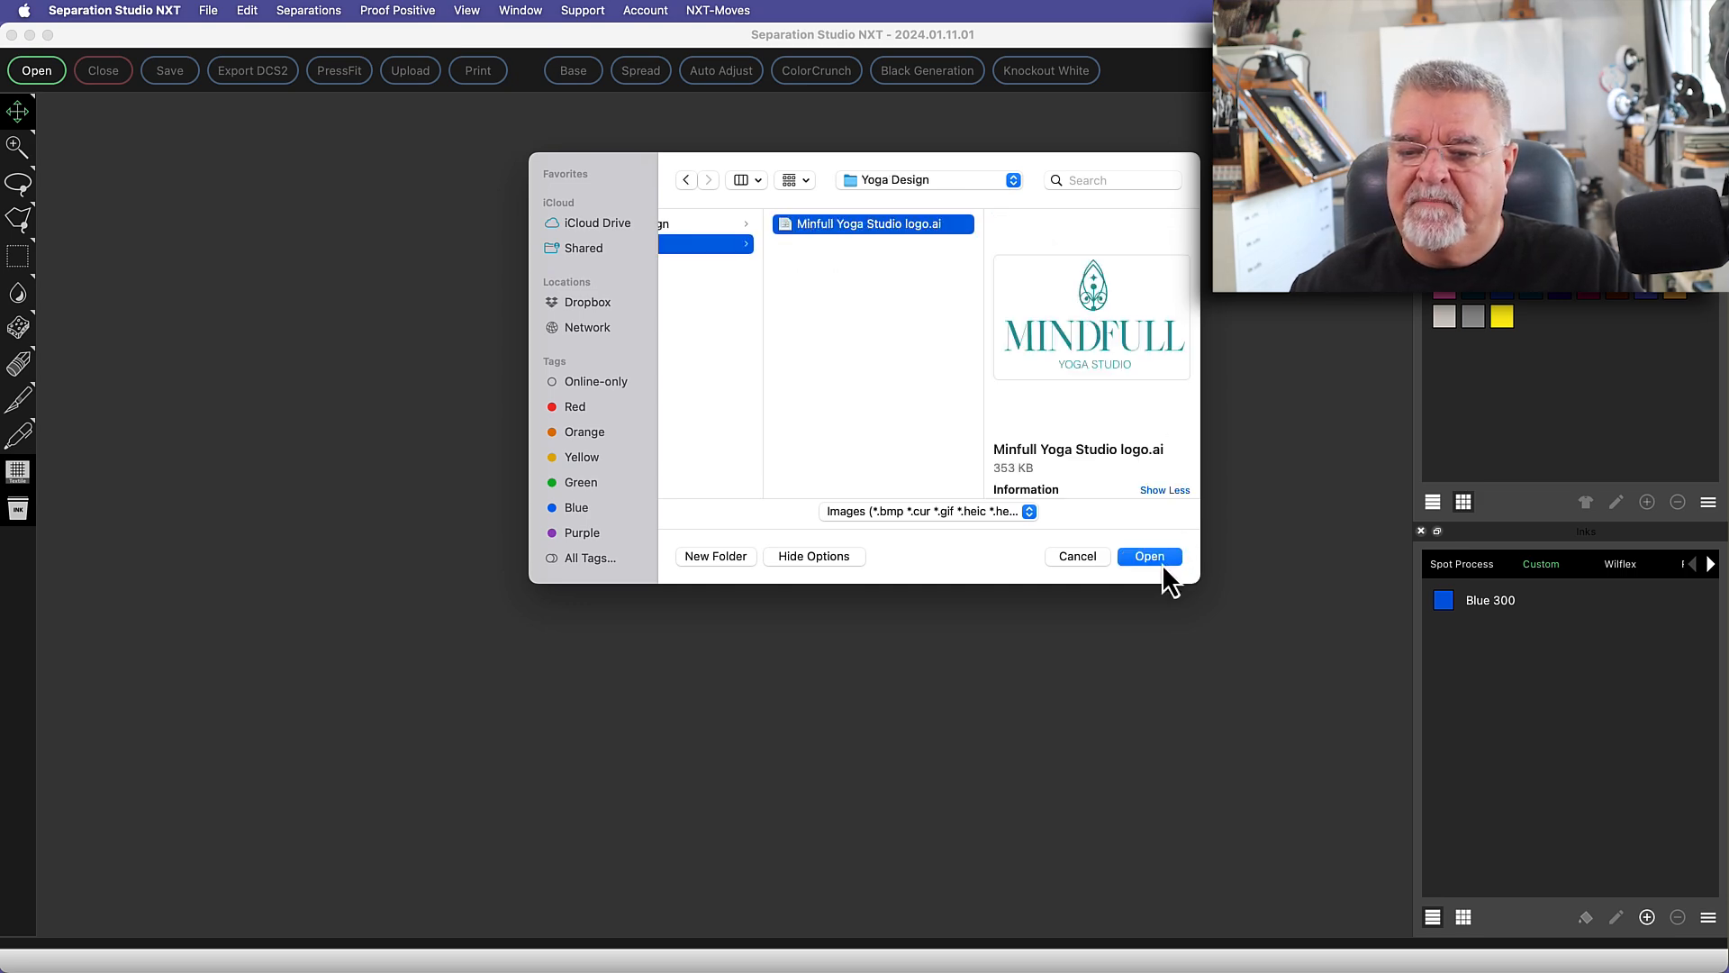
pyautogui.click(1147, 556)
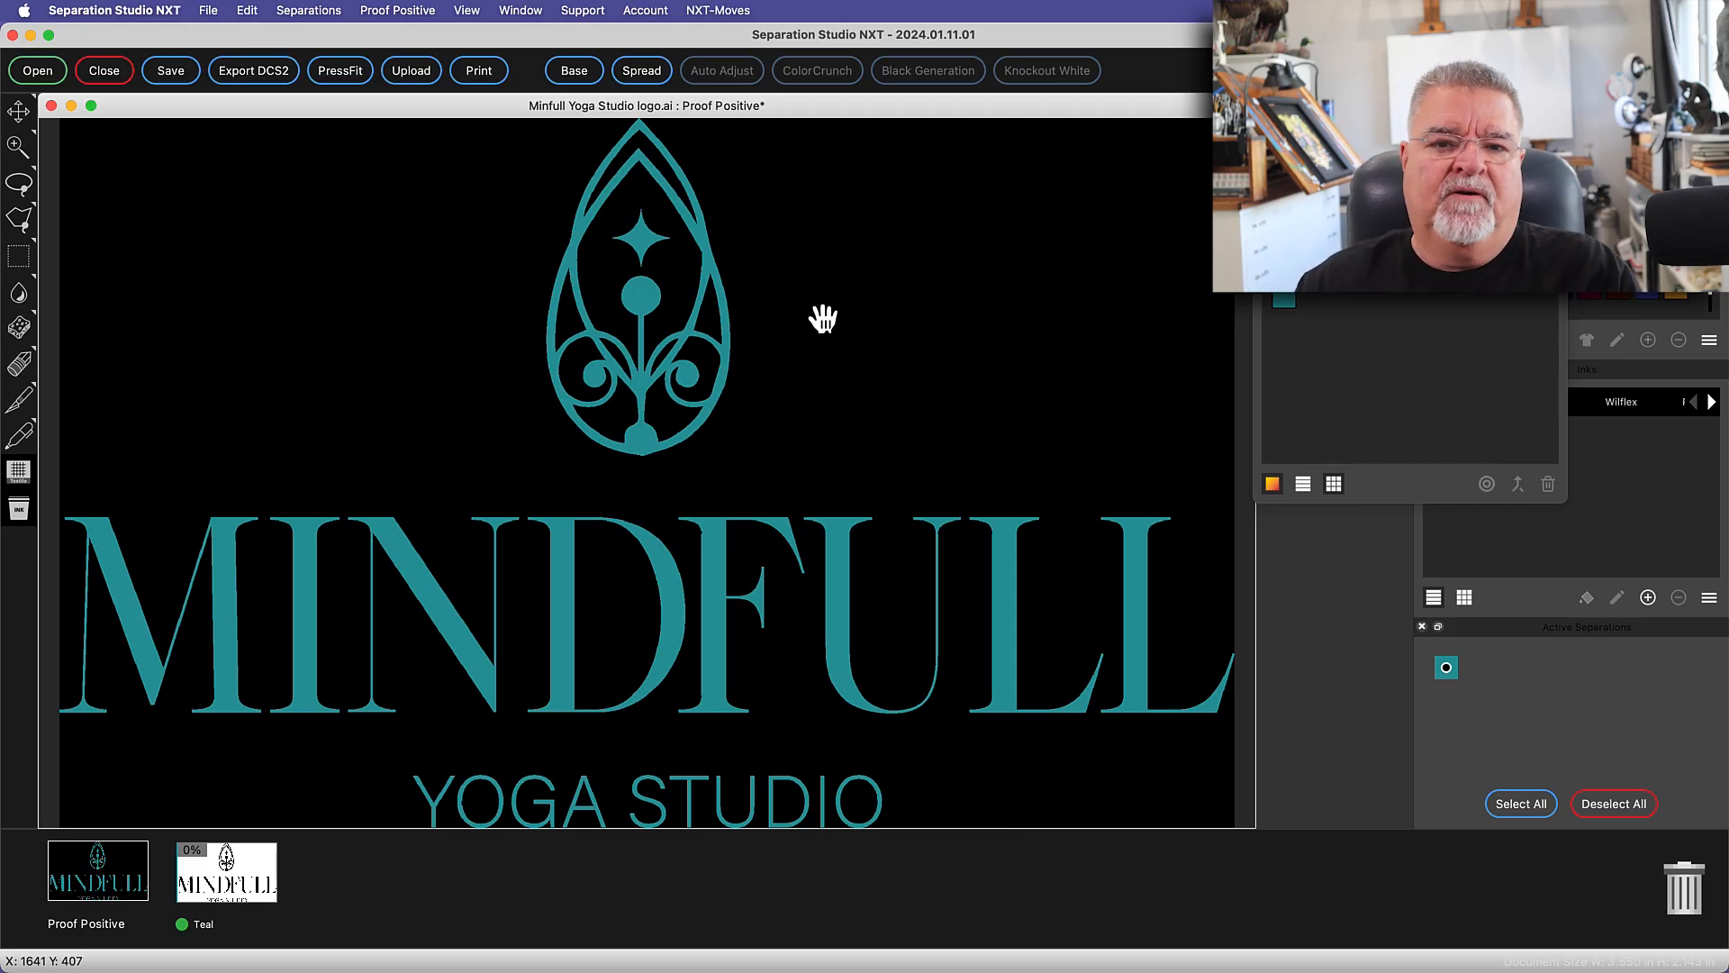
pyautogui.moveTo(672, 488)
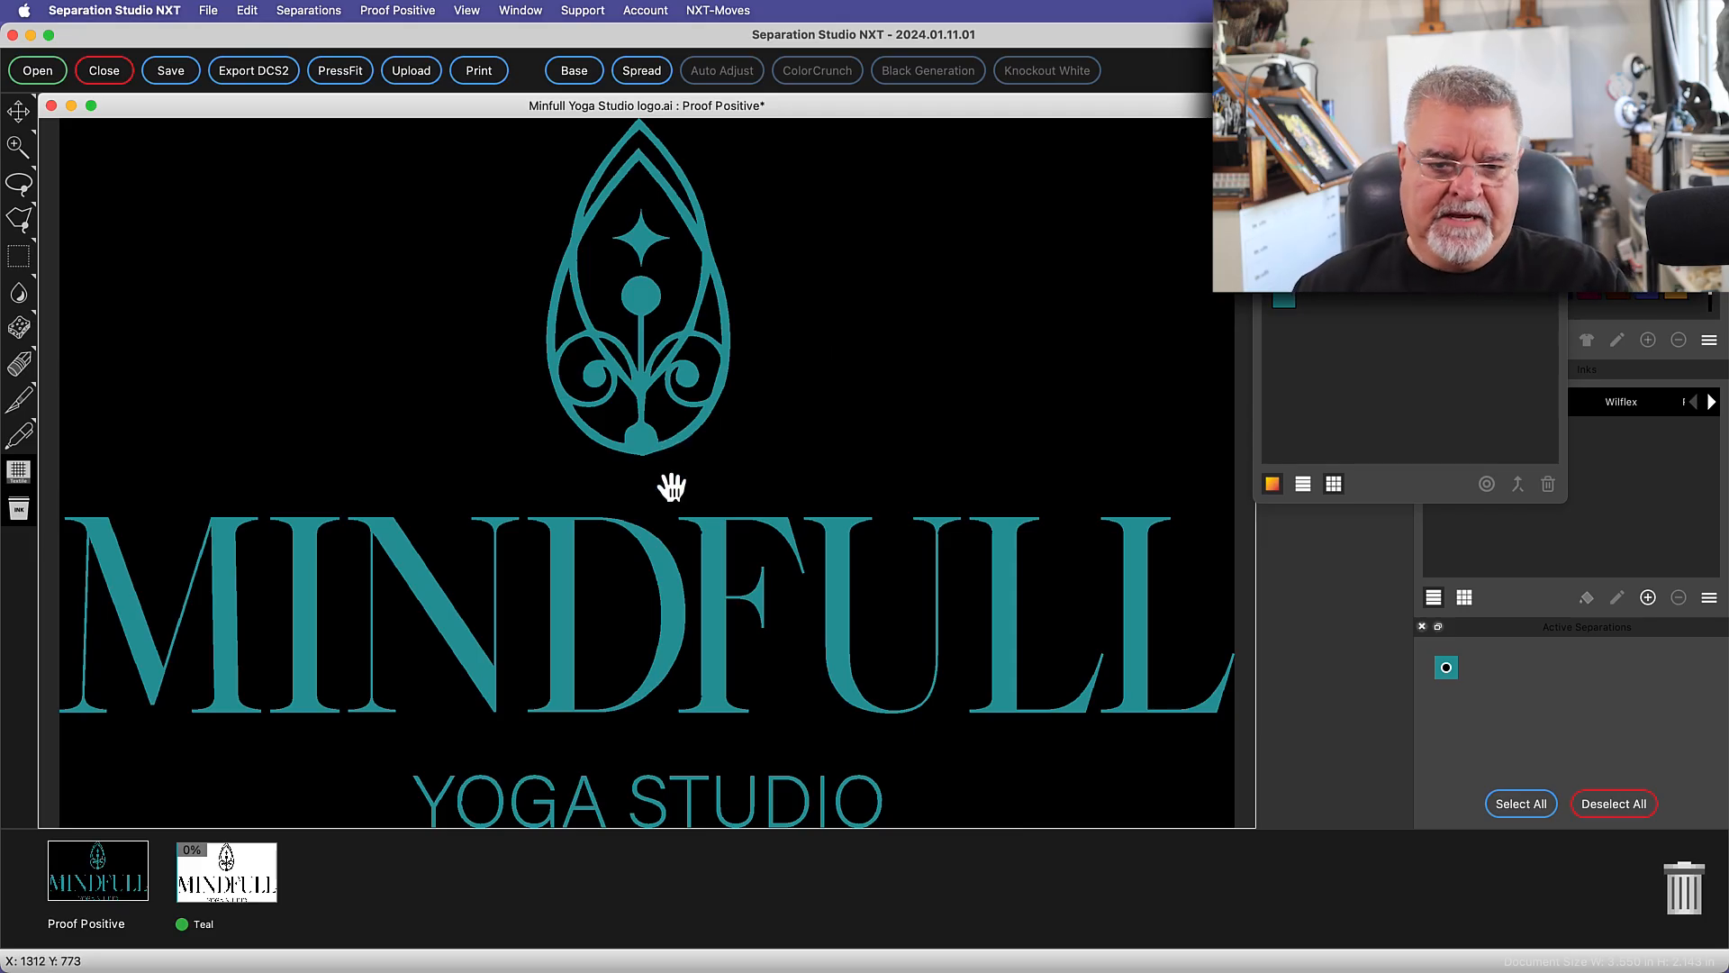
pyautogui.moveTo(663, 502)
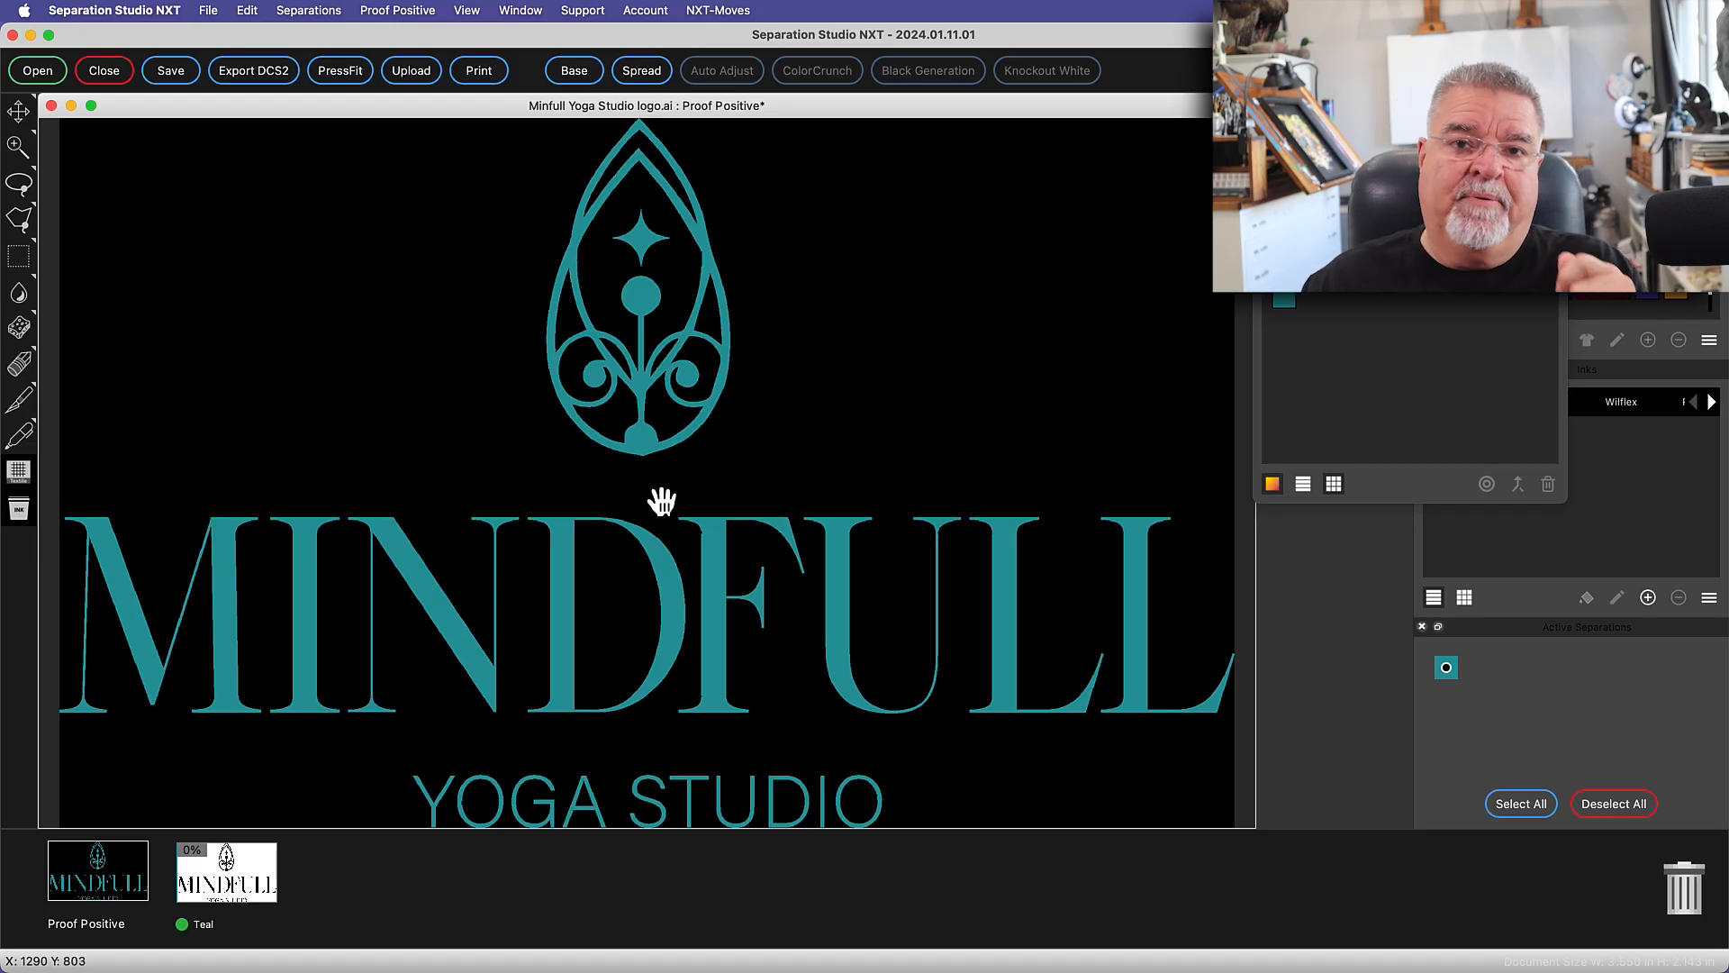
pyautogui.moveTo(522, 583)
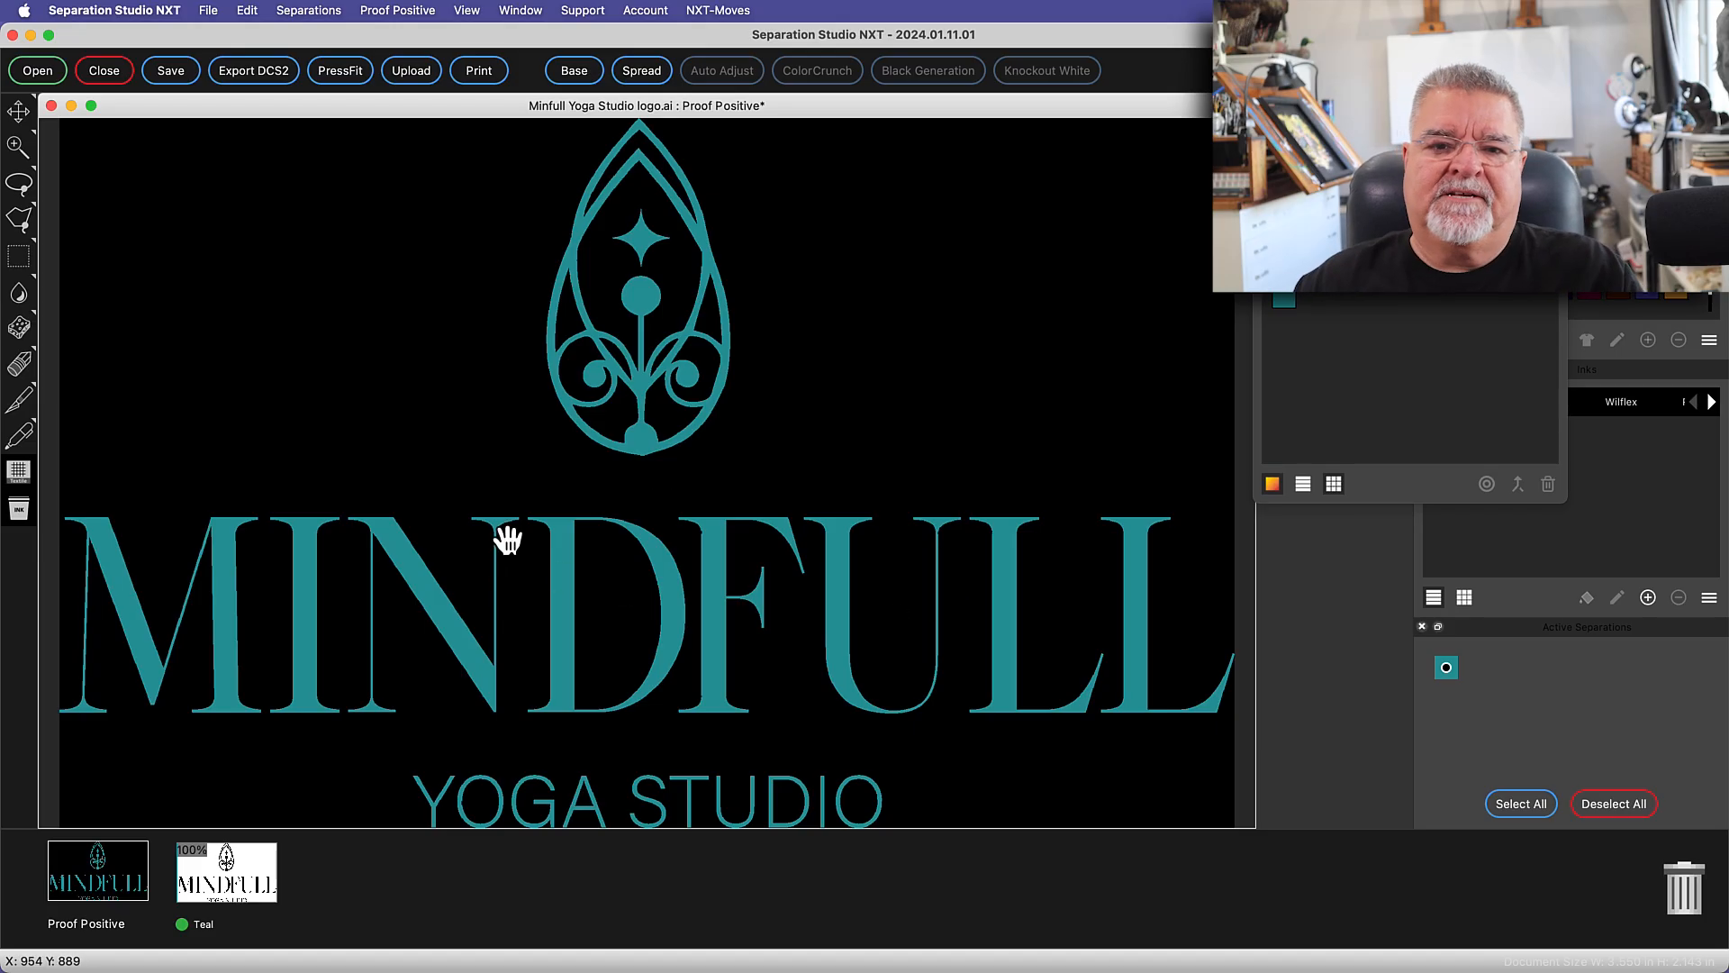
pyautogui.click(573, 70)
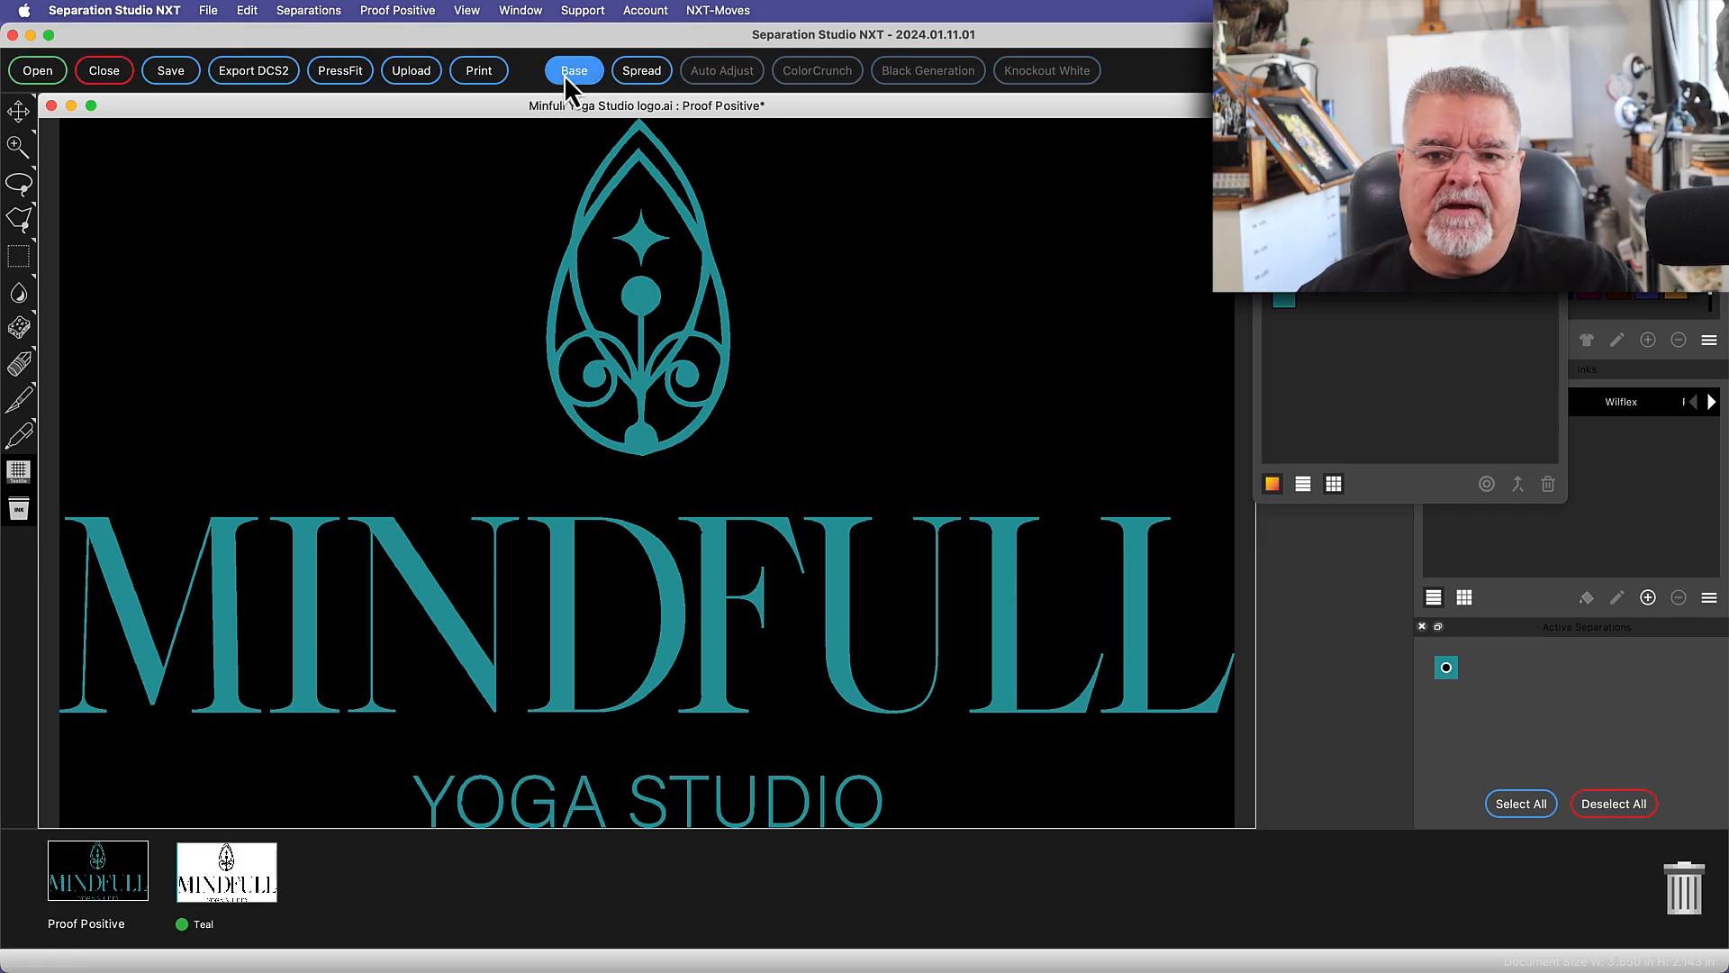
# Create a 0.5 pt-choked white base under the Teal and preview it alone
pyautogui.click(572, 70)
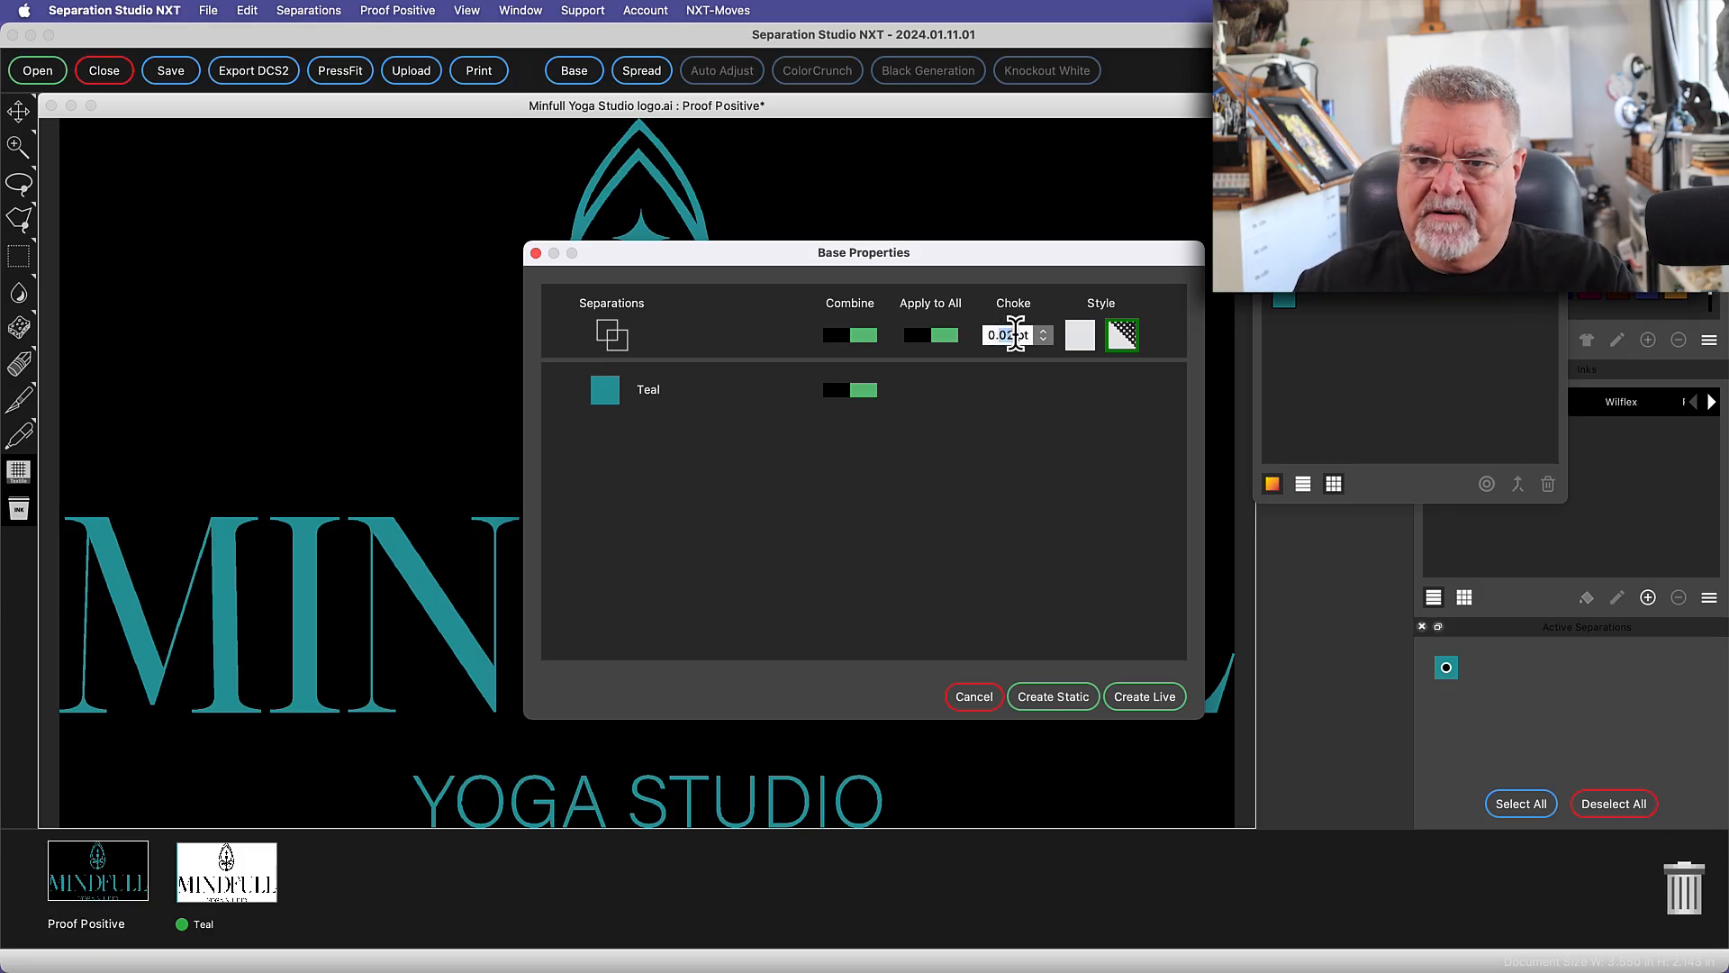
pyautogui.write('0.2')
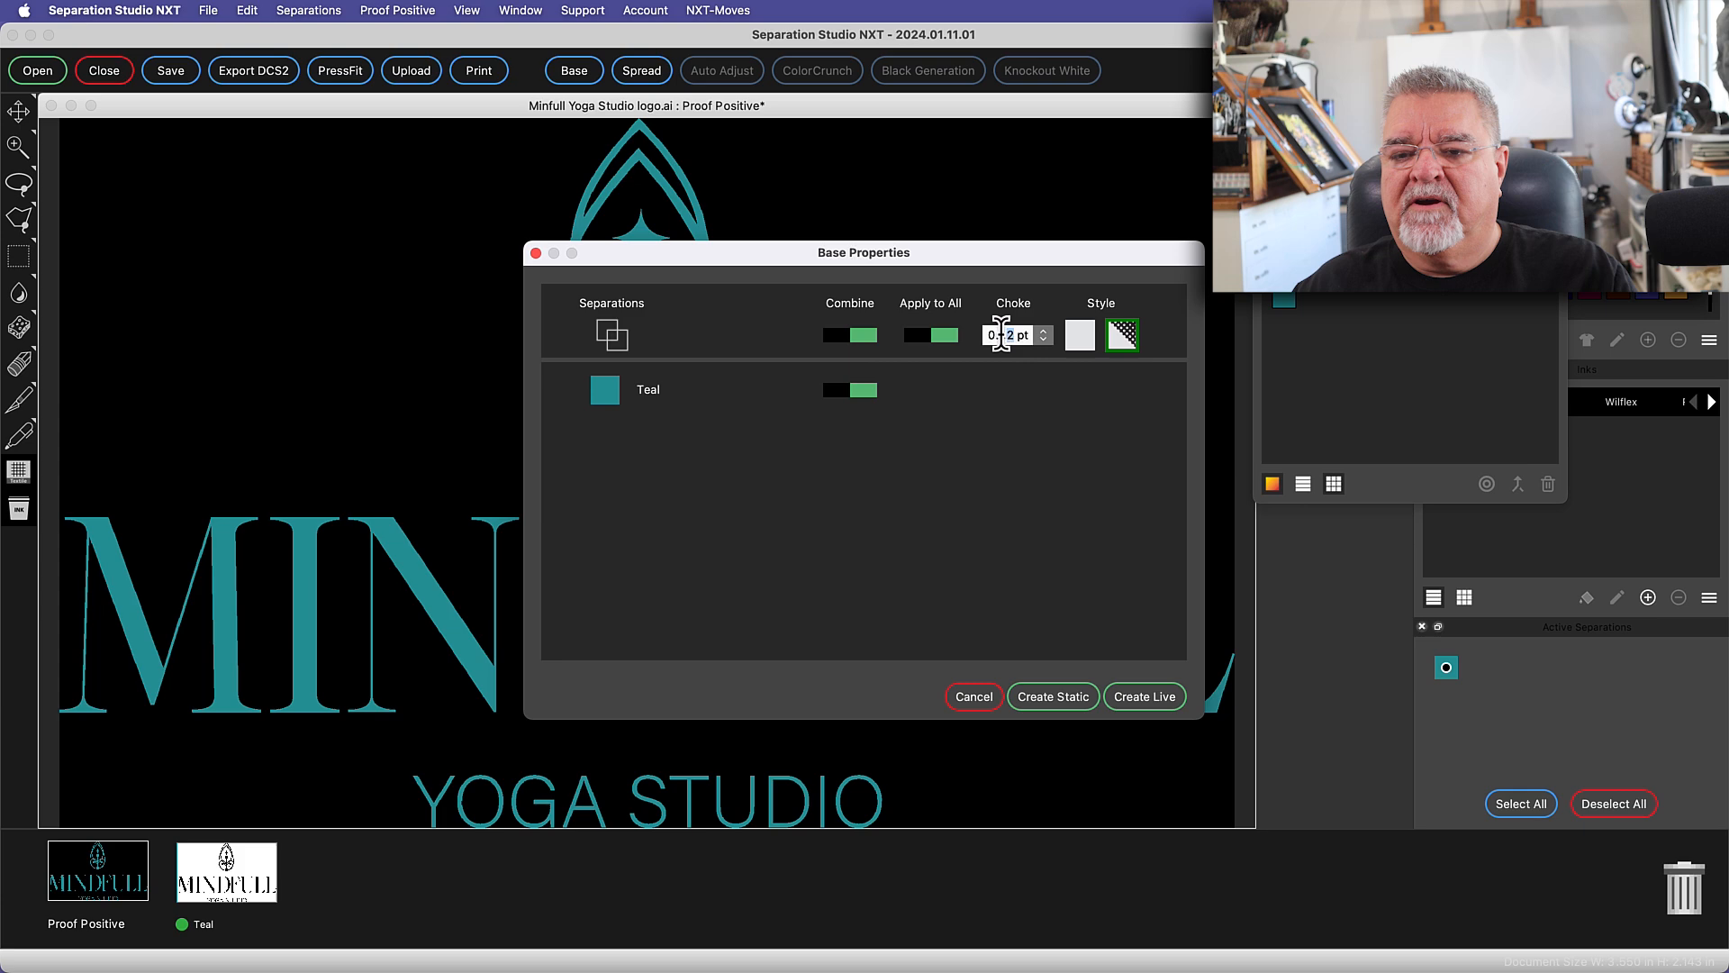
pyautogui.write('0.5')
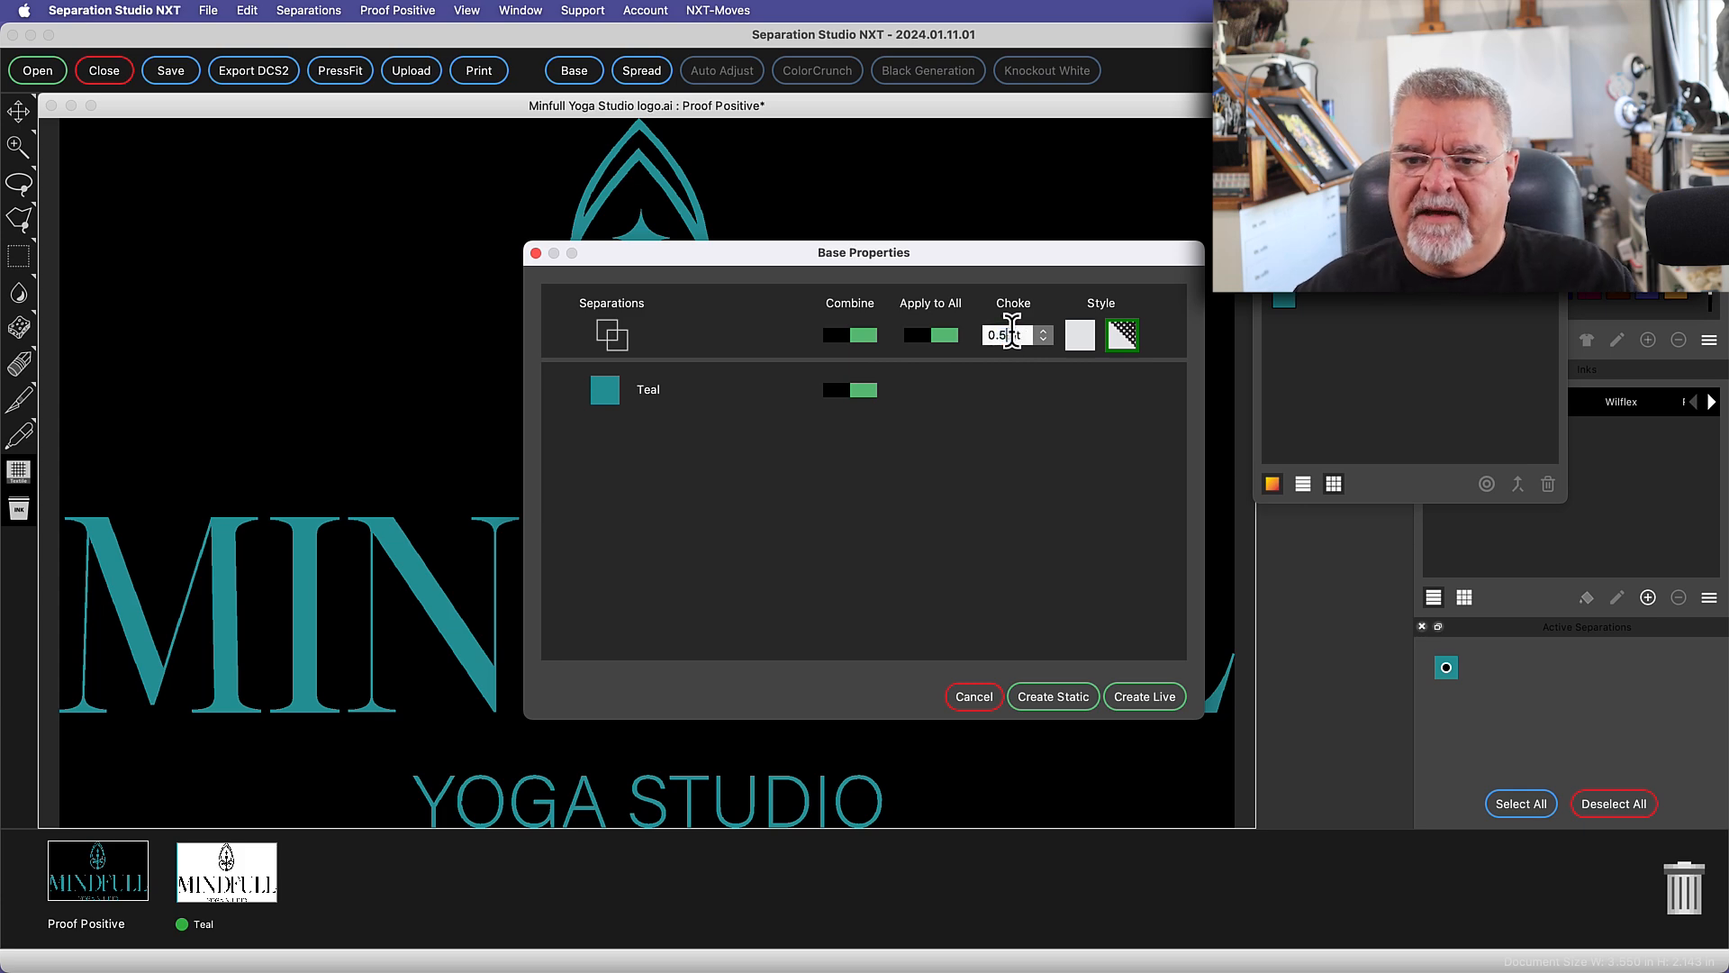
pyautogui.click(1050, 695)
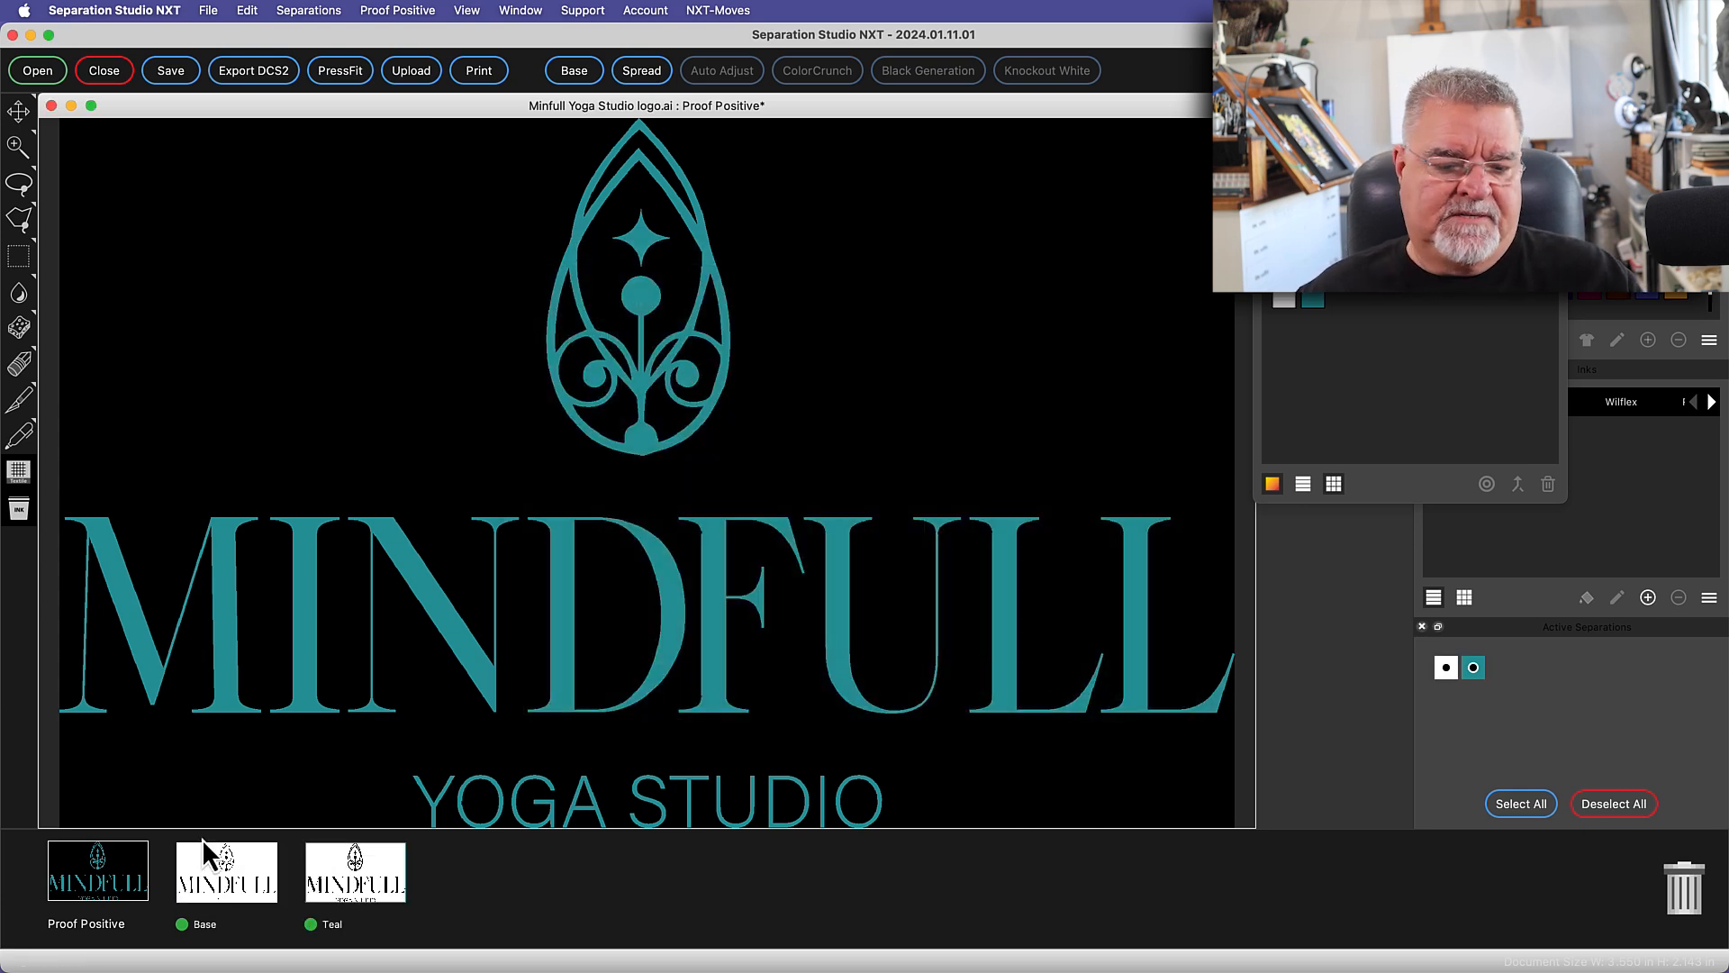
pyautogui.click(312, 922)
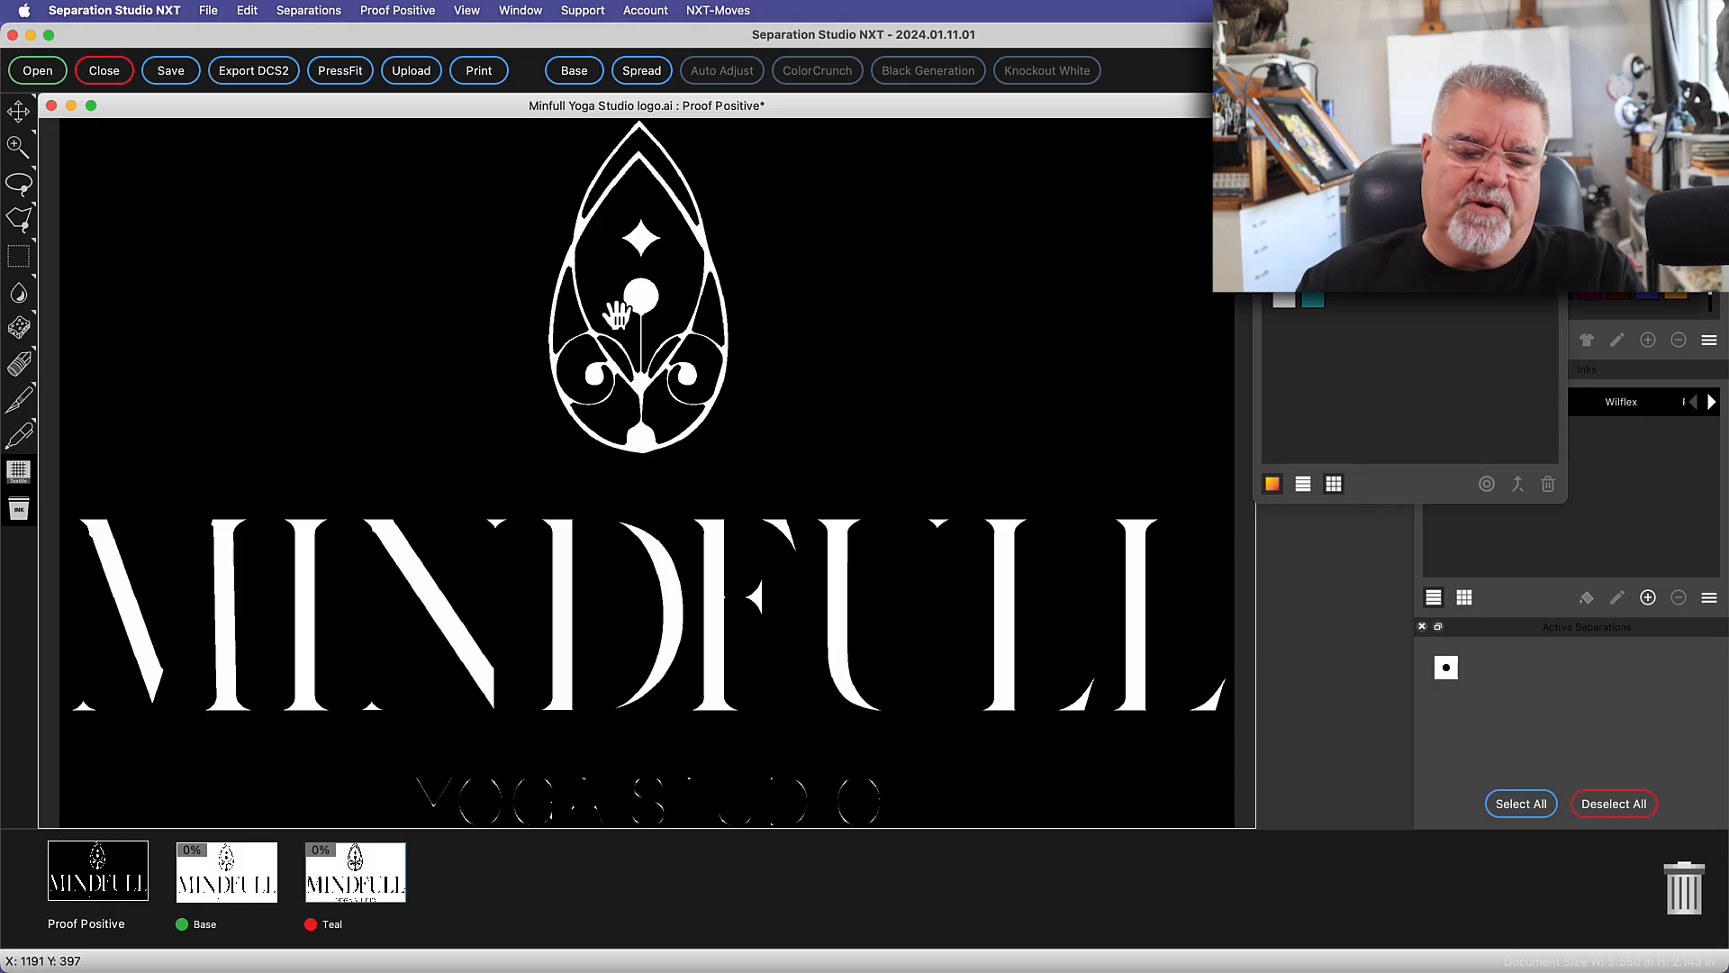
pyautogui.rightClick(227, 872)
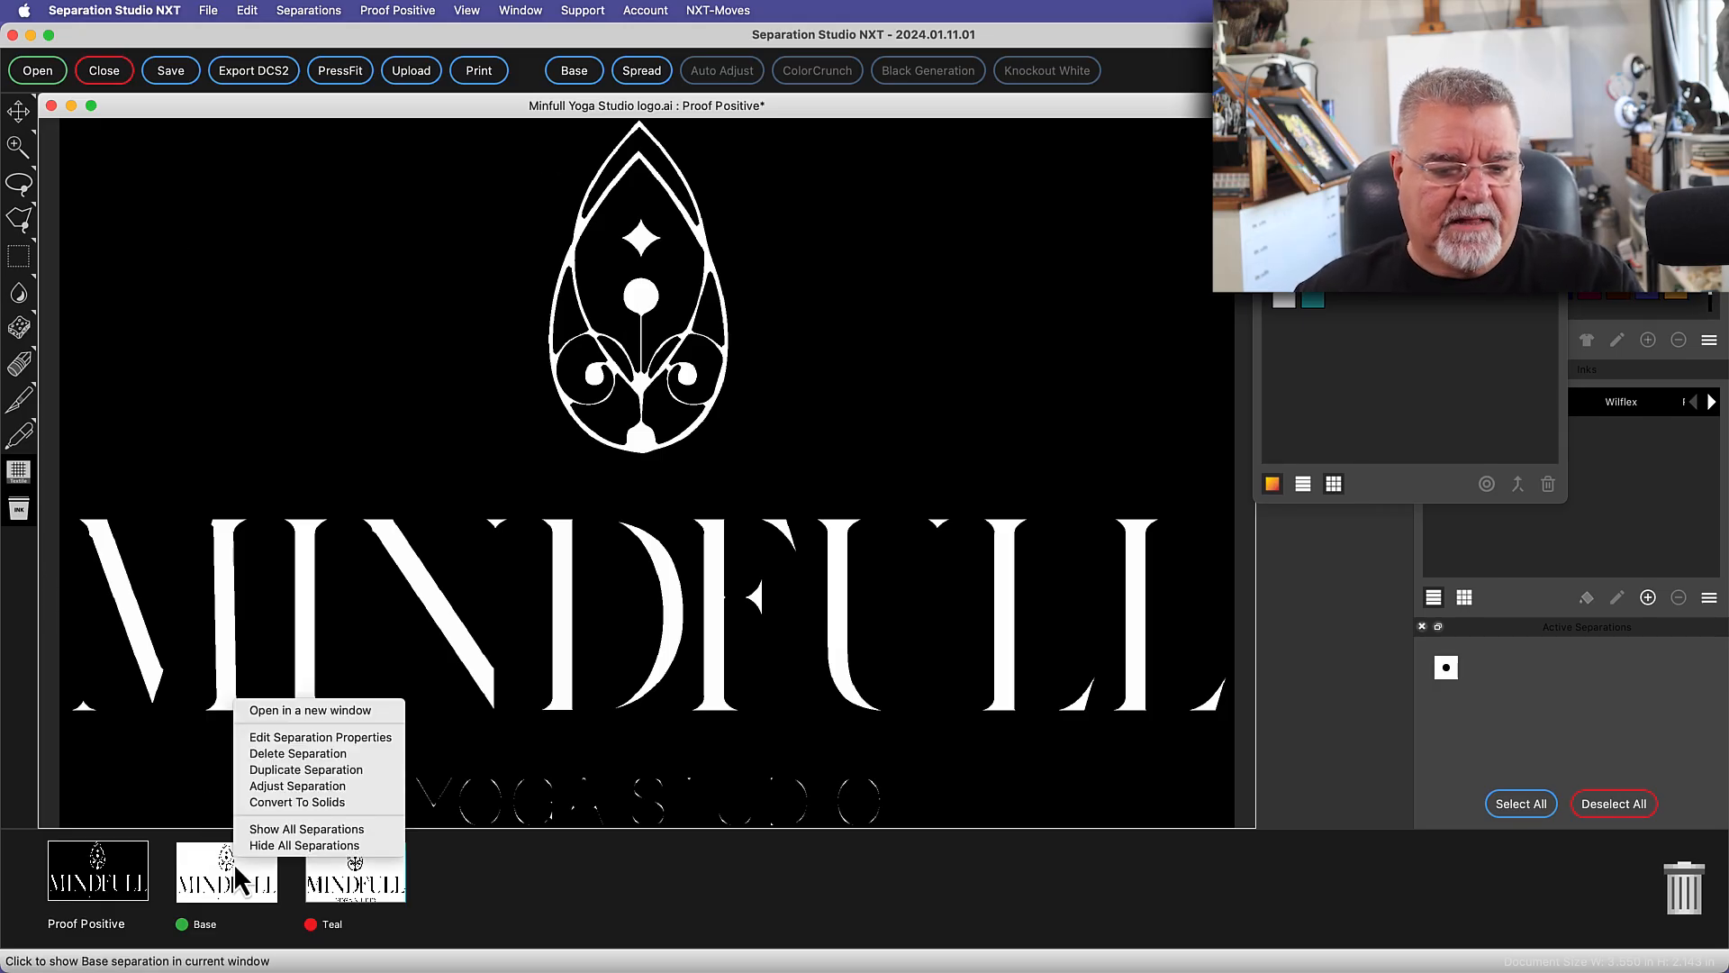
# Delete the choked base and rebuild a white base under Teal with 0.00 pt choke, checking it alone
pyautogui.click(303, 845)
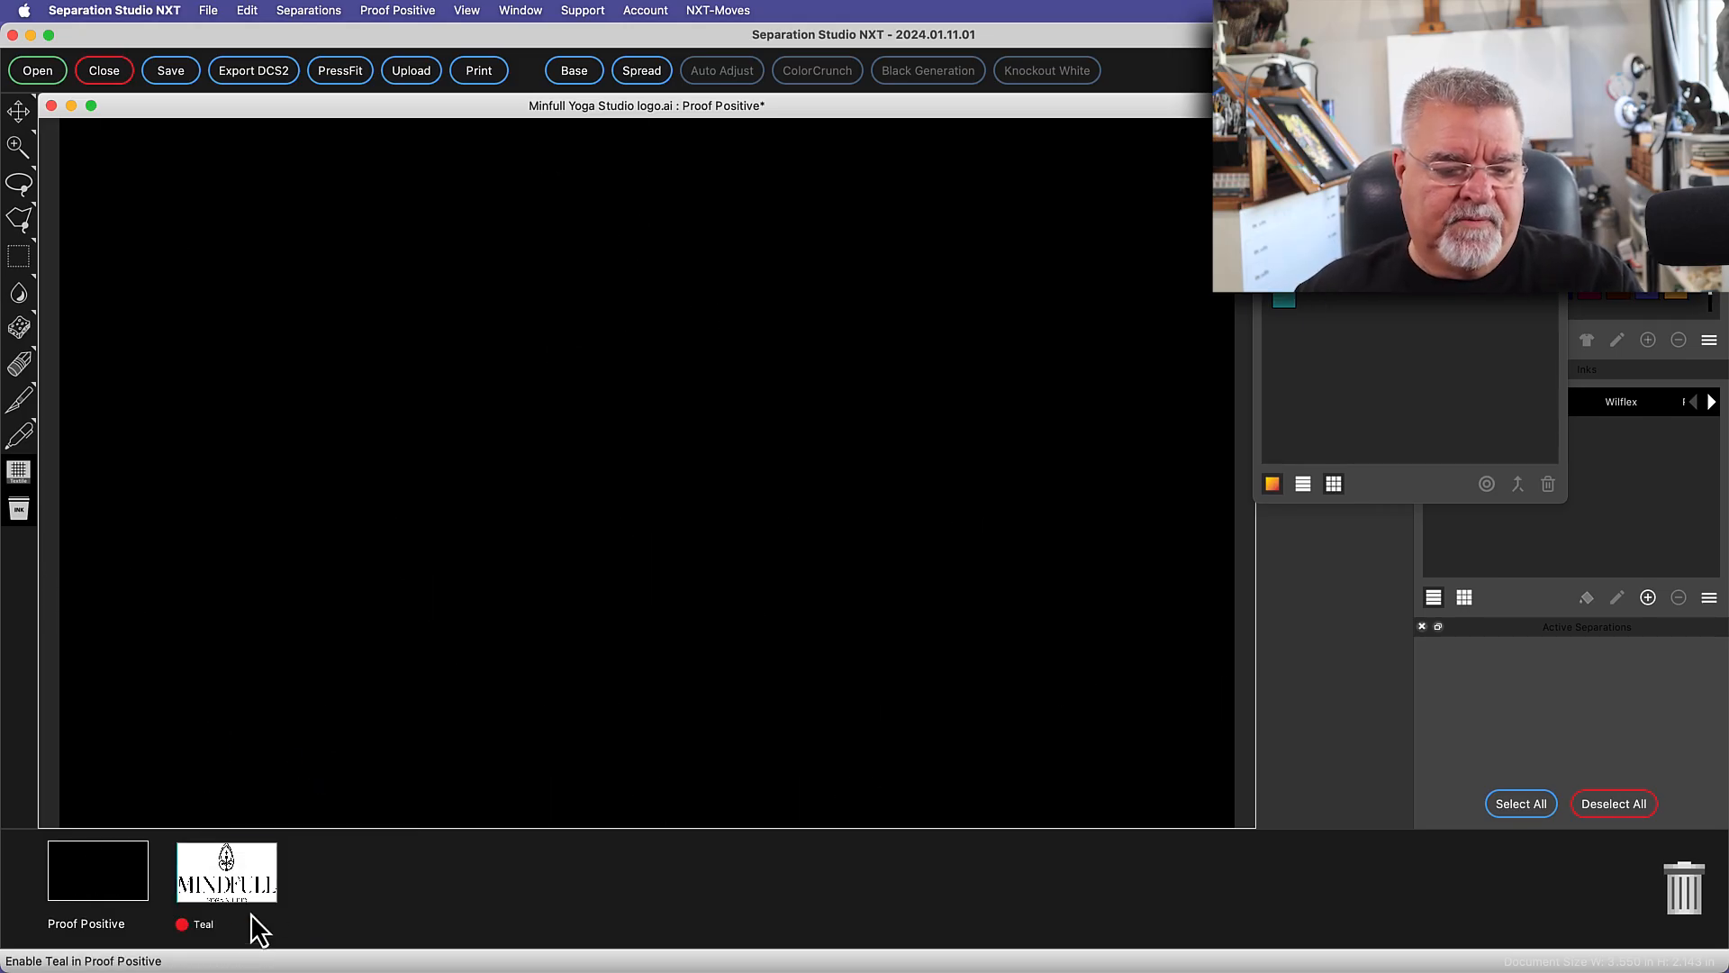
pyautogui.click(181, 924)
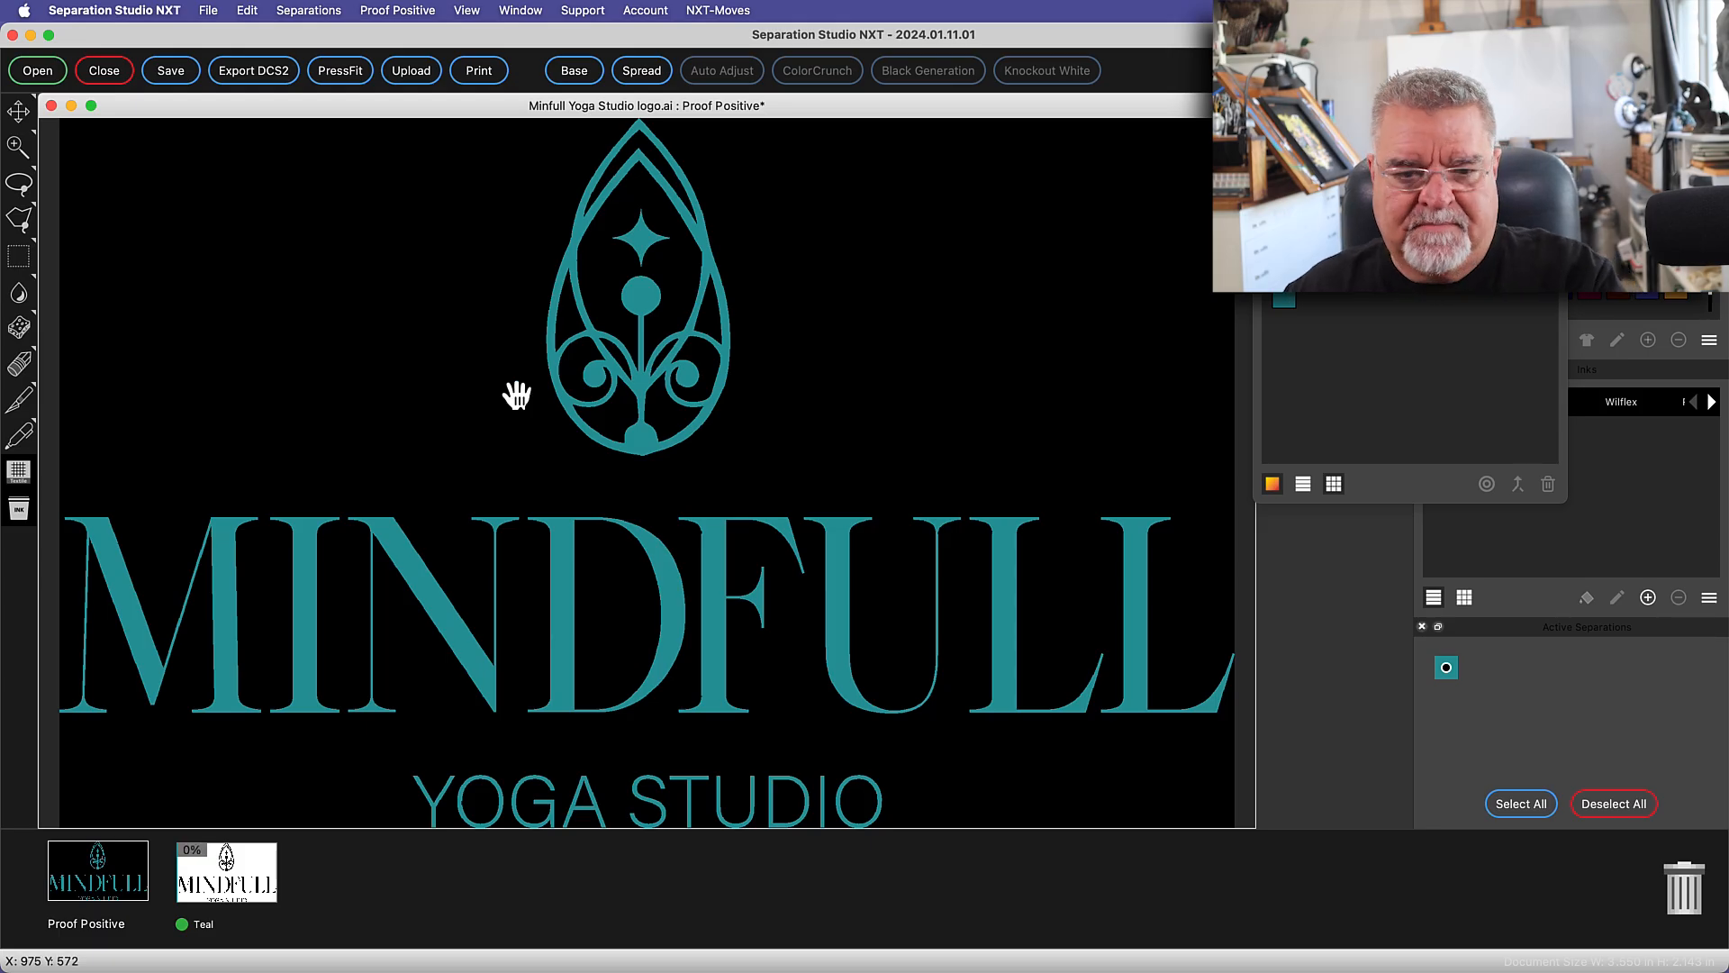
pyautogui.moveTo(497, 277)
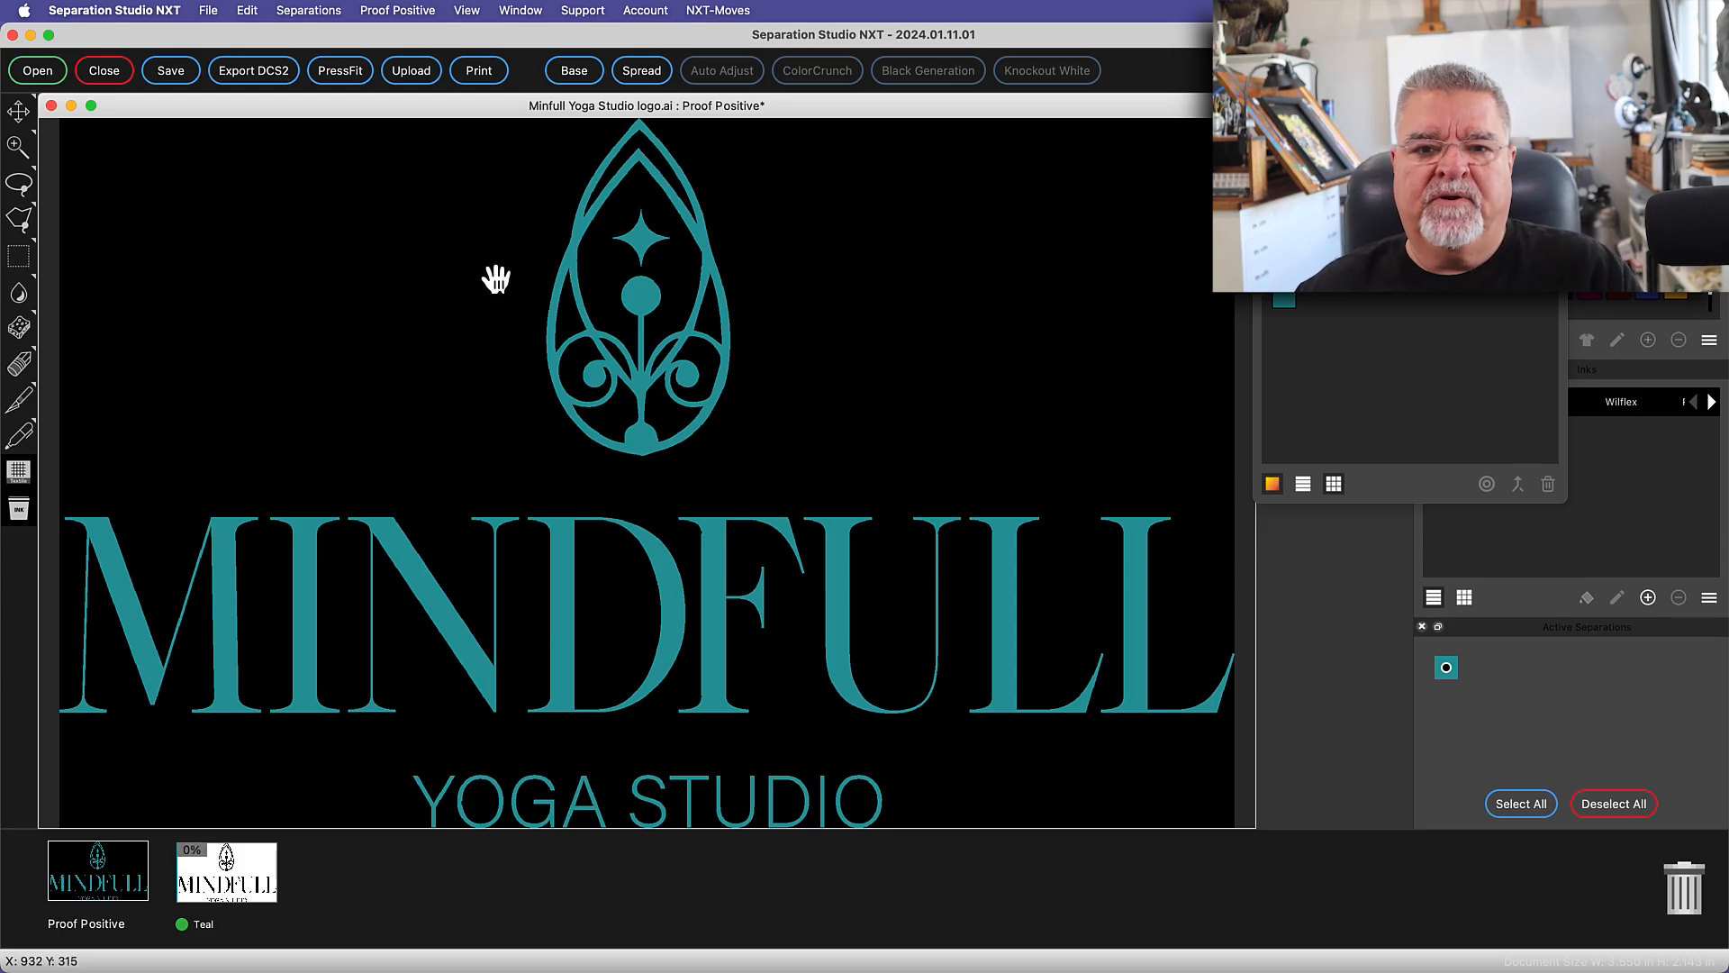
pyautogui.click(573, 70)
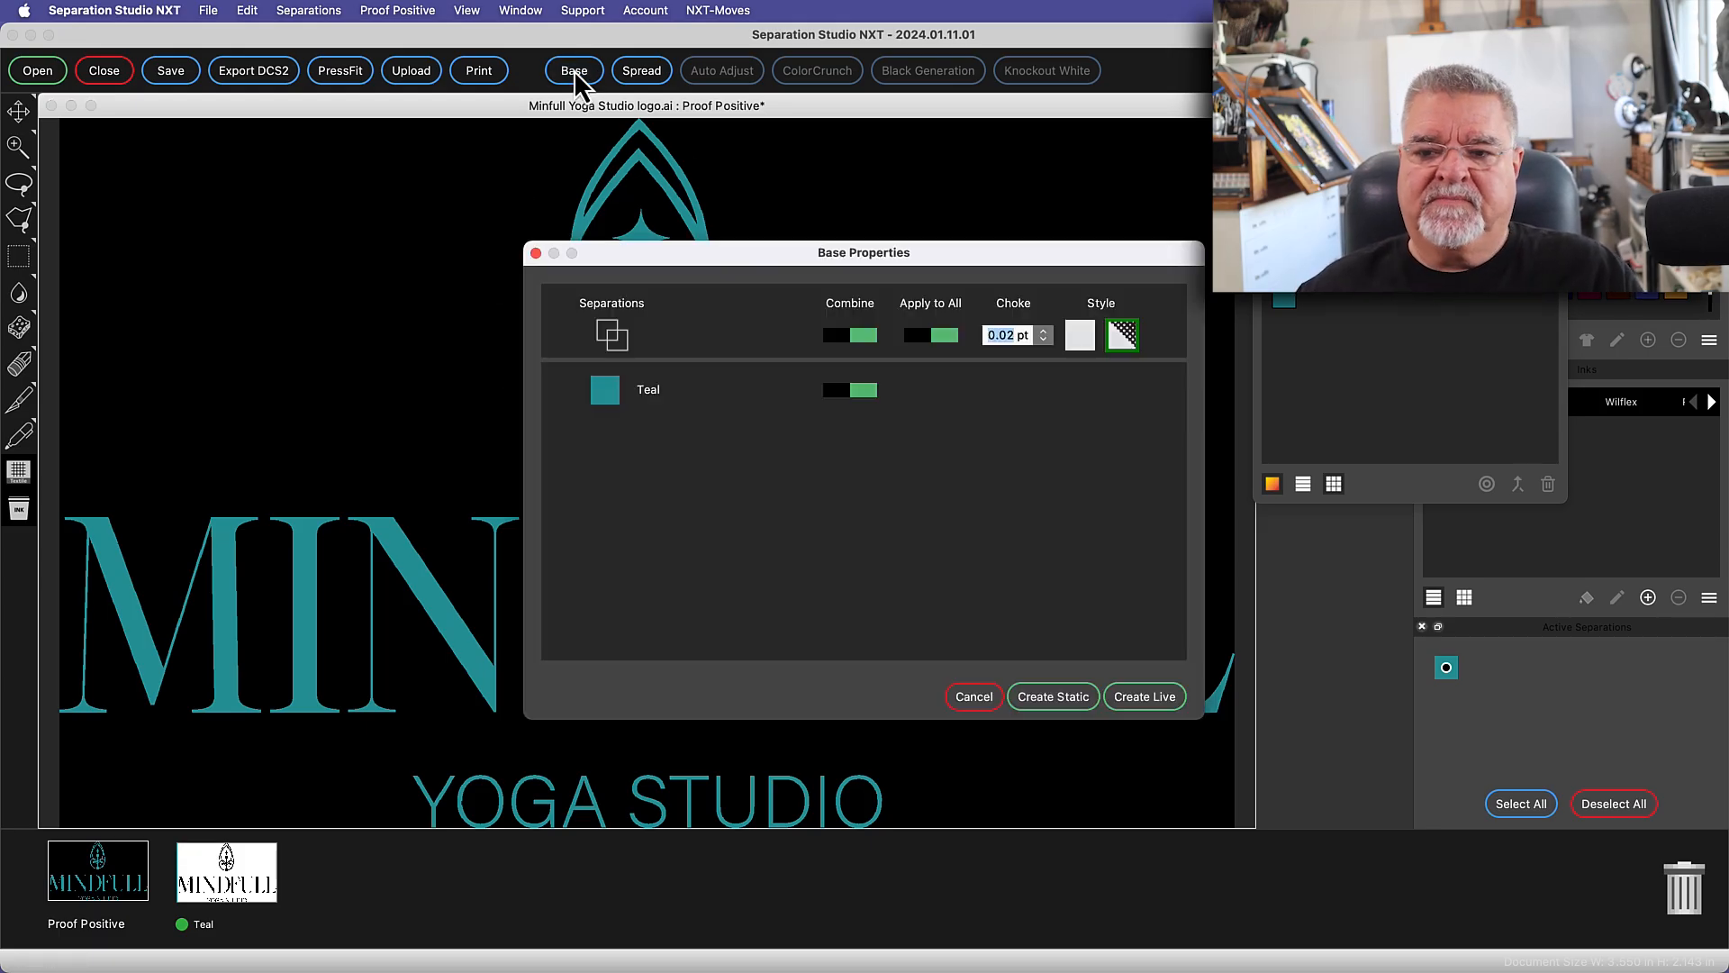
pyautogui.moveTo(1064, 401)
pyautogui.write('0')
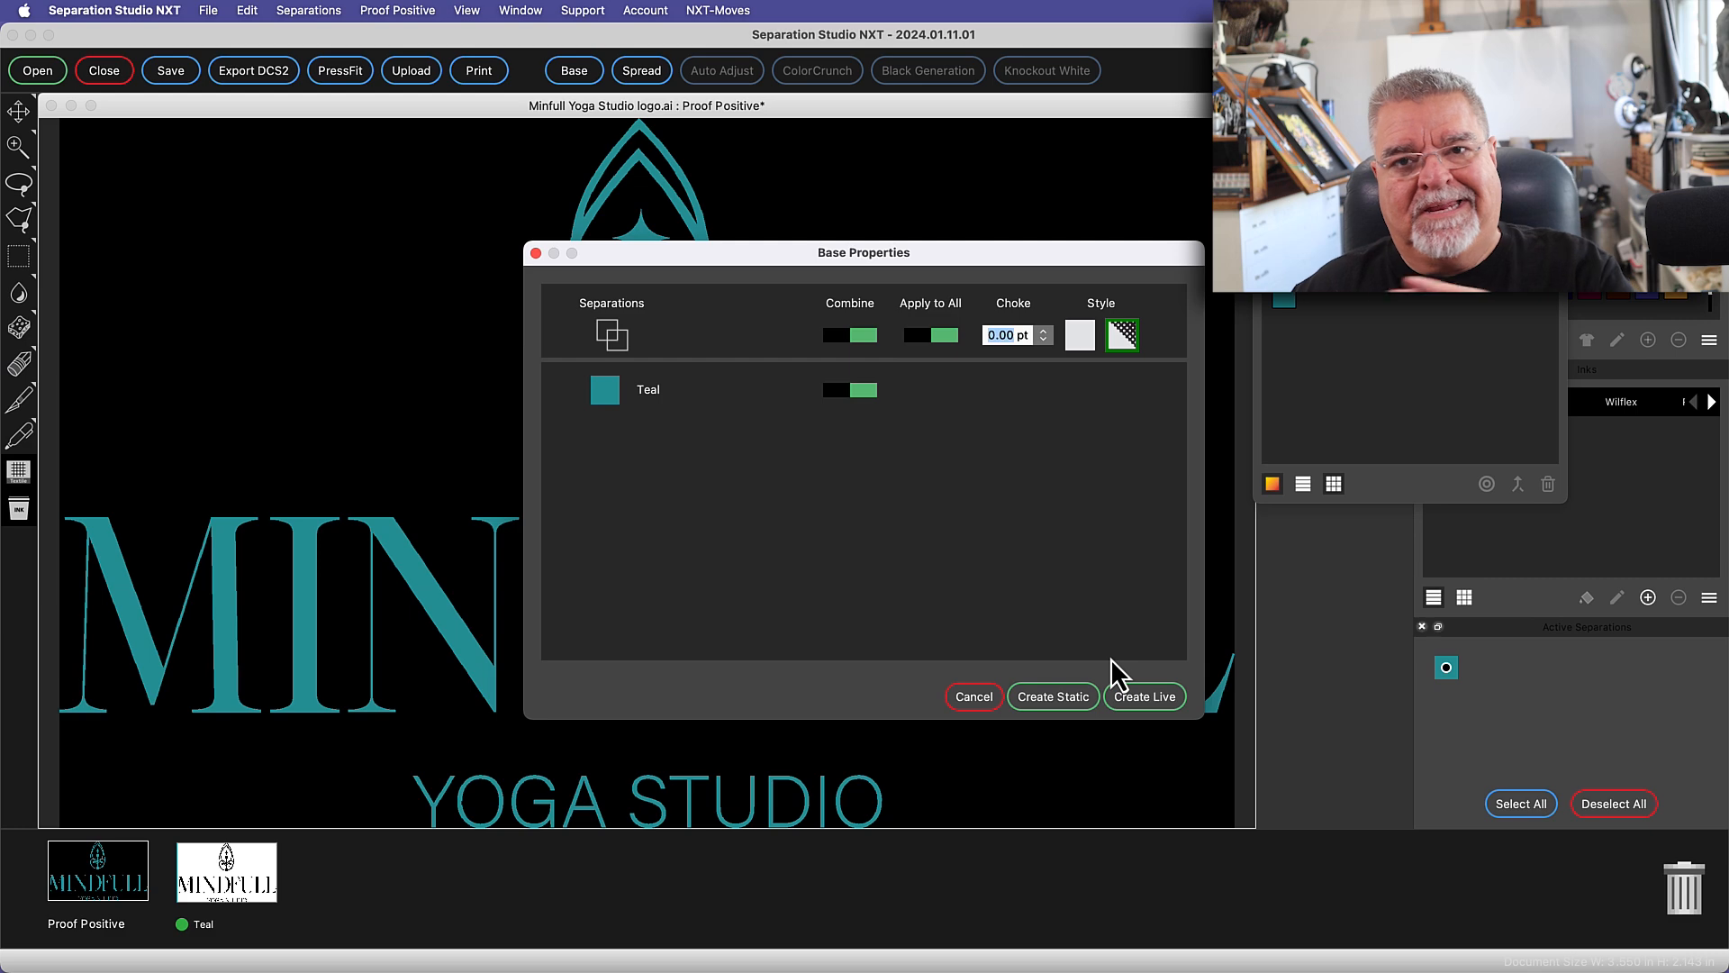
pyautogui.click(1144, 695)
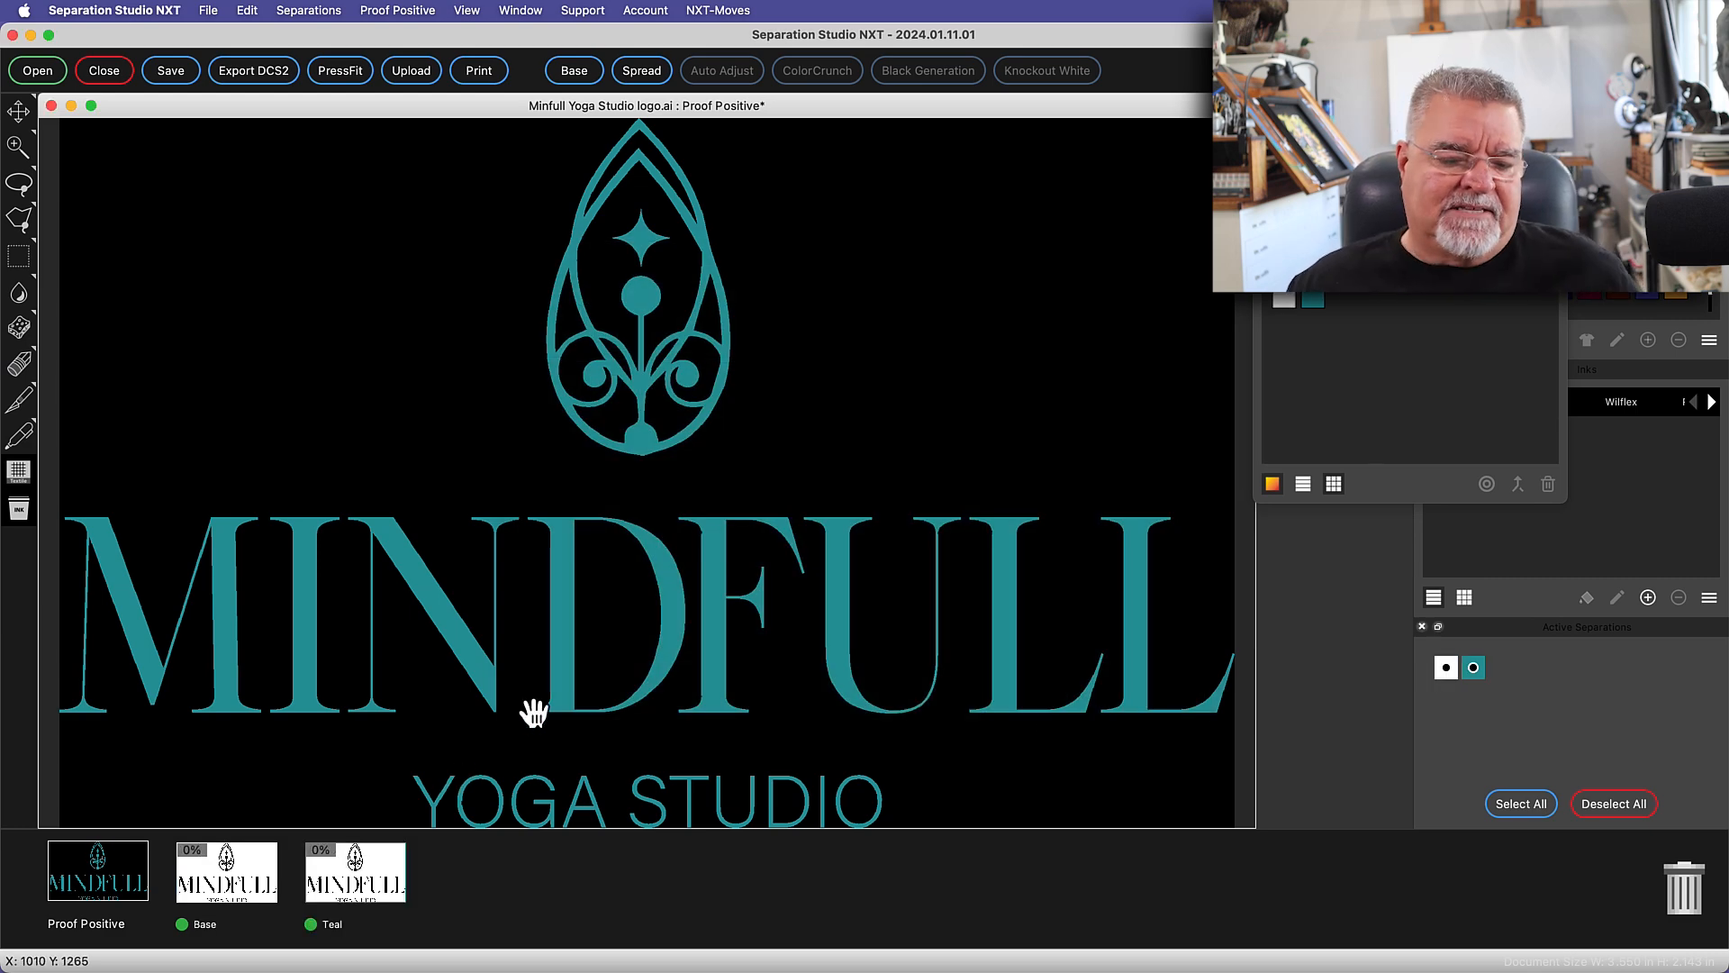
pyautogui.click(310, 924)
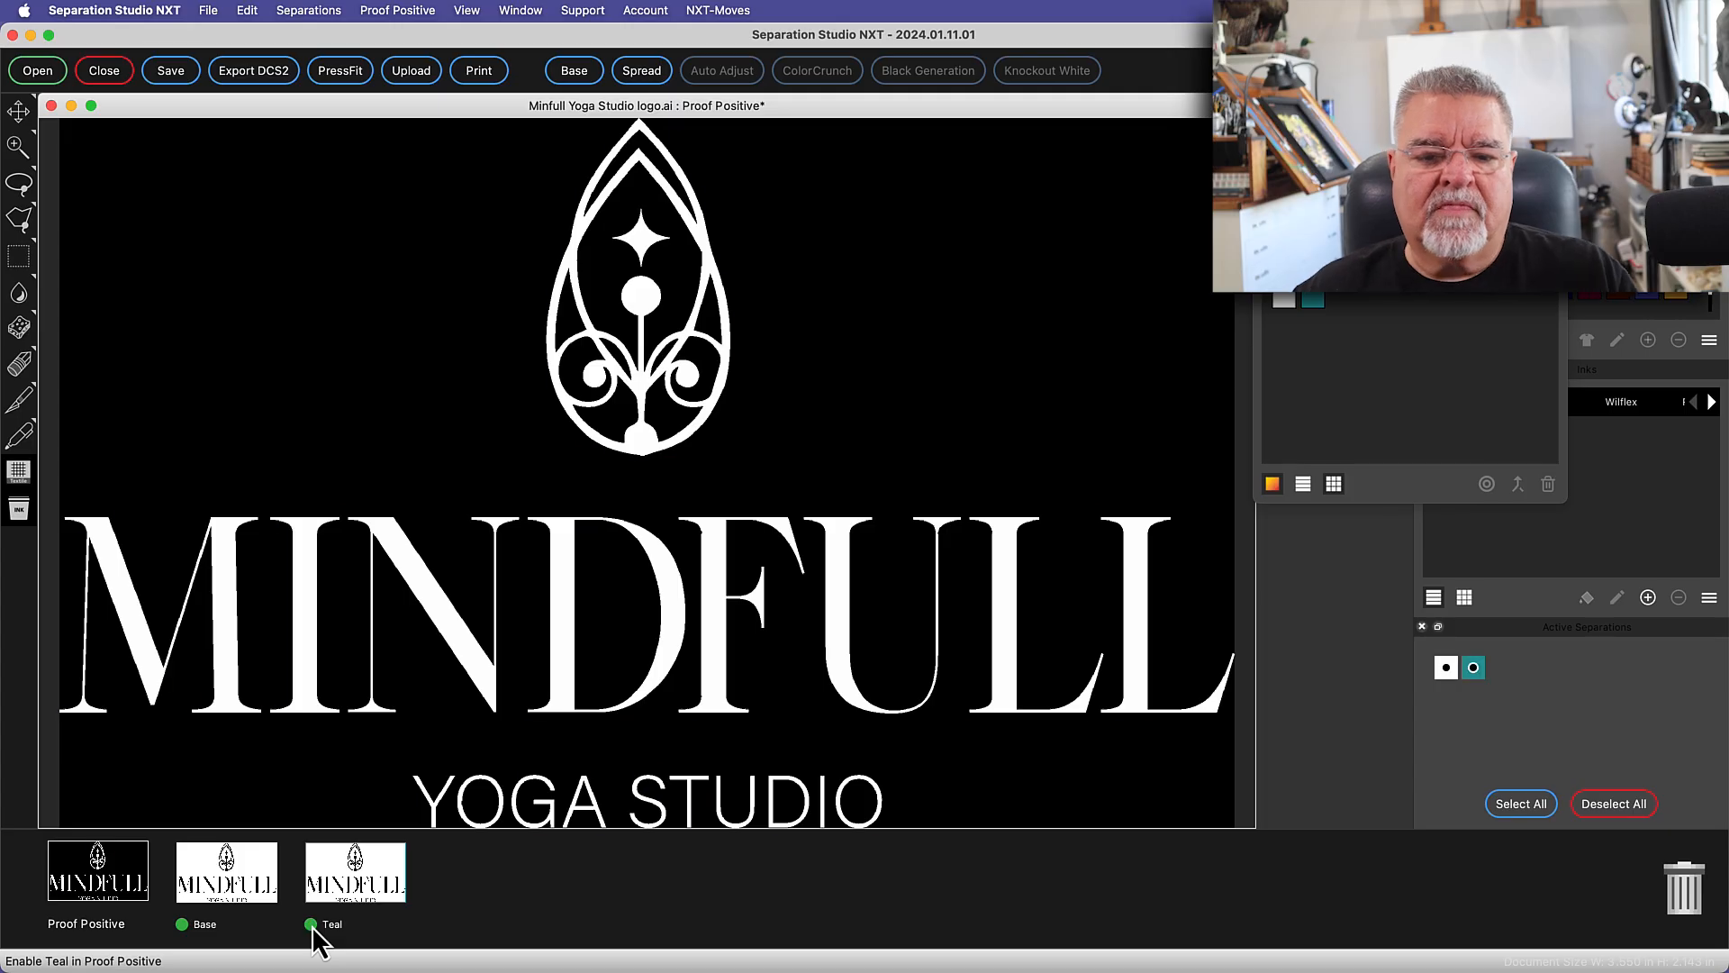
pyautogui.click(312, 924)
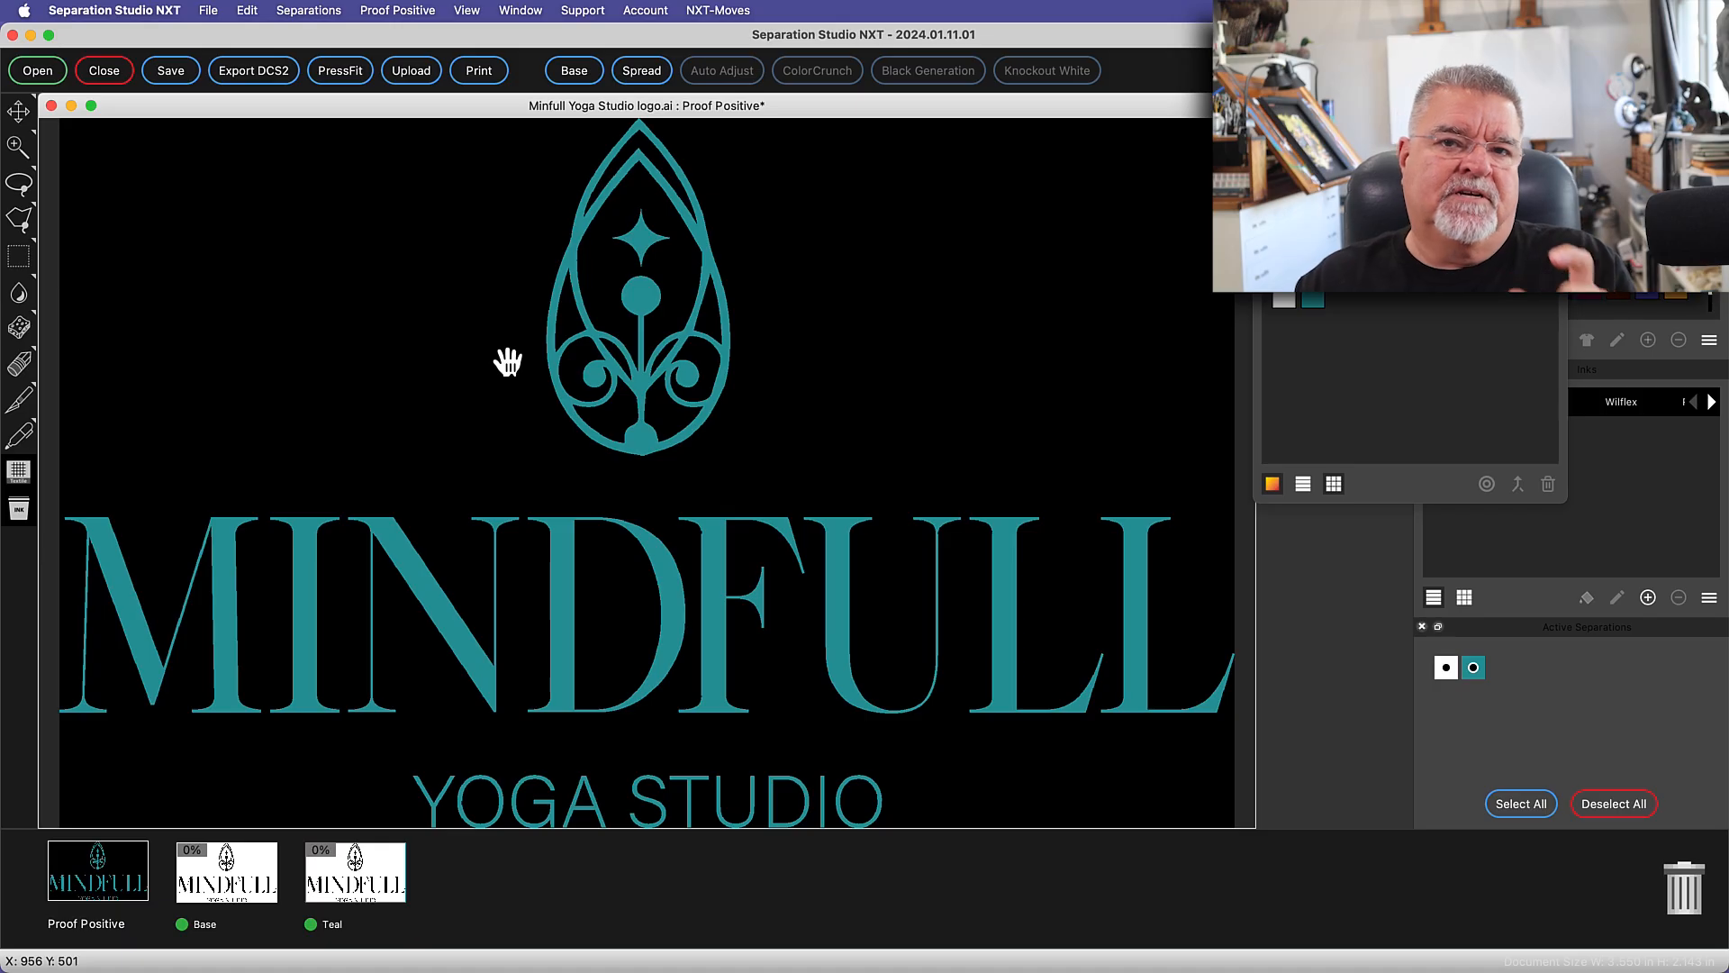
# Open Spread Properties for a 0.25 pt spread on the Teal with the Base row switched off
pyautogui.click(641, 70)
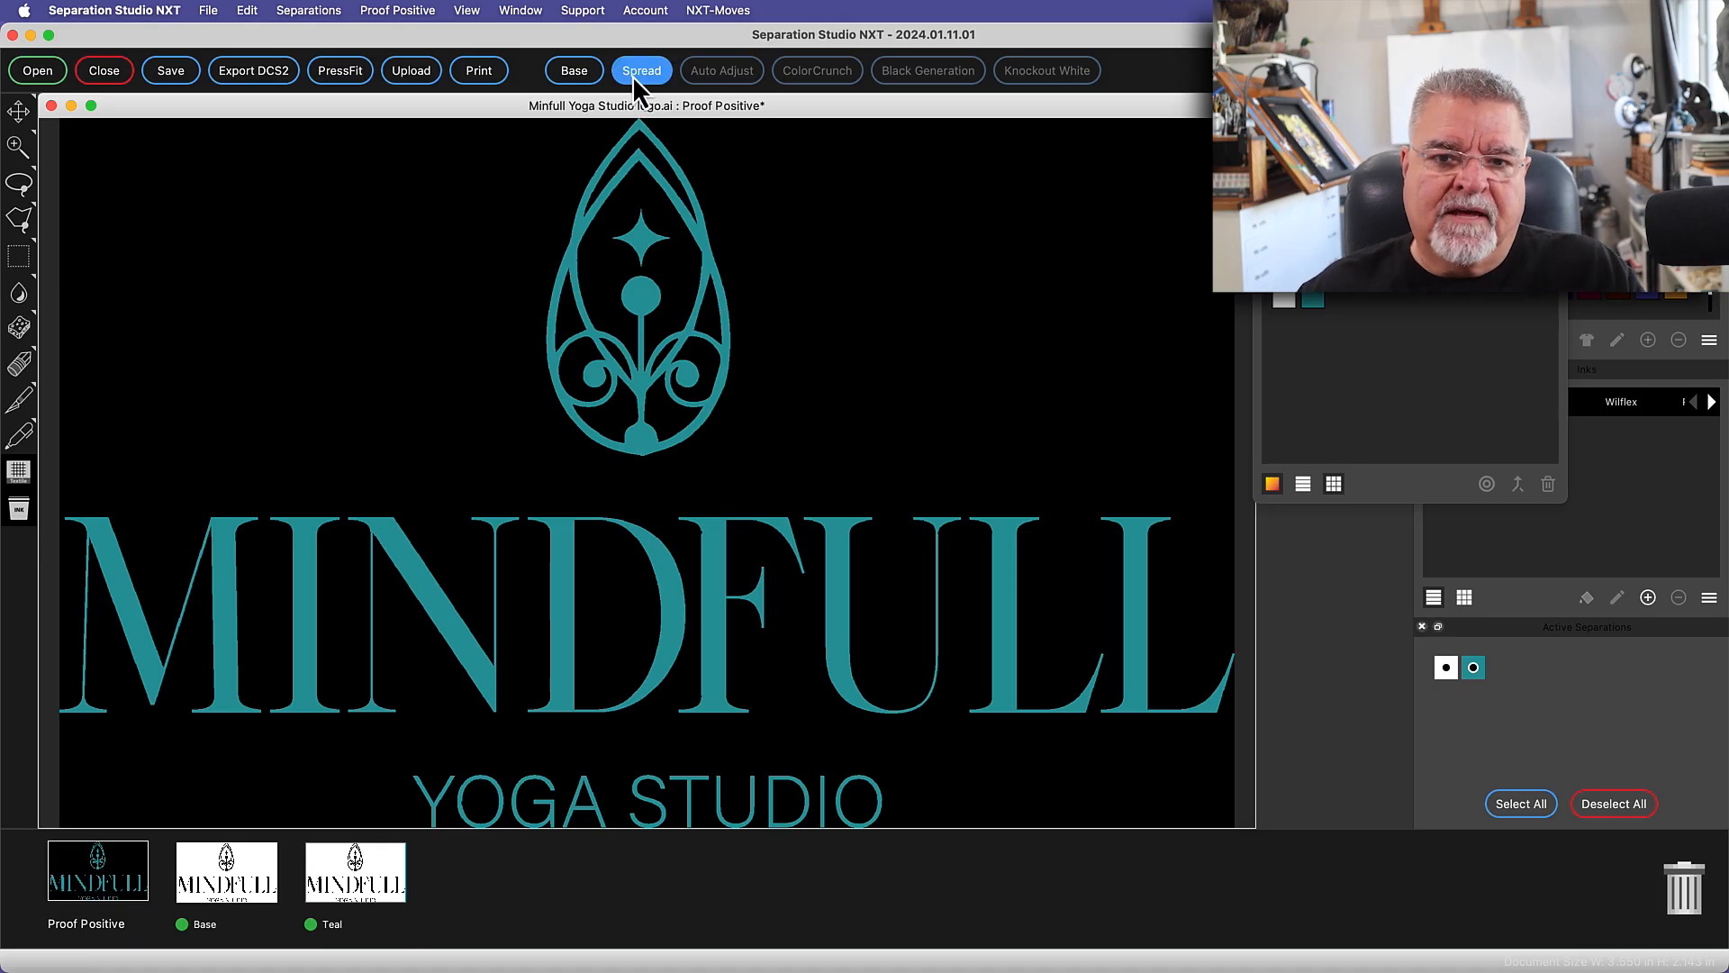
pyautogui.click(641, 70)
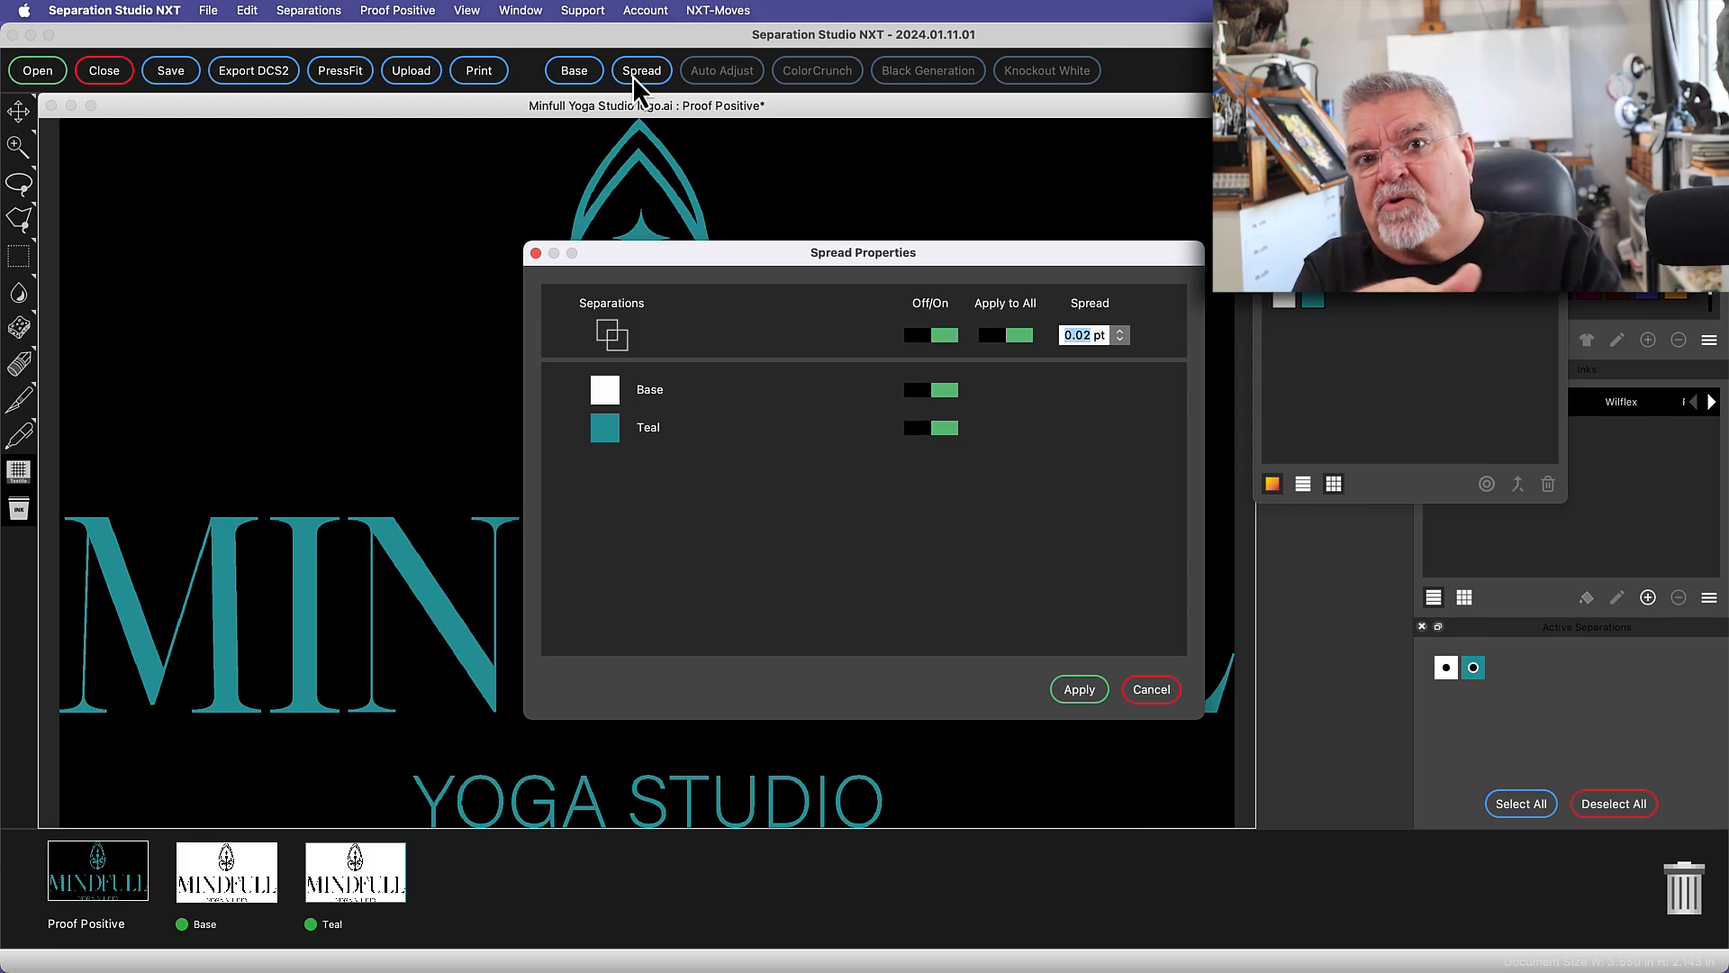
pyautogui.moveTo(787, 312)
pyautogui.write('0.25')
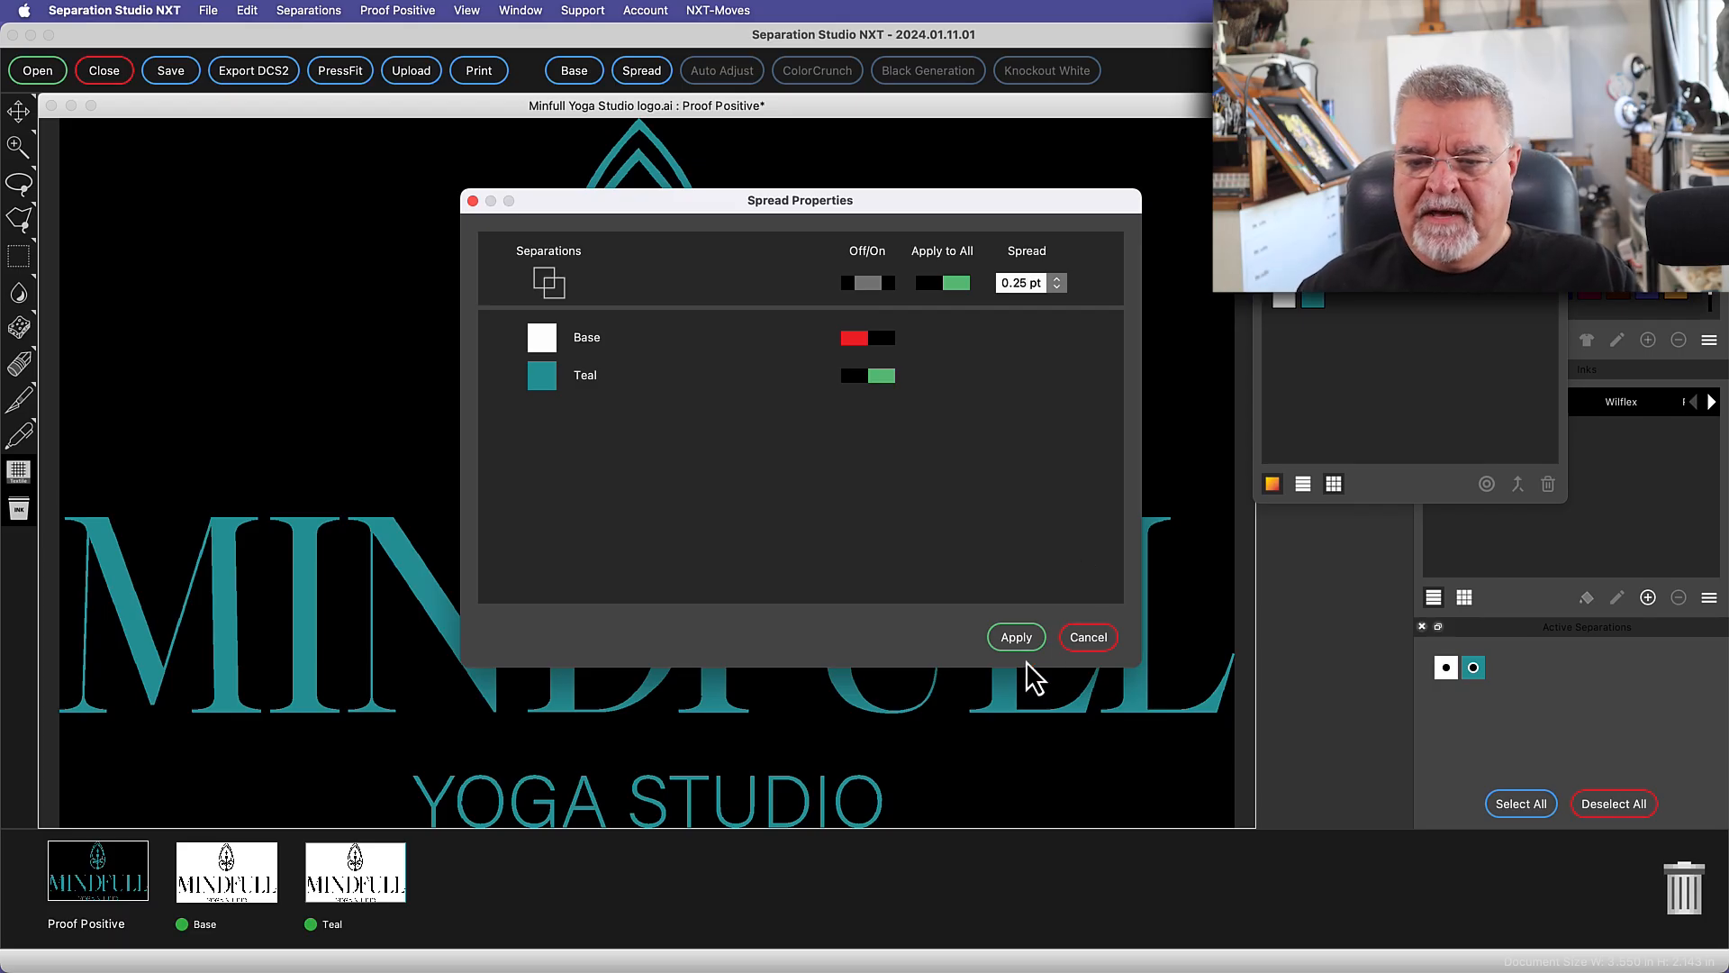
# Apply the 0.25 pt spread so the Teal overlaps the white base all around
pyautogui.click(1014, 636)
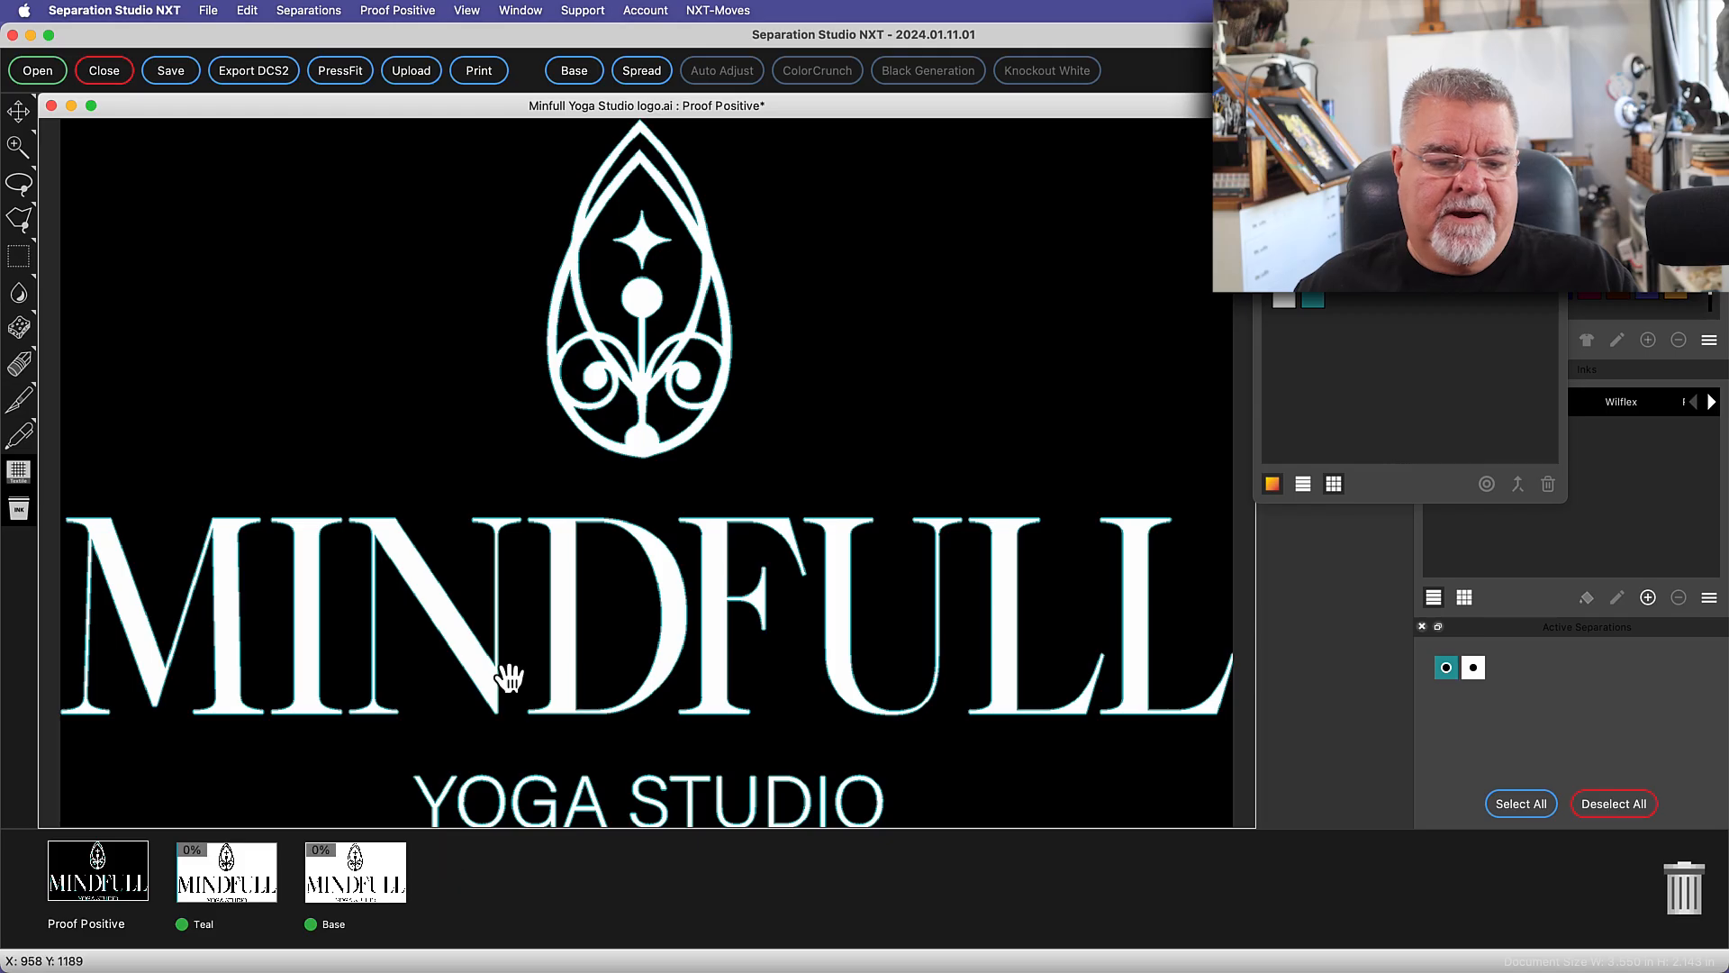
pyautogui.moveTo(711, 632)
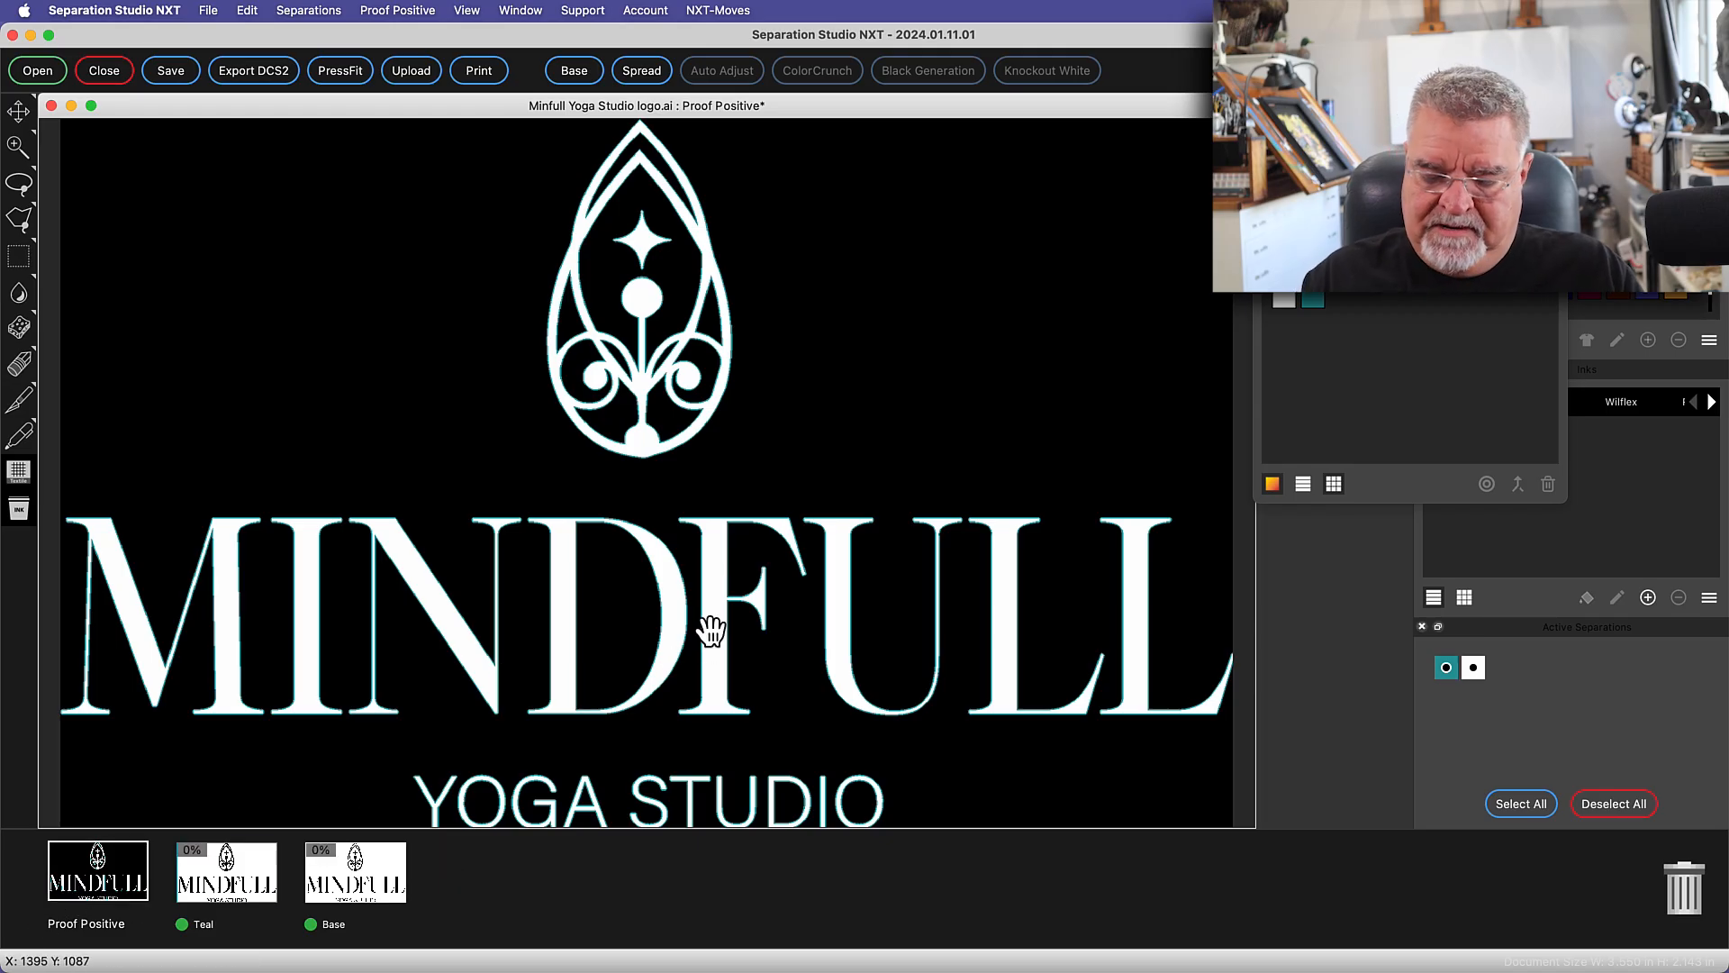